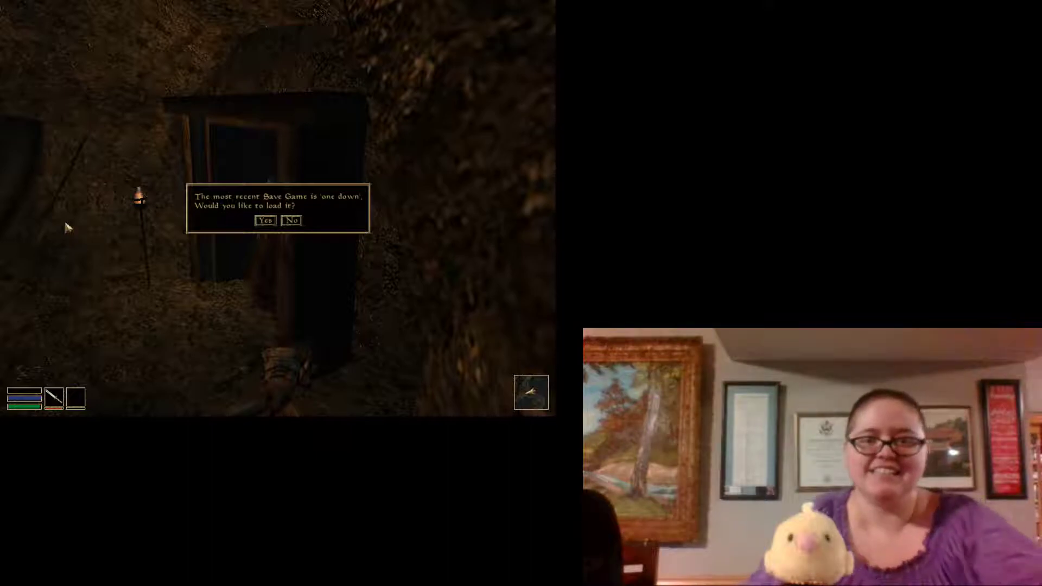
pyautogui.moveTo(306, 163)
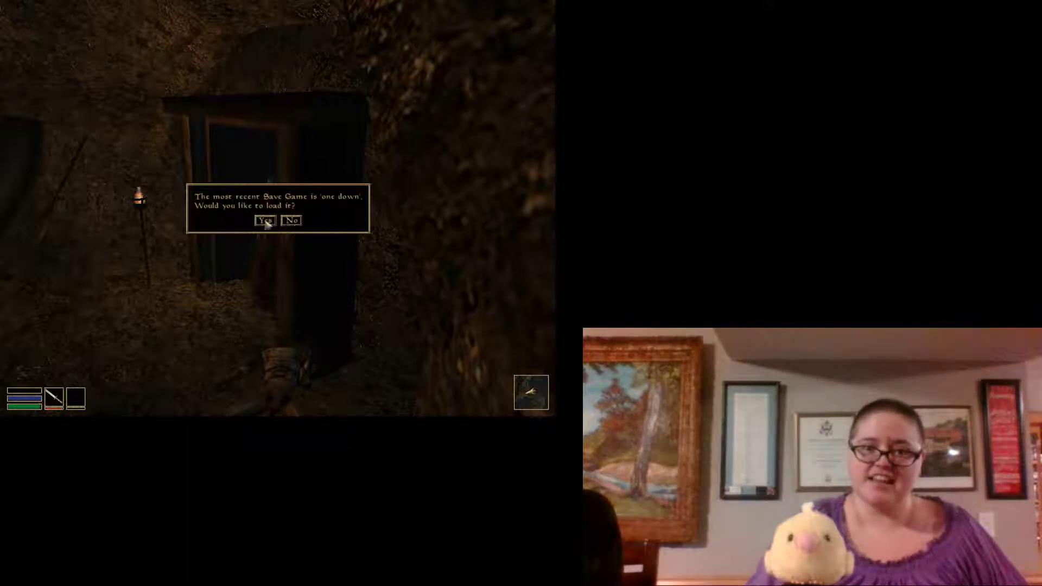
# Step: Load the 'one down' save and switch Always Use Best Attack to On in preferences
pyautogui.click(266, 221)
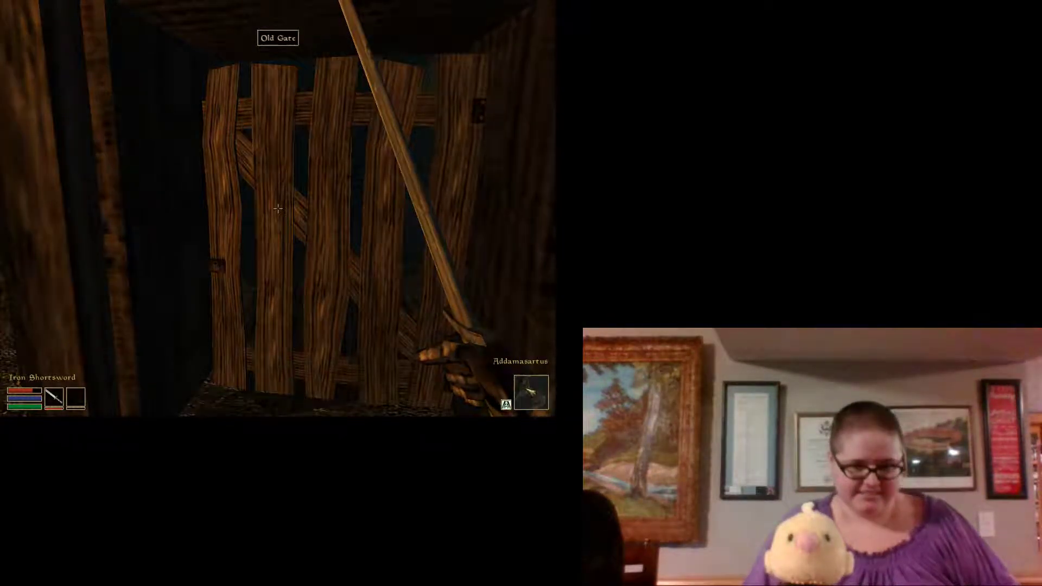
pyautogui.press('Escape')
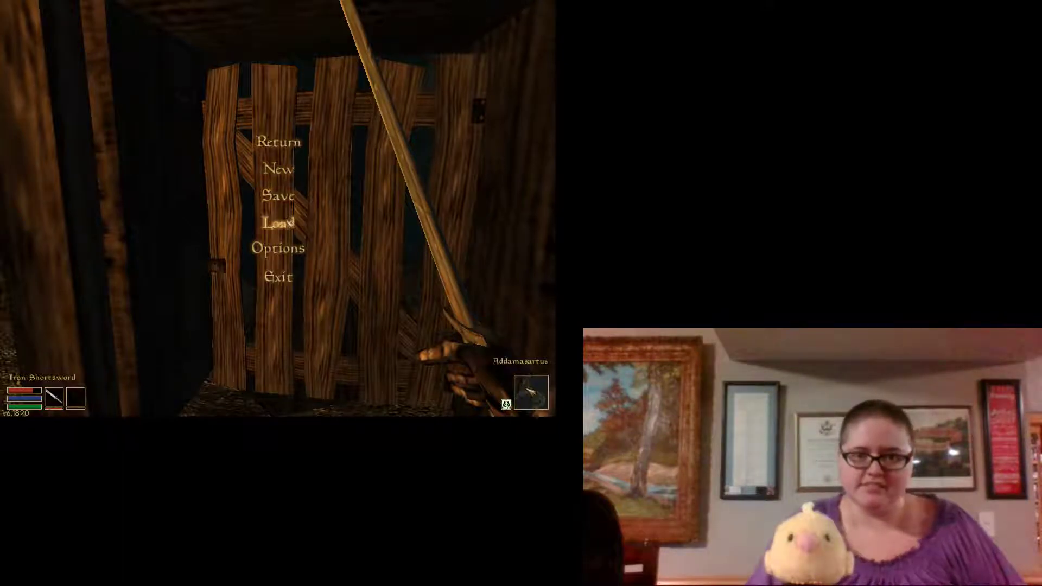
pyautogui.click(278, 250)
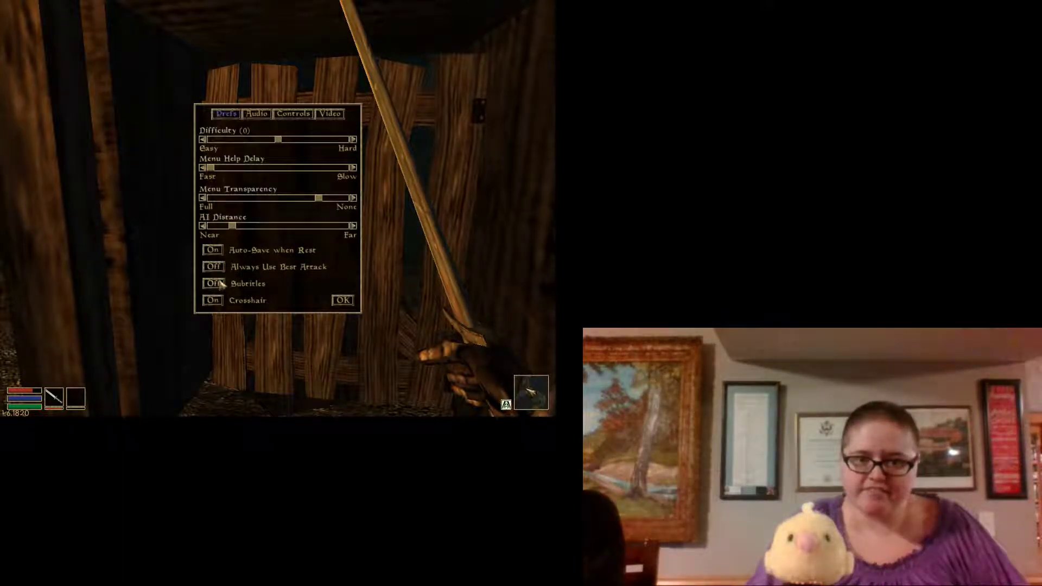
pyautogui.click(213, 284)
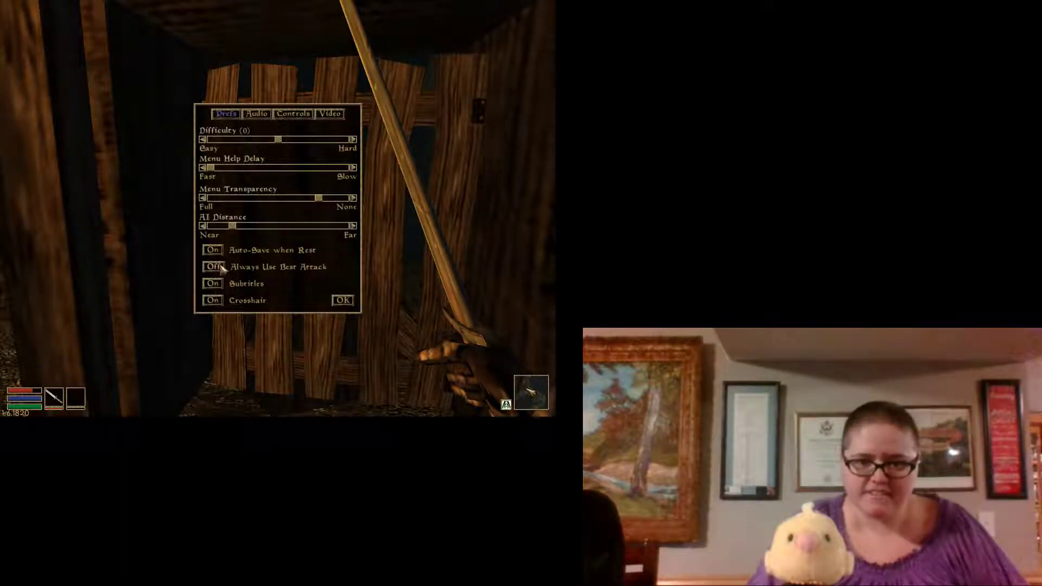
pyautogui.click(213, 267)
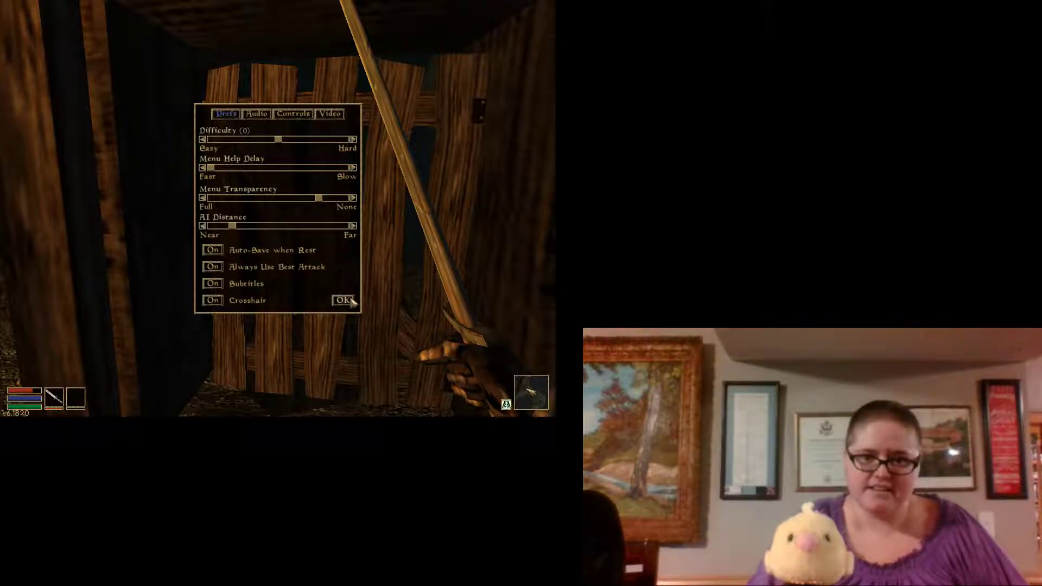
pyautogui.click(342, 300)
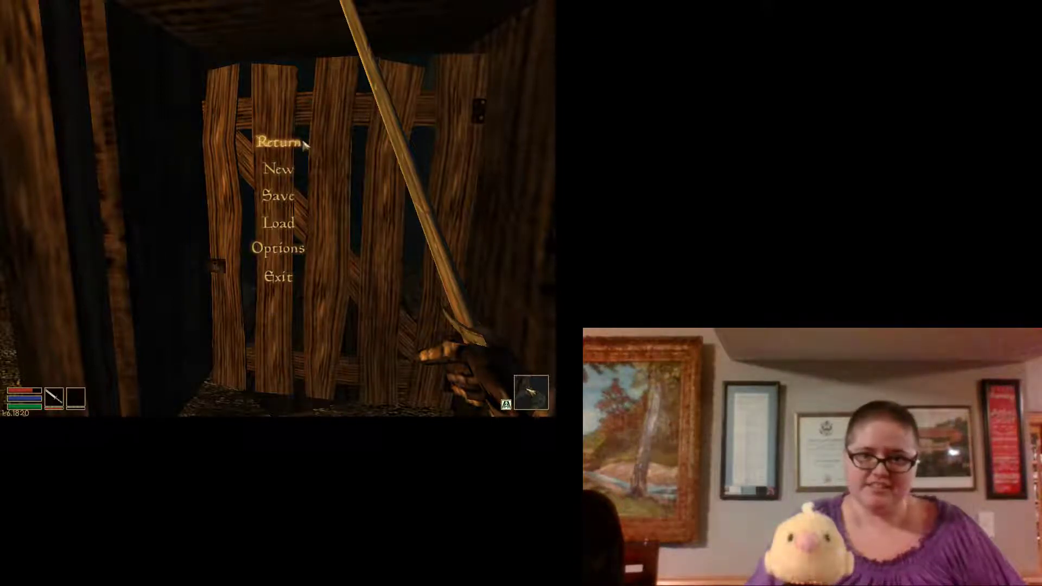
# Step: Return to play, pass the Old Gate and attack the red-robed figure
pyautogui.click(278, 143)
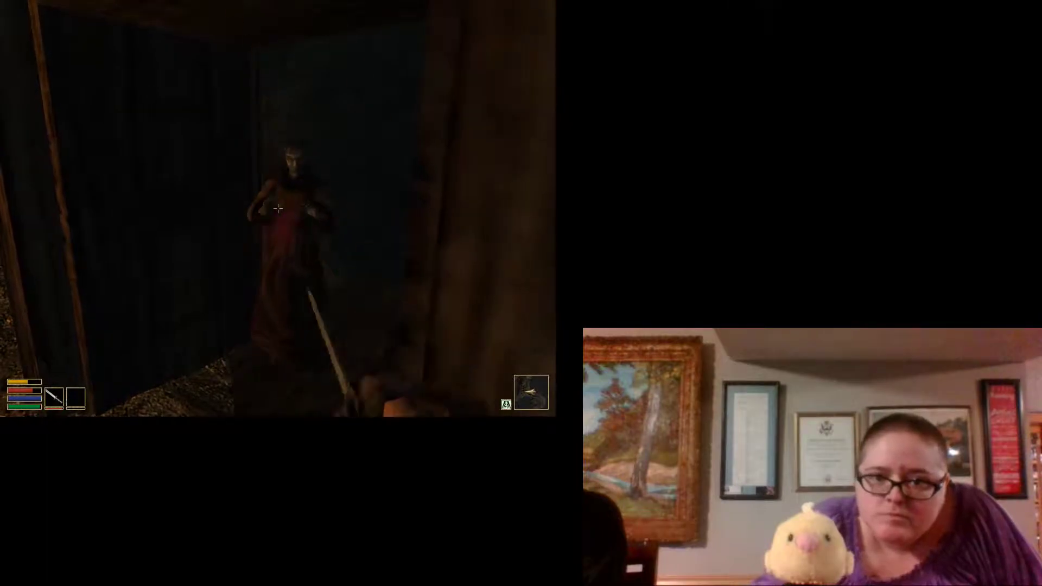
pyautogui.click(277, 208)
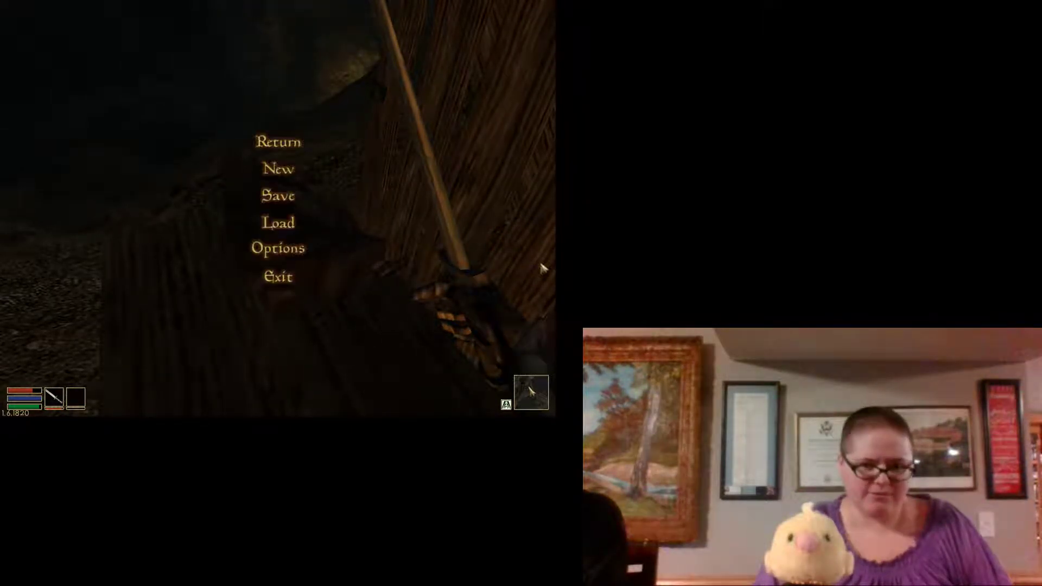
pyautogui.moveTo(323, 213)
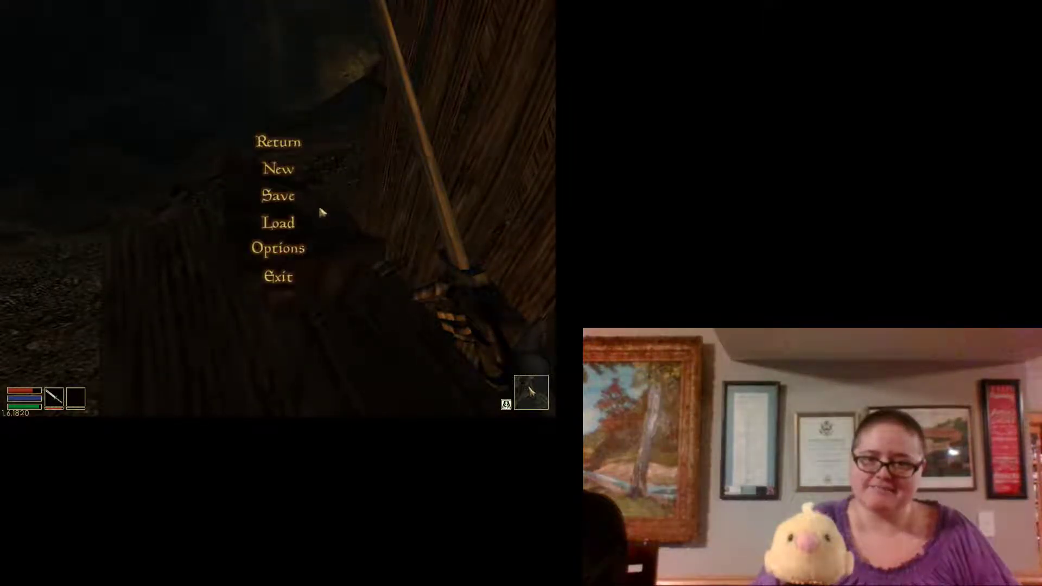
pyautogui.moveTo(284, 210)
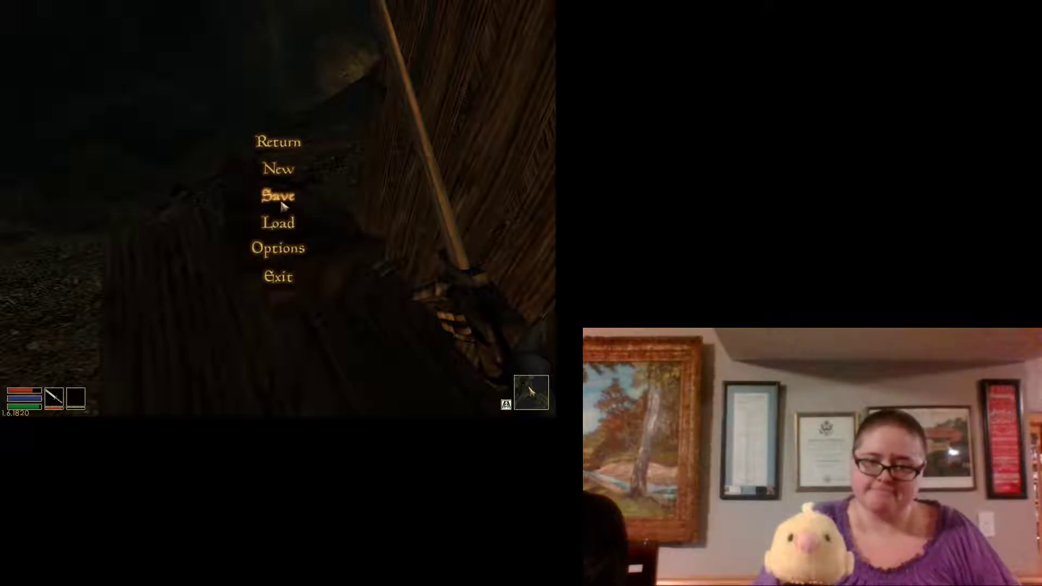
# Step: Create a new save game named 'two down'
pyautogui.click(275, 195)
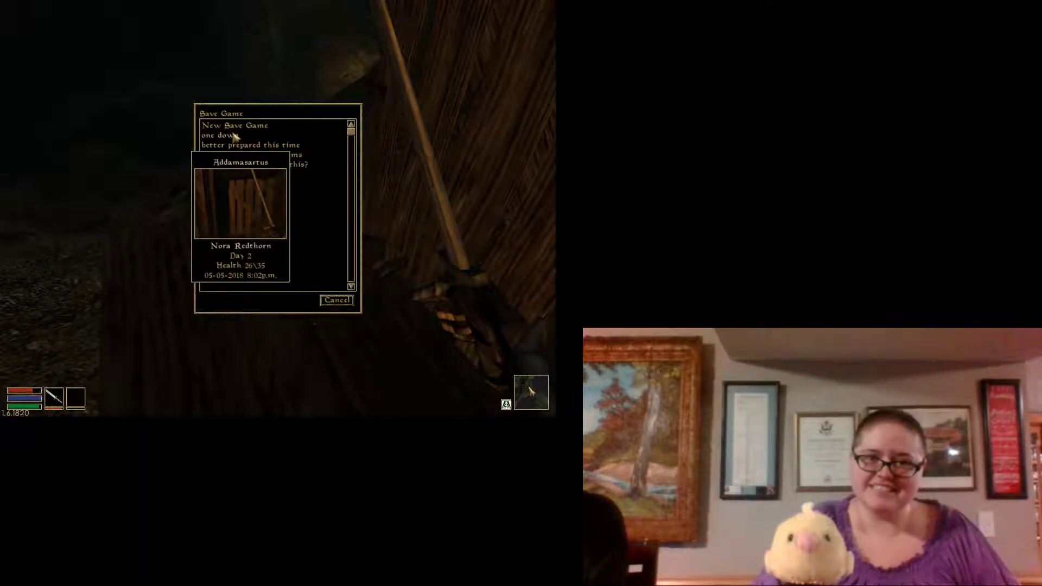
pyautogui.click(236, 125)
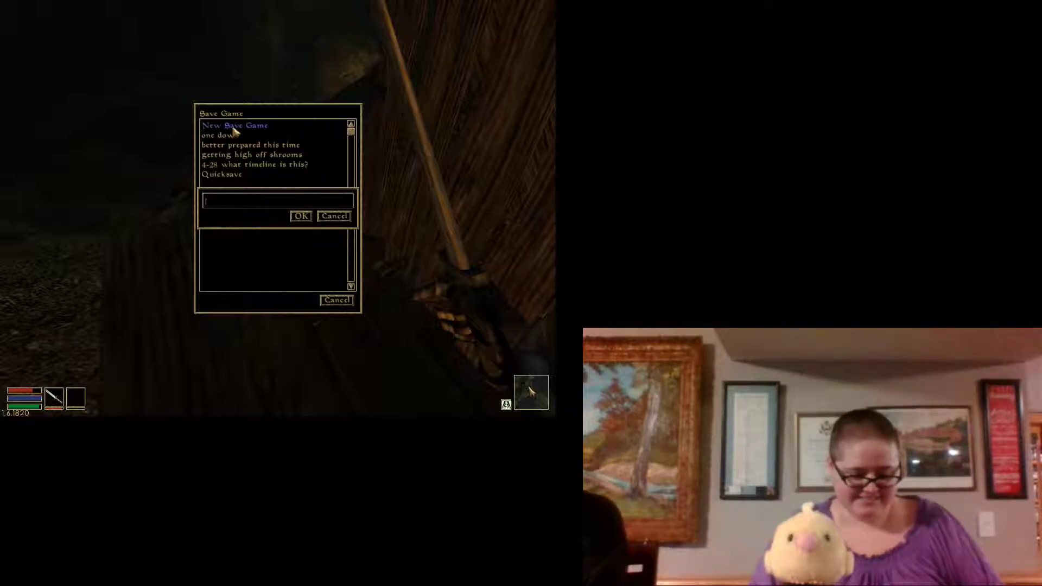
pyautogui.write('two down')
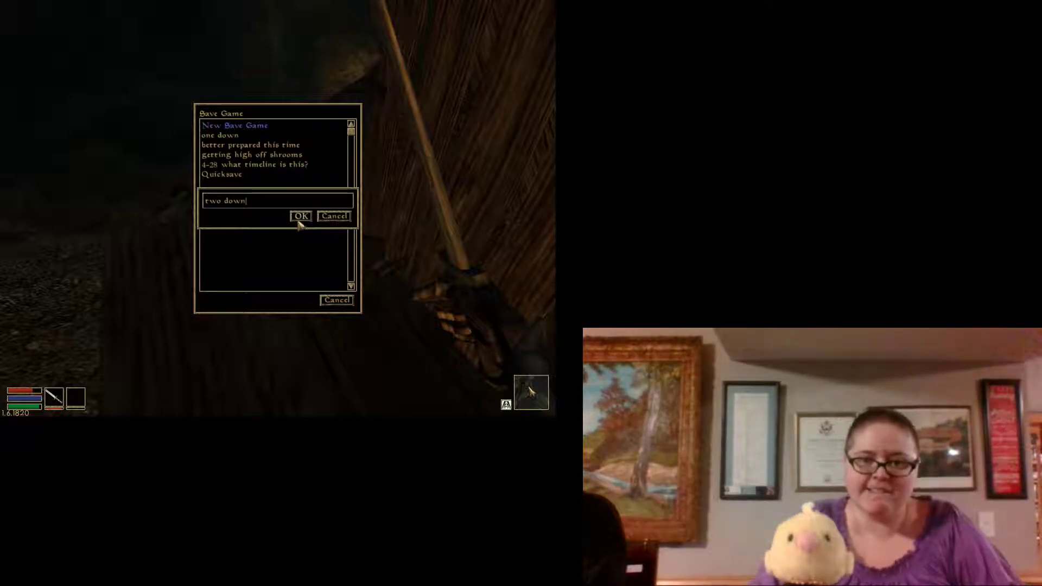
pyautogui.click(300, 216)
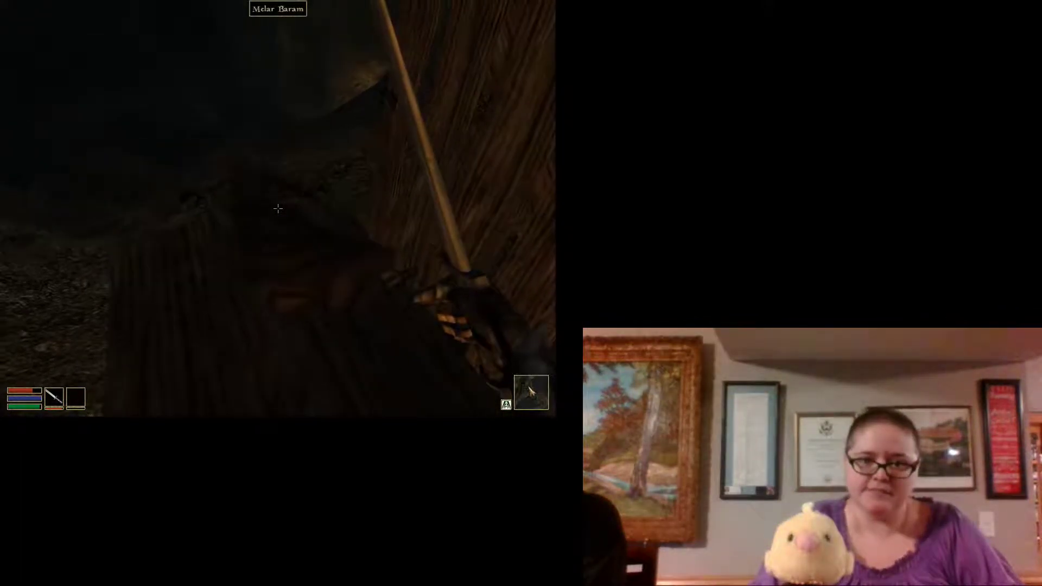
# Step: Loot Melar Baram's body, taking the Chitin Dagger, then dispose of the corpse
pyautogui.click(277, 208)
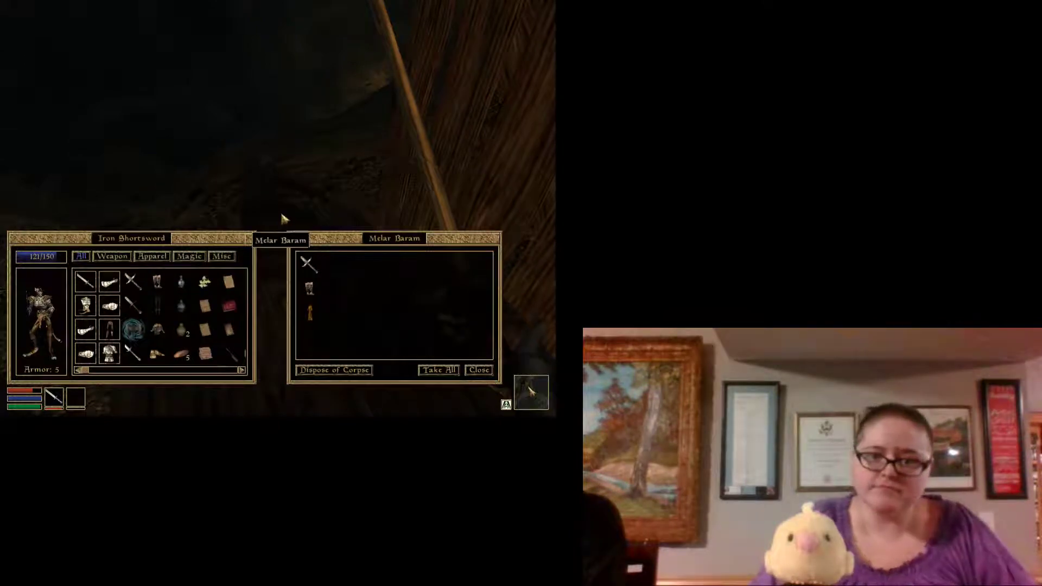
pyautogui.moveTo(306, 276)
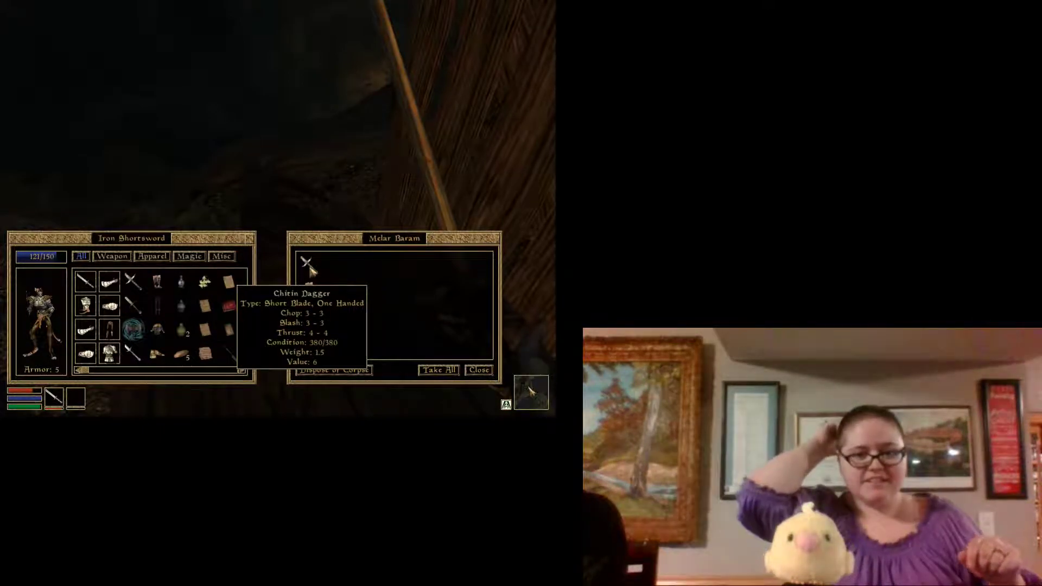
pyautogui.click(304, 263)
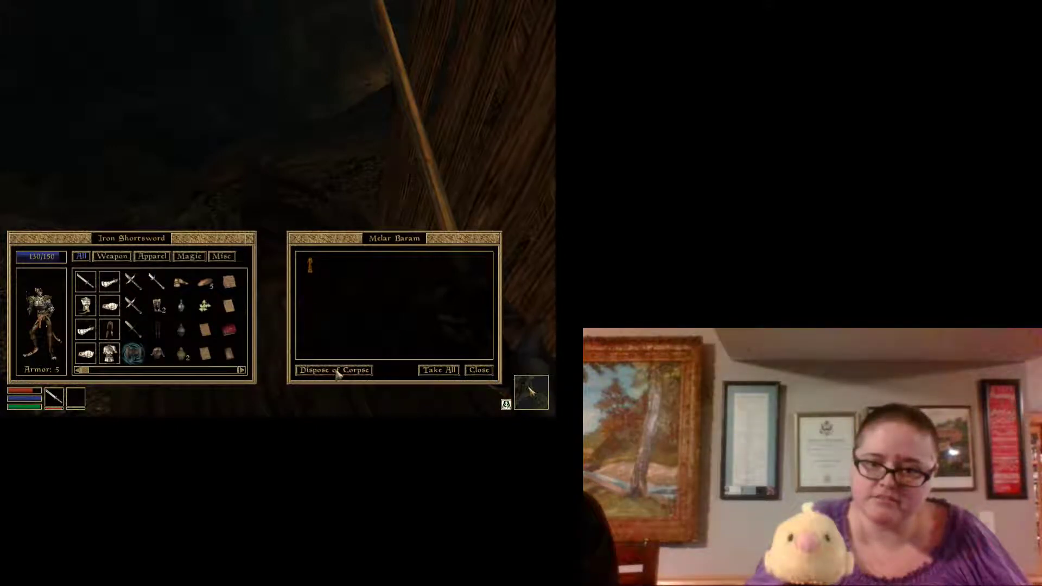
pyautogui.click(478, 370)
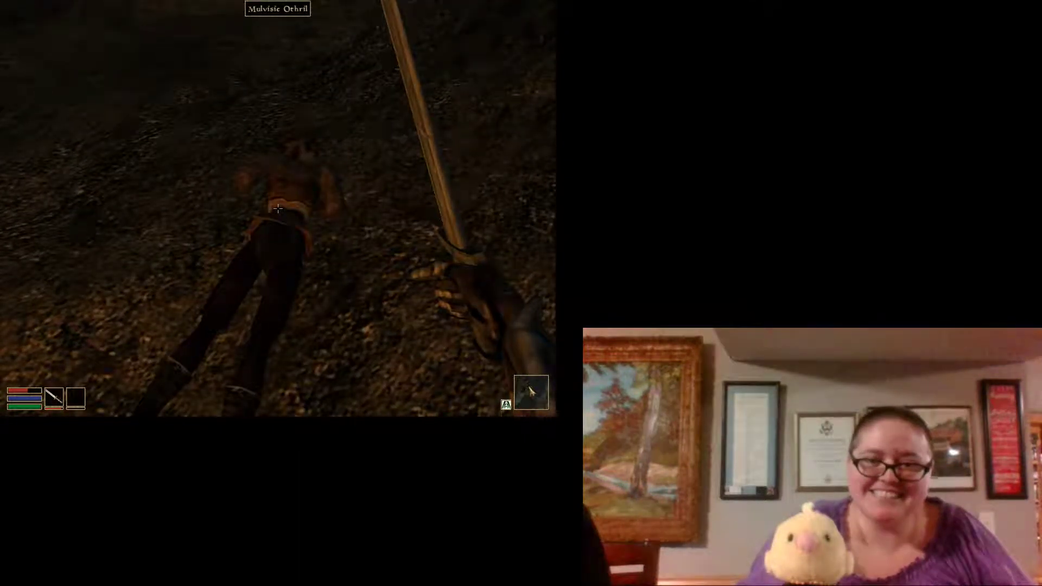
# Step: Loot Mulvisic Othril's body of all 15 Chitin Throwing Stars and the Common Shoes, then dispose of it
pyautogui.click(278, 209)
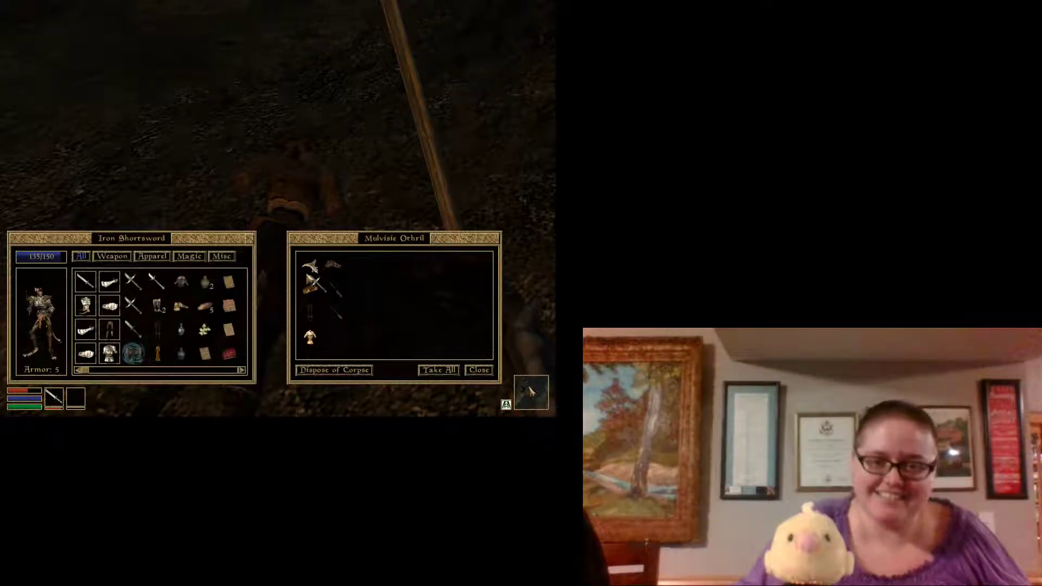
pyautogui.moveTo(310, 287)
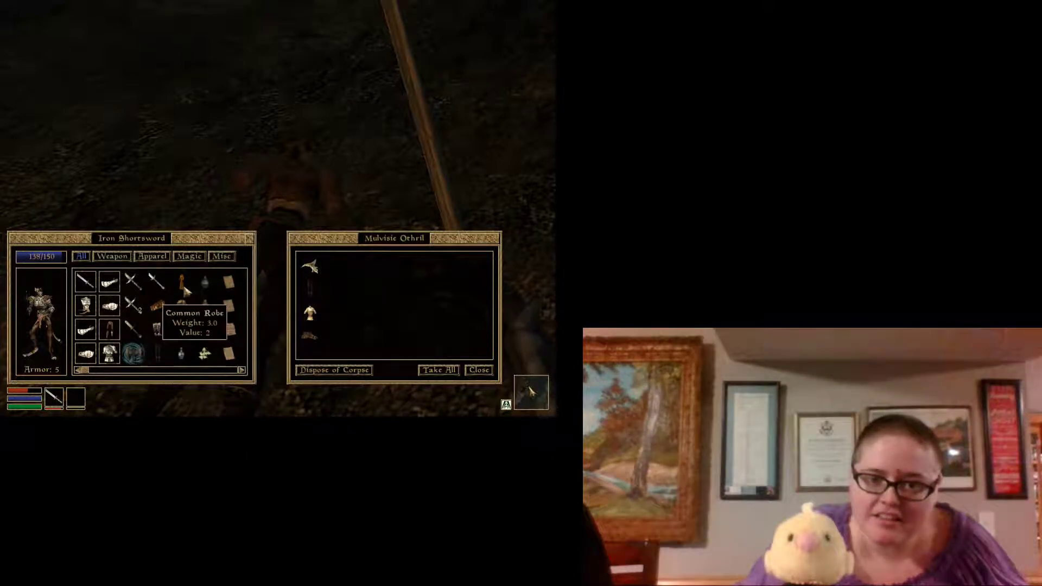
pyautogui.click(312, 264)
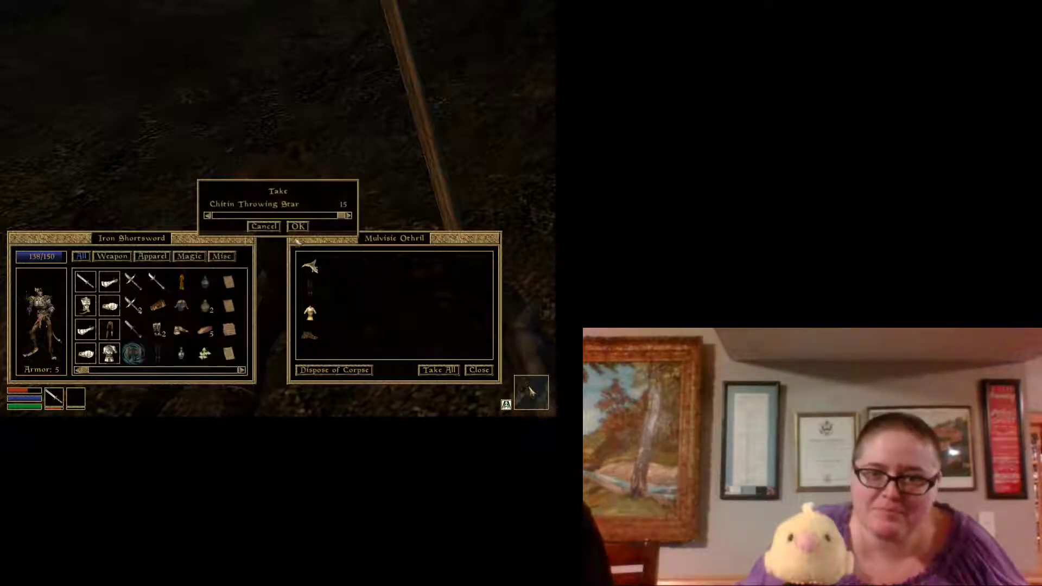
pyautogui.click(296, 225)
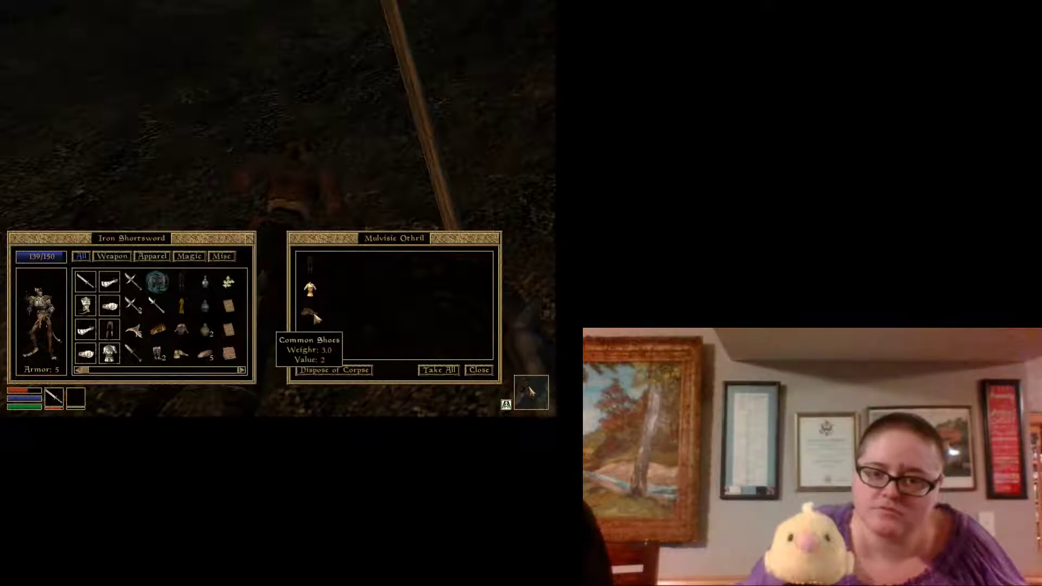
pyautogui.click(310, 313)
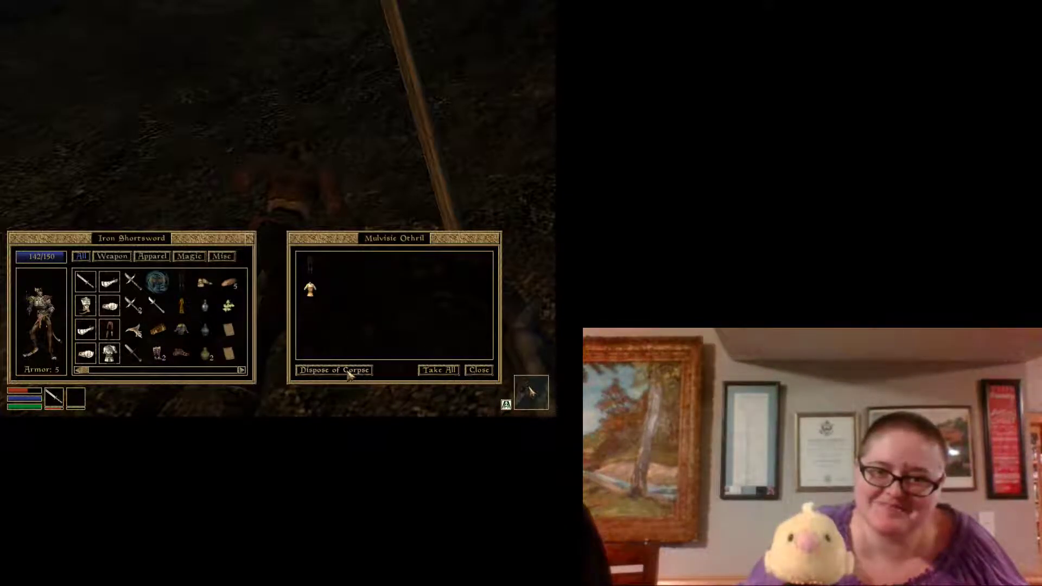
pyautogui.click(478, 370)
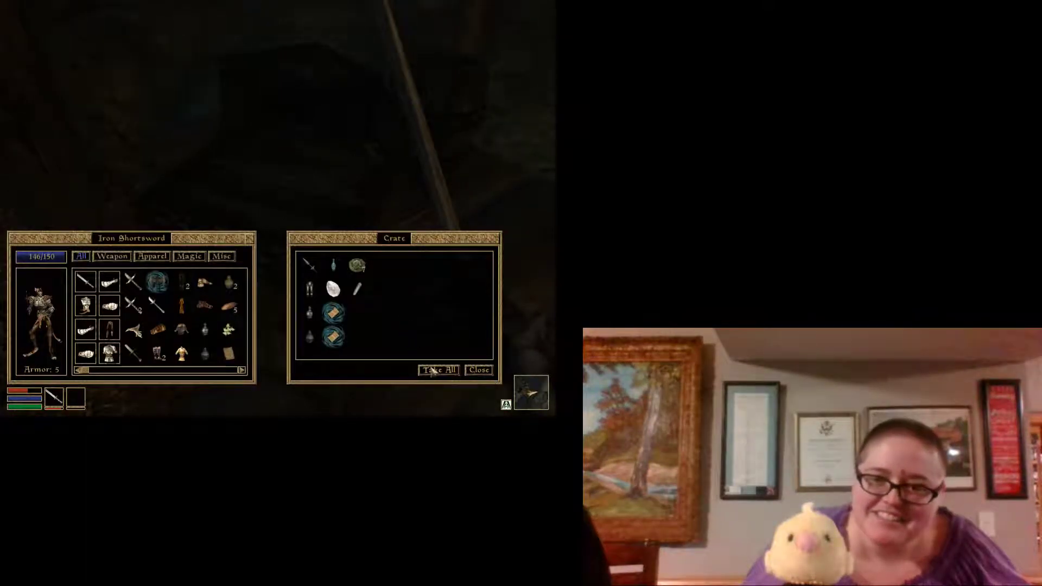
# Step: Take everything from the crate and return to the dark cave
pyautogui.click(479, 369)
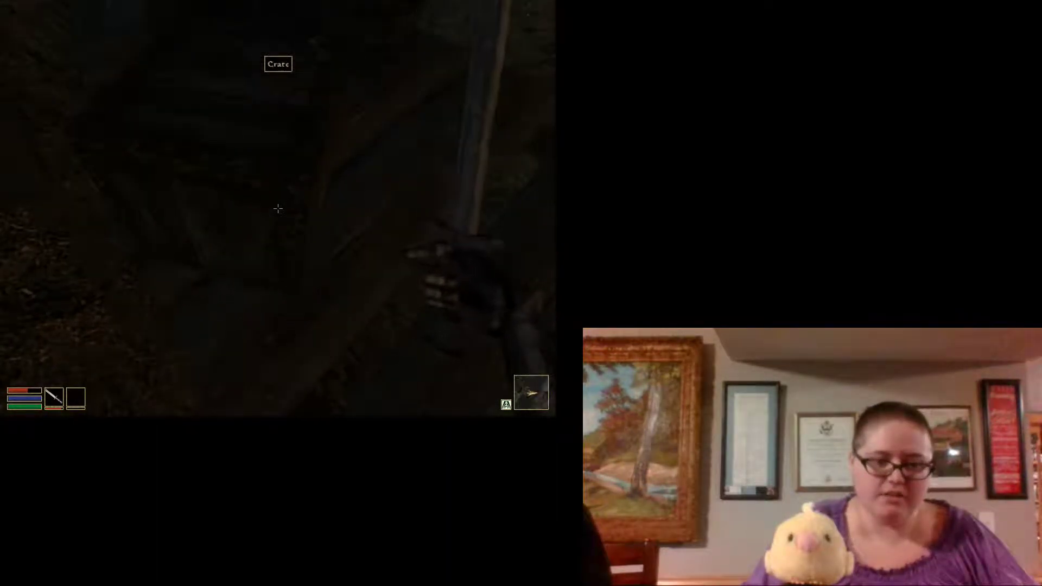
# Step: Bring up the inventory, map, stats and magic windows to review carried loot
pyautogui.press('Tab')
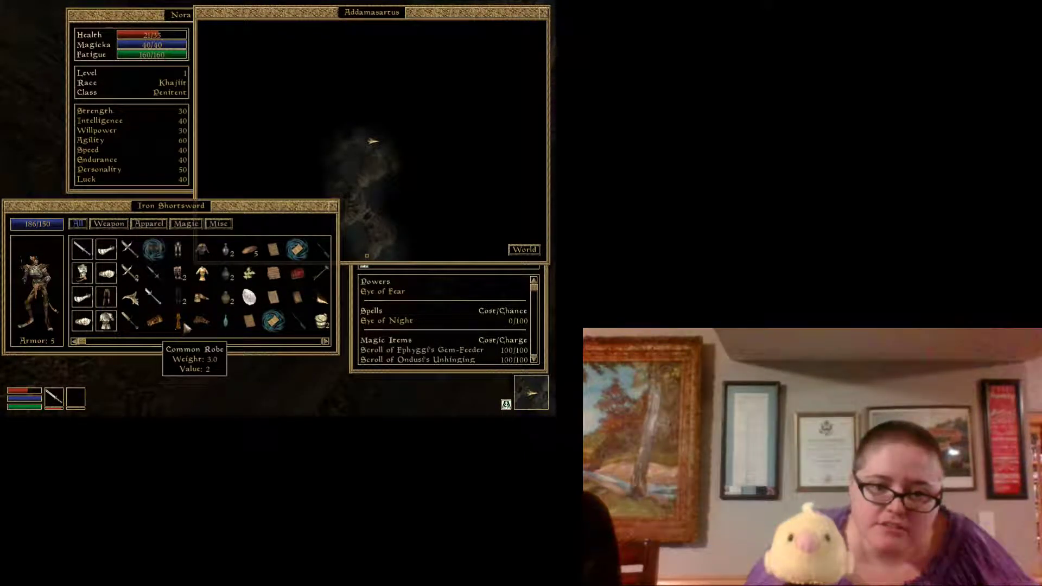
pyautogui.moveTo(201, 326)
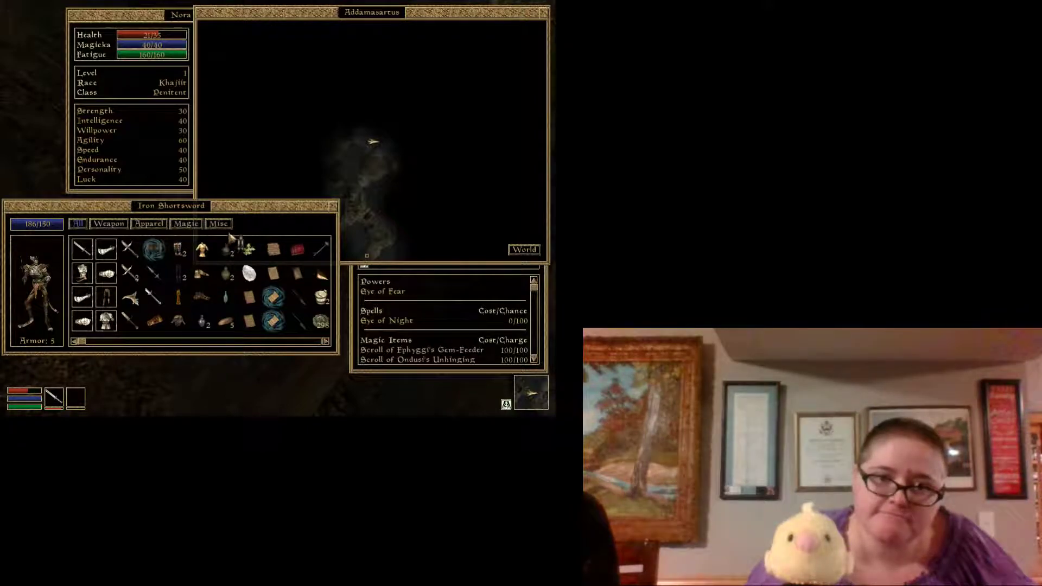
pyautogui.moveTo(206, 397)
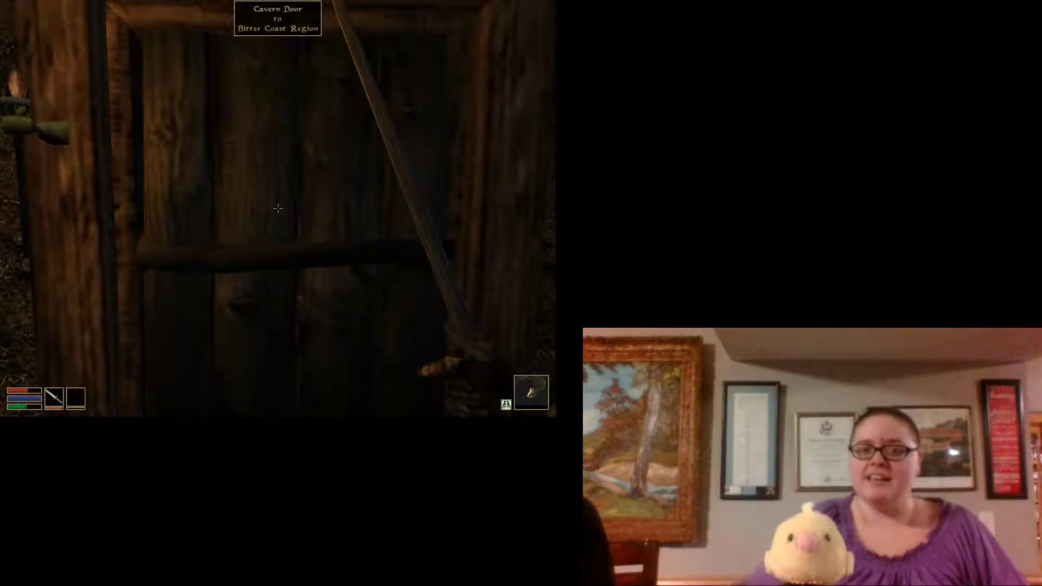
# Step: Exit through the Cavern Door to the Bitter Coast Region and walk to Arrille's Tradehouse
pyautogui.click(278, 209)
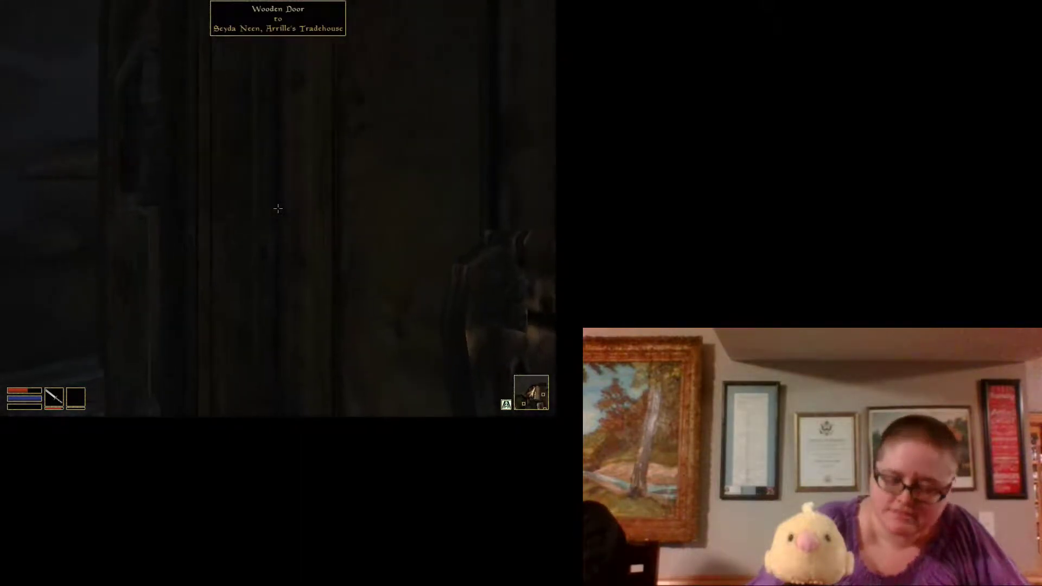
# Step: Enter Arrille's Tradehouse and start a conversation with Arrille
pyautogui.click(277, 209)
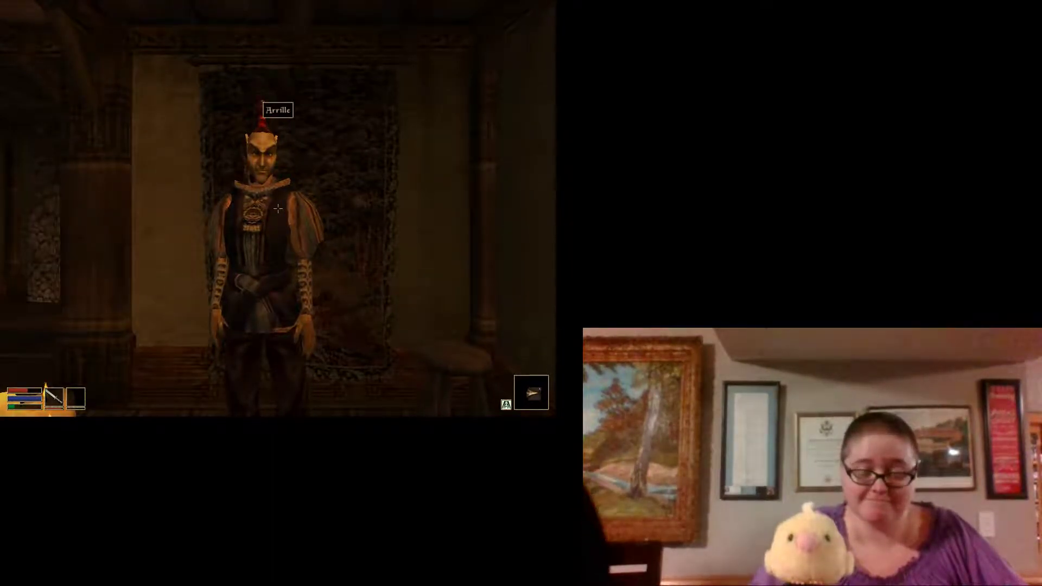
pyautogui.click(277, 210)
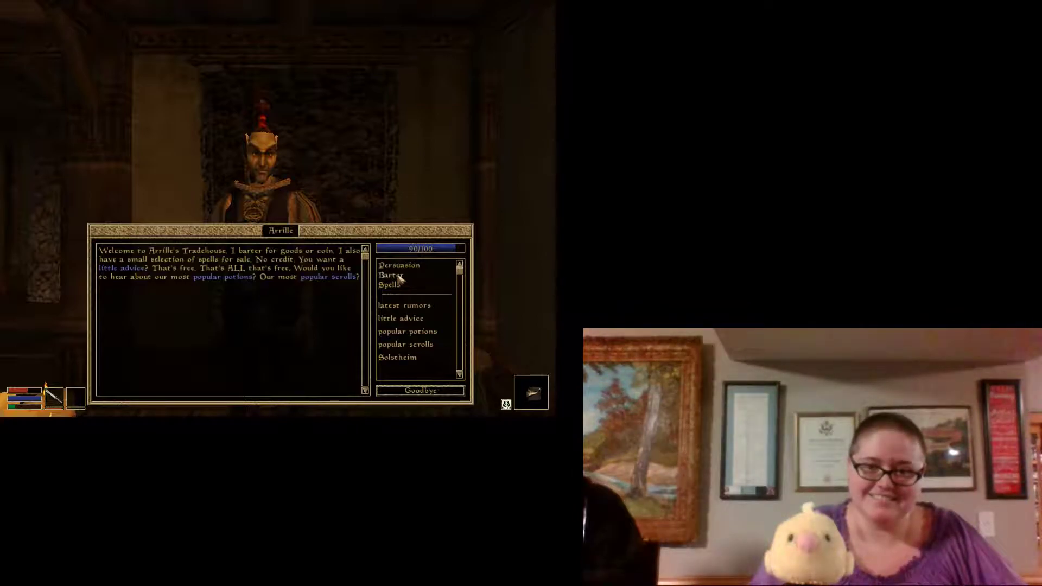
# Step: Begin bartering with Arrille and put miscellaneous items up for sale, reaching 9 gold
pyautogui.click(389, 275)
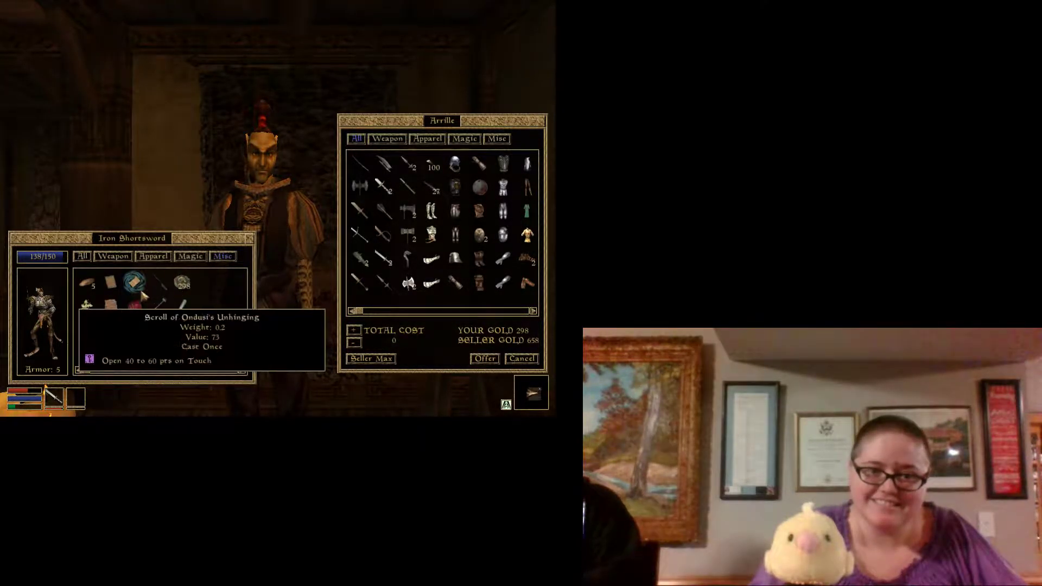
pyautogui.moveTo(182, 296)
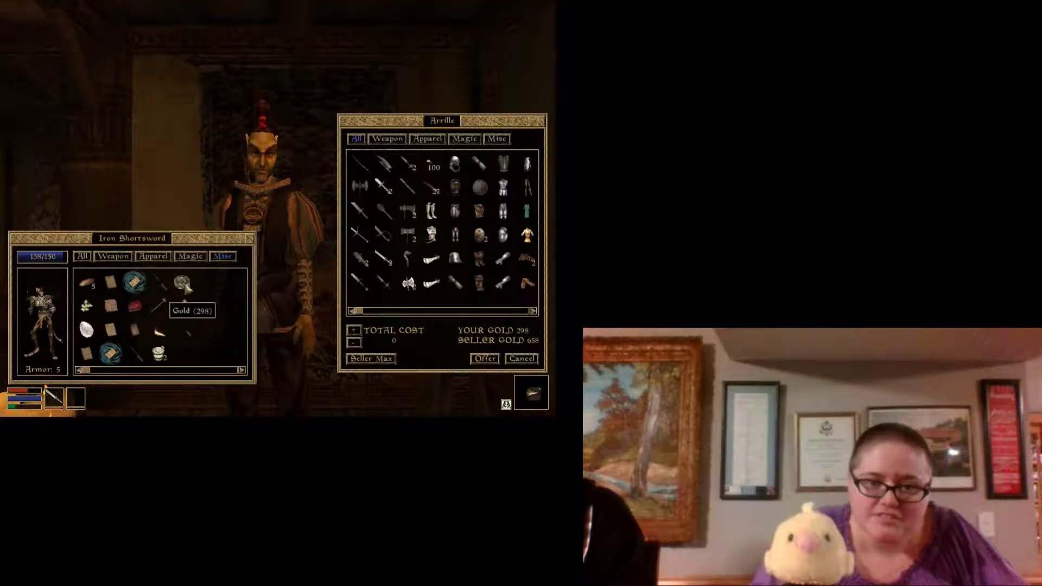
pyautogui.moveTo(184, 312)
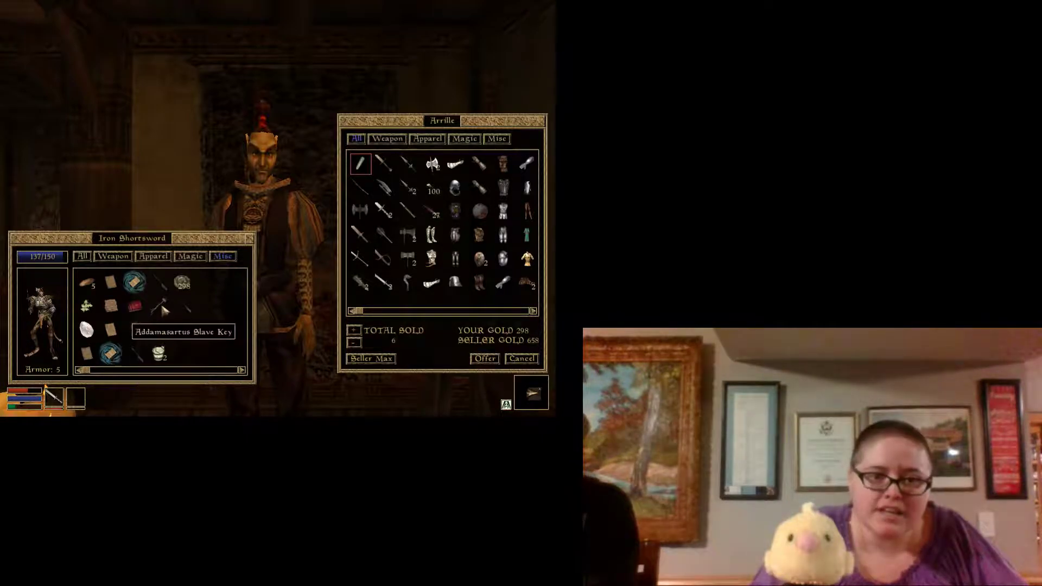
pyautogui.moveTo(159, 348)
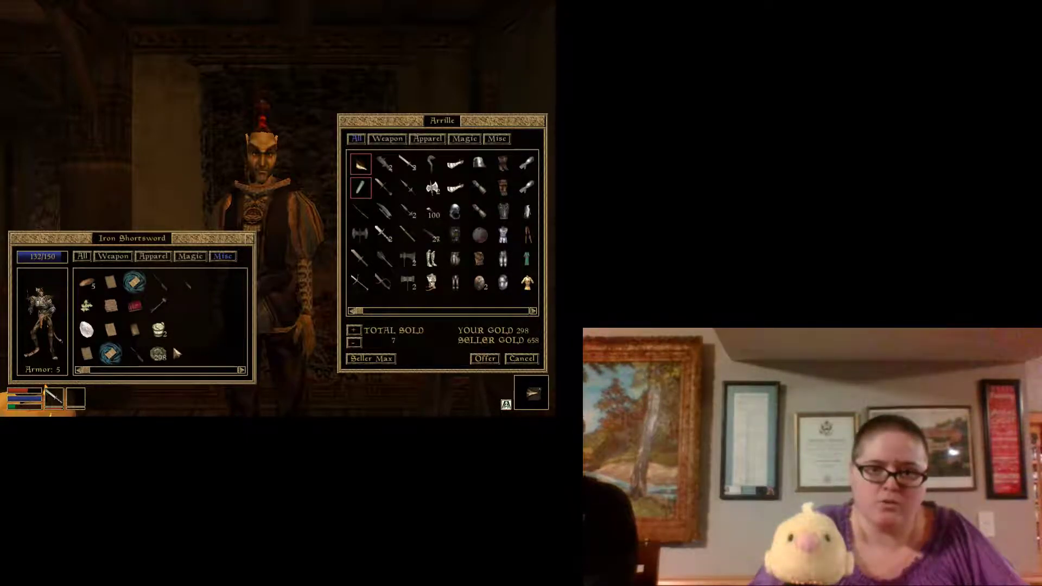
pyautogui.moveTo(158, 307)
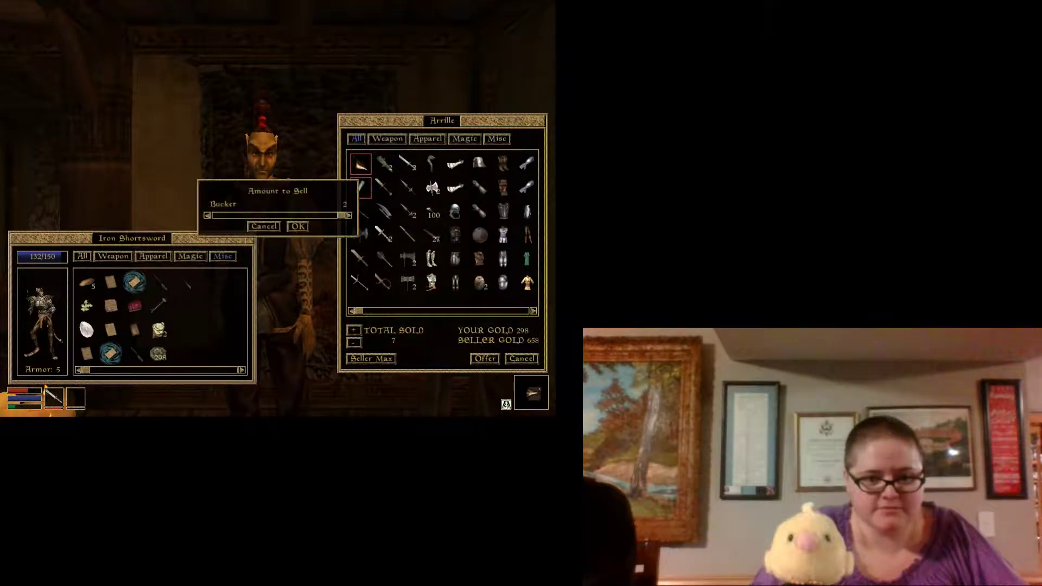
pyautogui.click(297, 226)
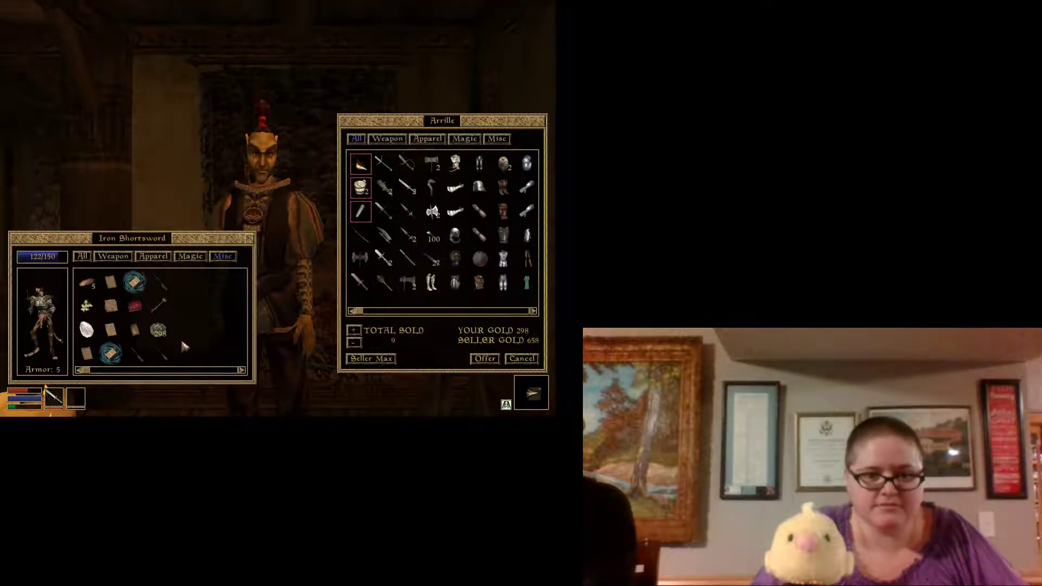
pyautogui.moveTo(158, 333)
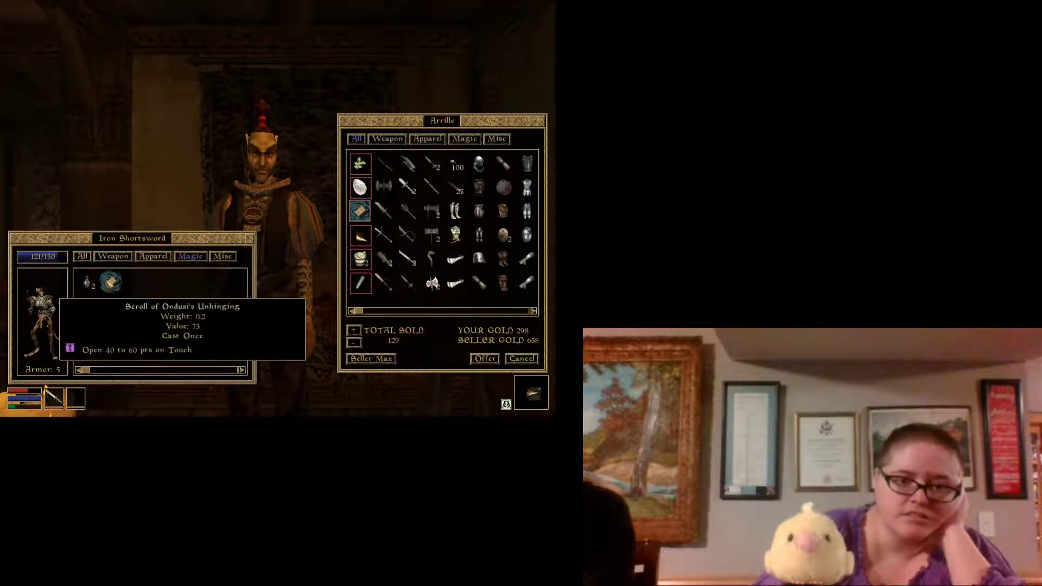
pyautogui.moveTo(89, 353)
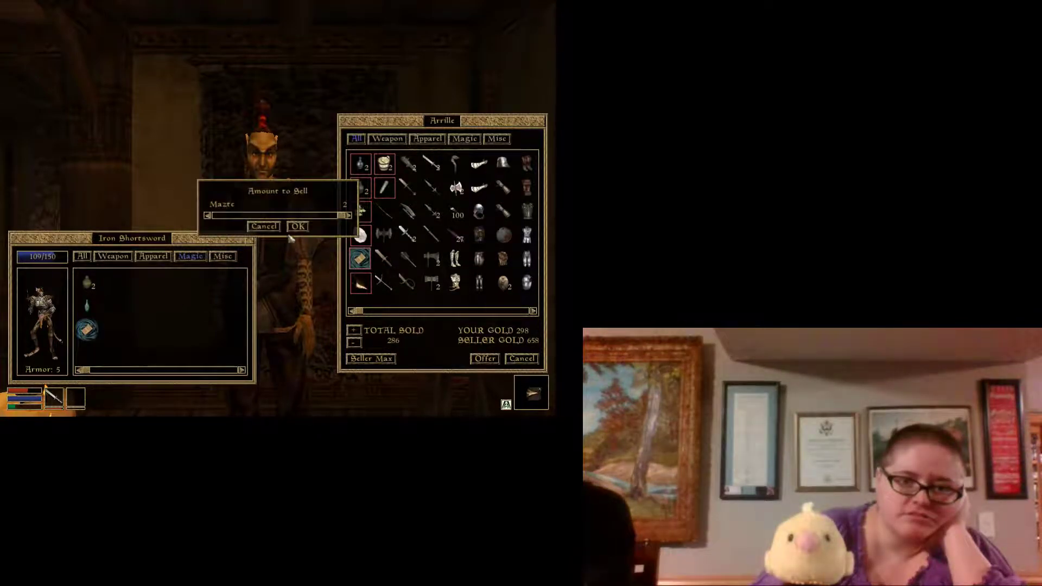
# Step: Confirm selling both Mazte, raising the total sold to Arrille
pyautogui.click(296, 226)
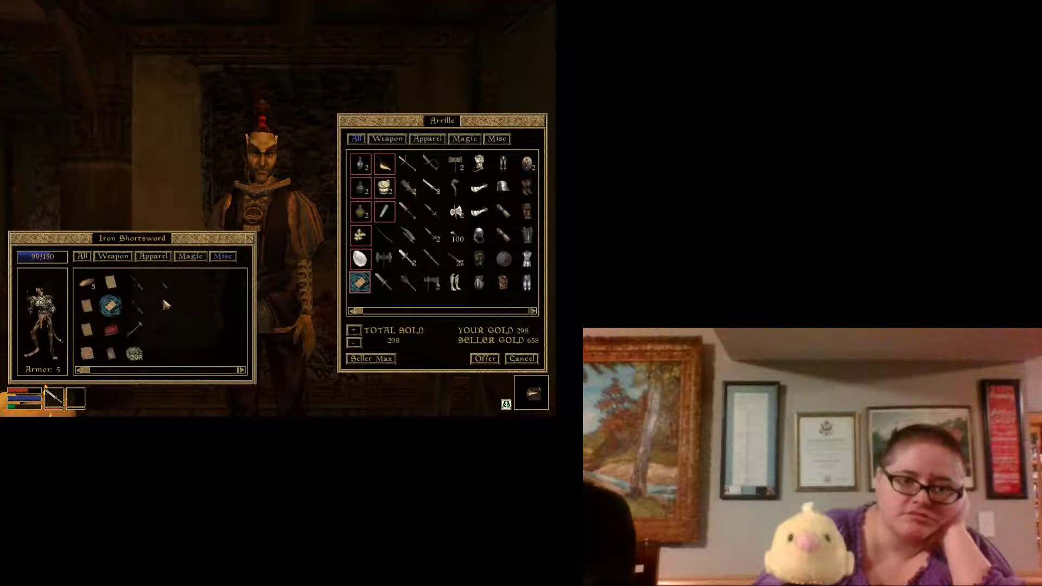
# Step: Show apparel and confirm selling both pairs of Common Pants
pyautogui.click(152, 256)
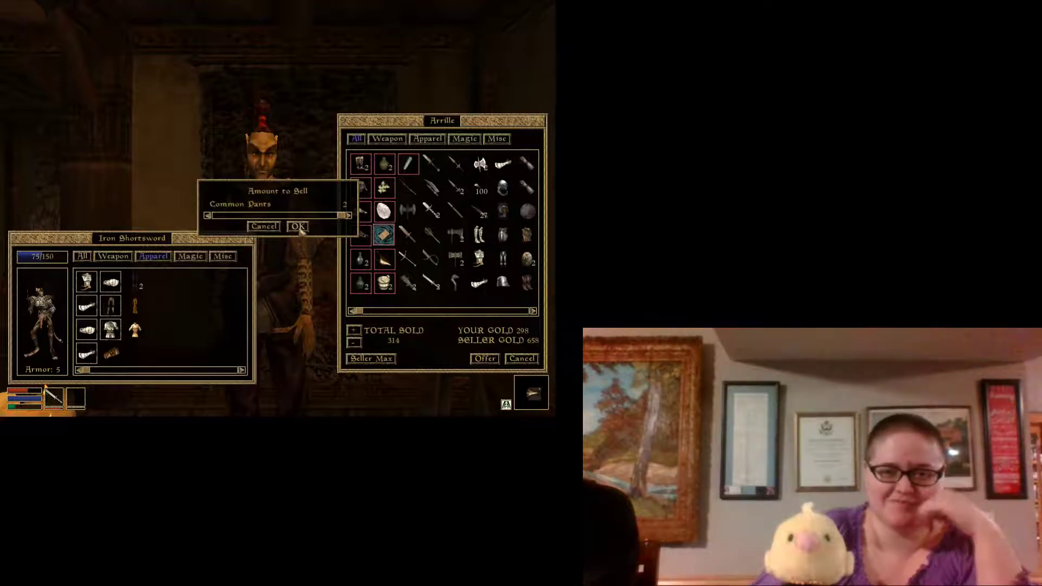
pyautogui.click(297, 226)
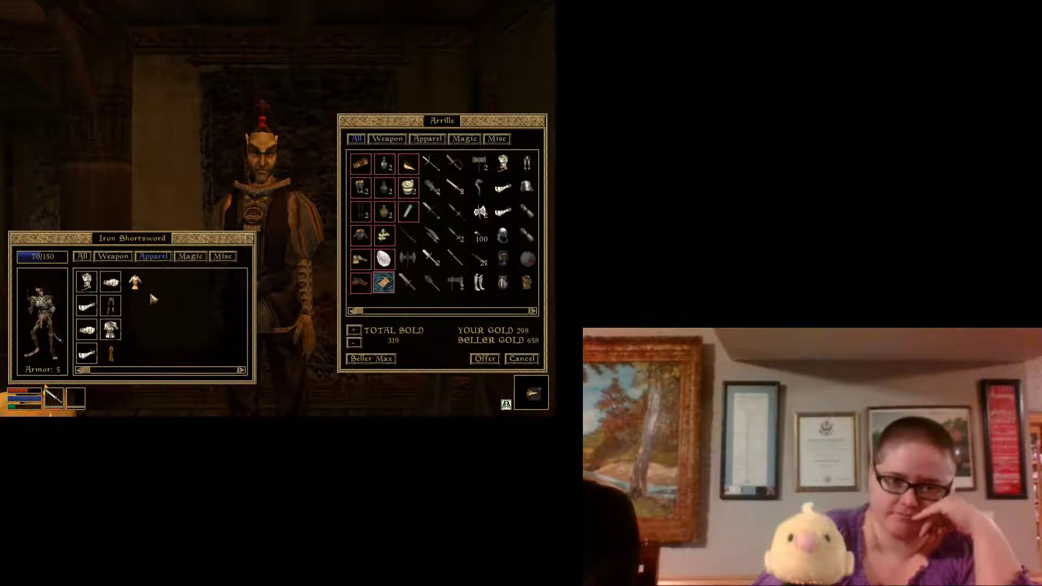
pyautogui.moveTo(143, 332)
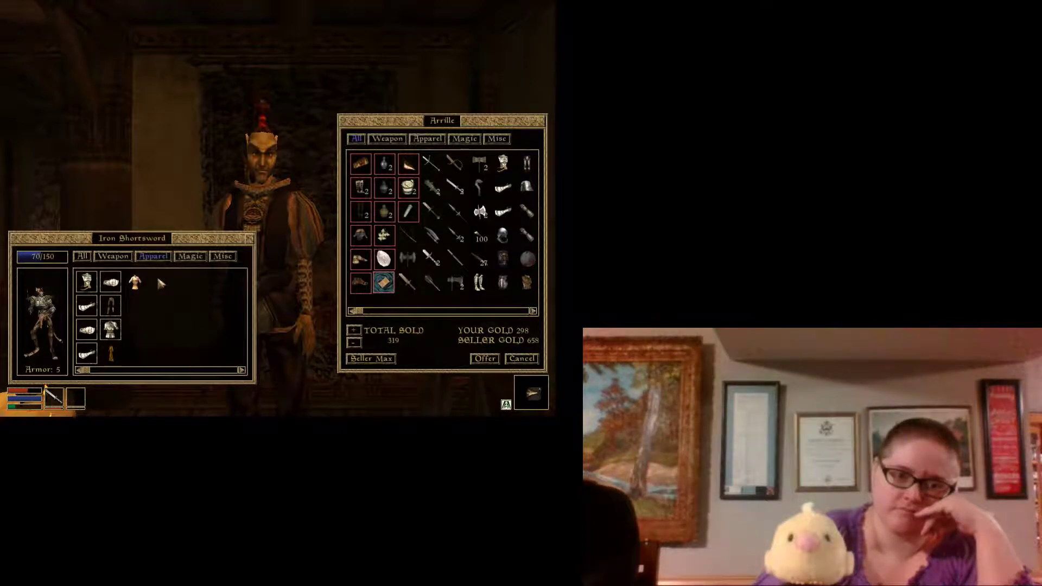
pyautogui.moveTo(202, 323)
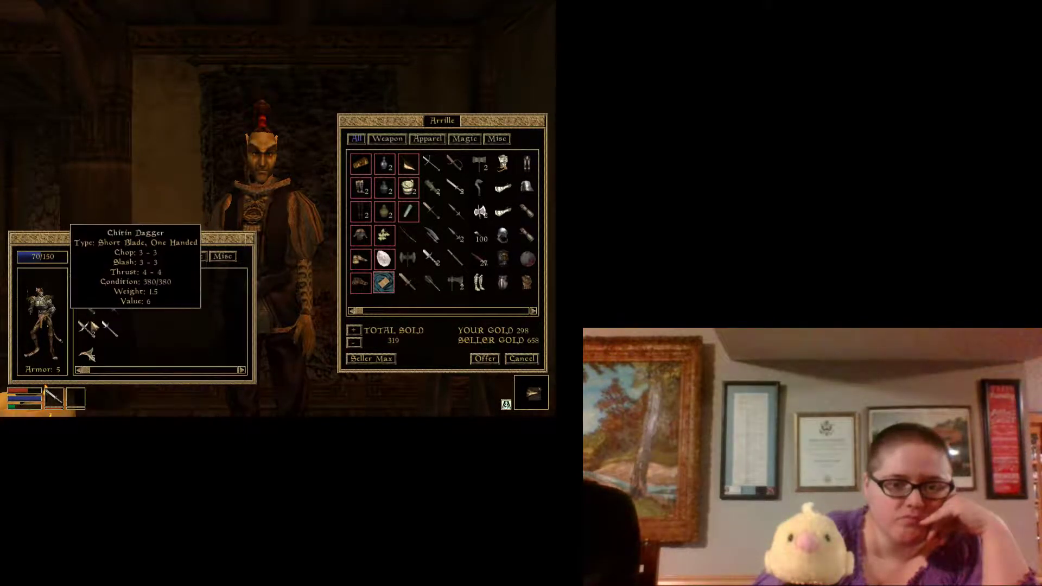
# Step: Put the Chitin Dagger stack up for sale and confirm selling both daggers
pyautogui.click(112, 256)
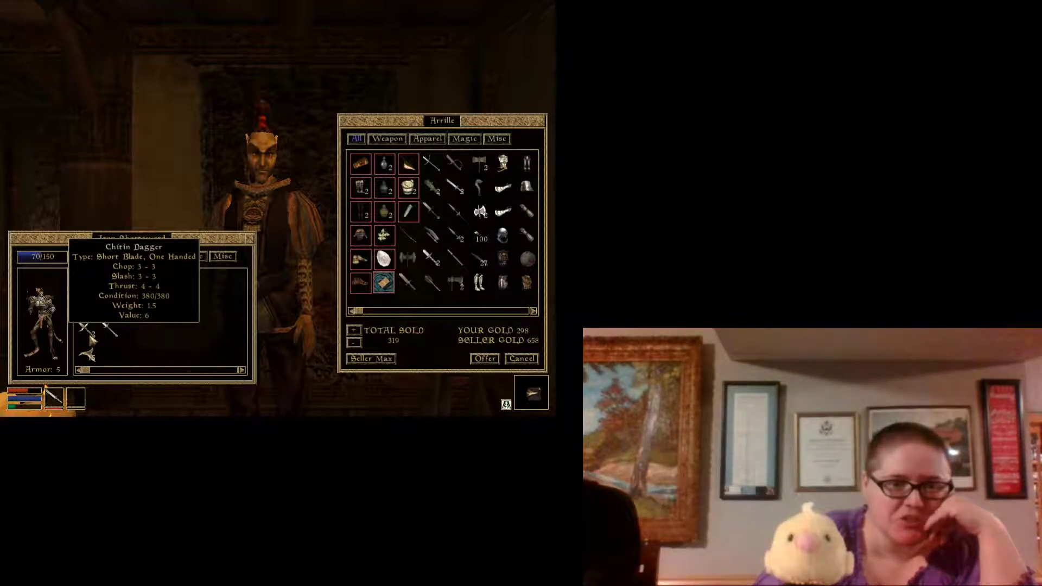
pyautogui.click(113, 256)
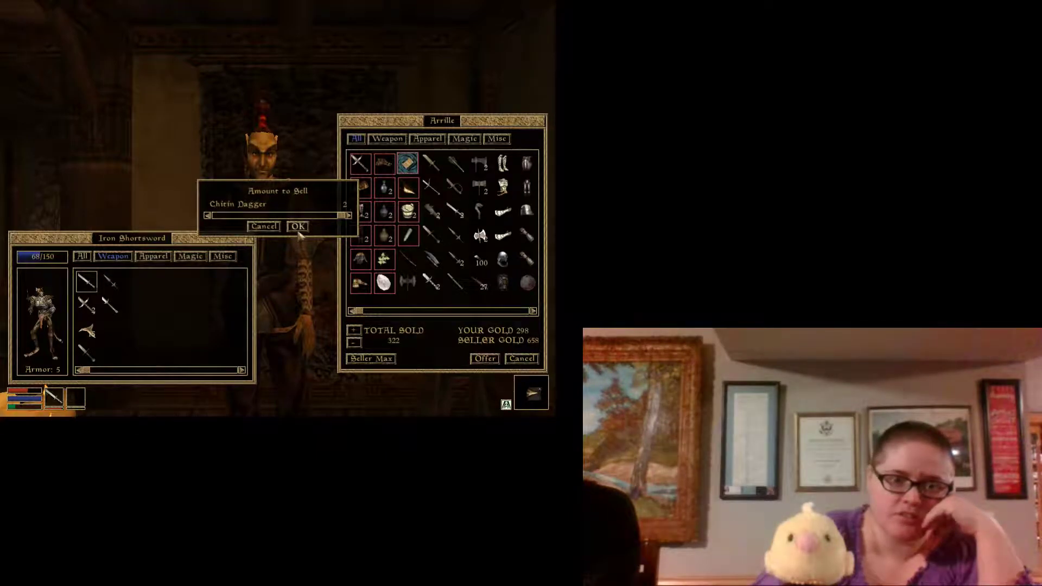
pyautogui.click(297, 225)
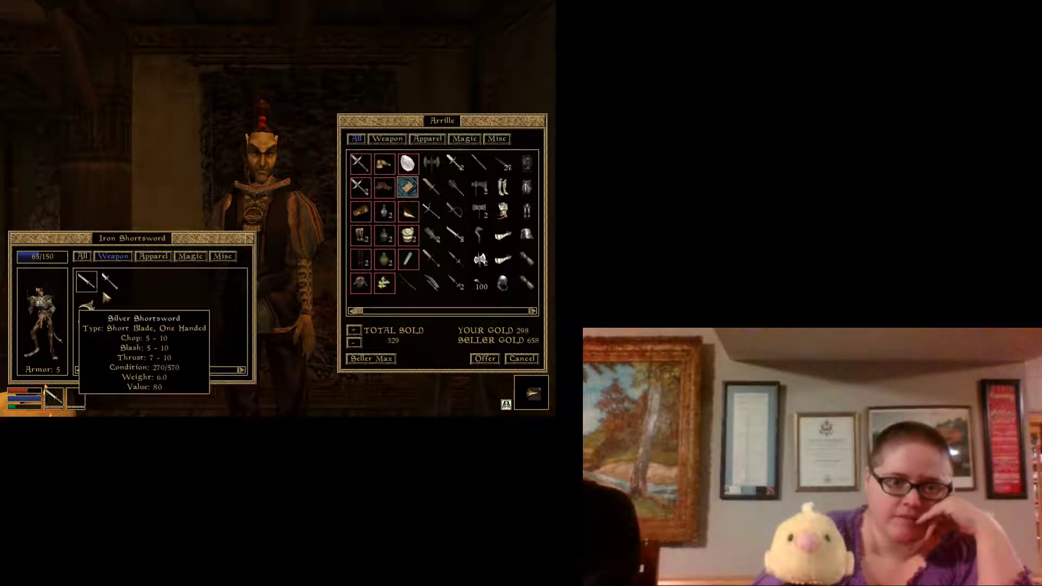
pyautogui.moveTo(87, 313)
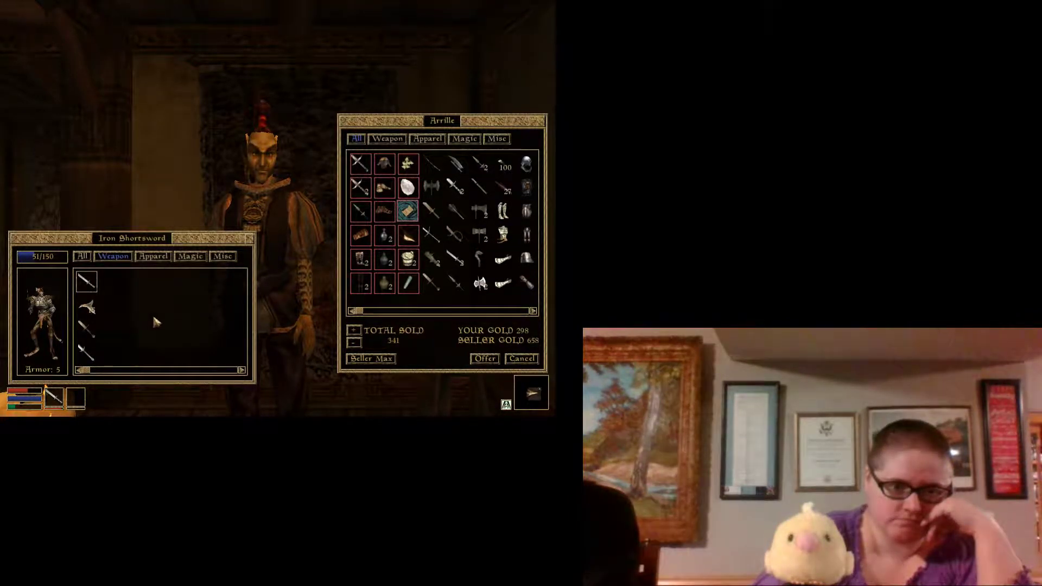
pyautogui.moveTo(153, 331)
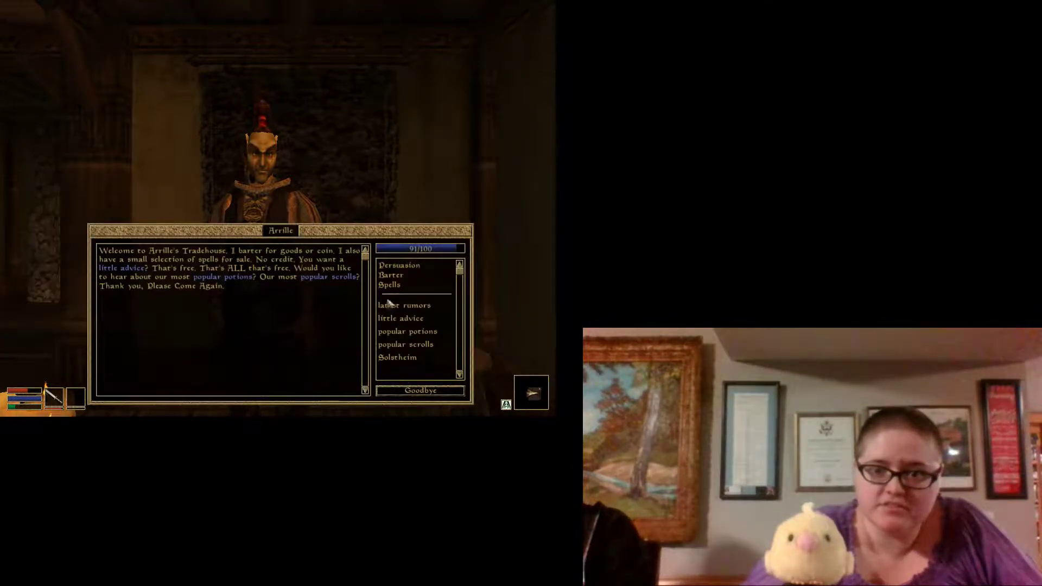
# Step: Say Goodbye to Arrille and go out through the door to Seyda Neen
pyautogui.click(419, 390)
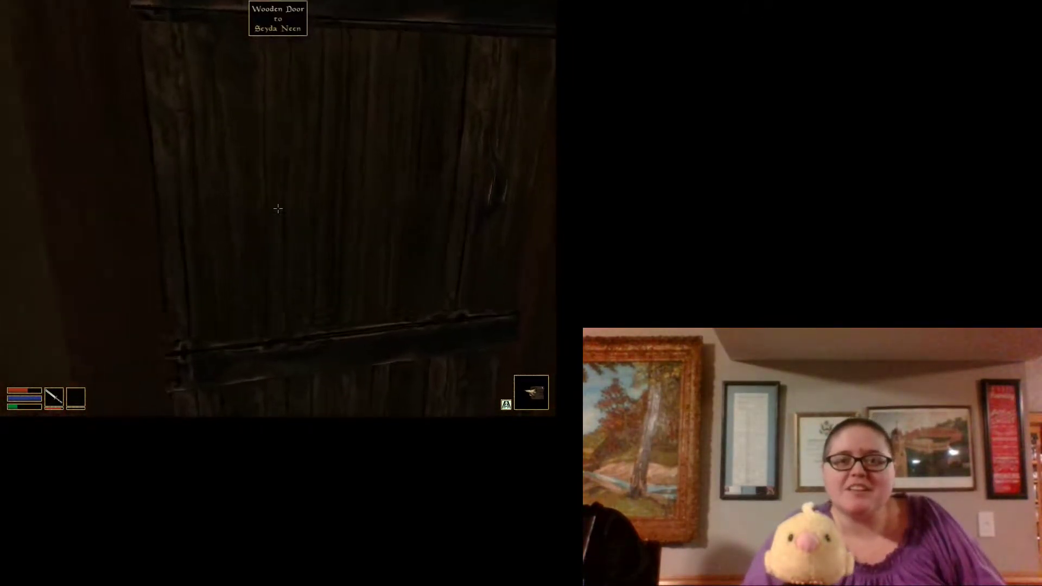
pyautogui.click(277, 209)
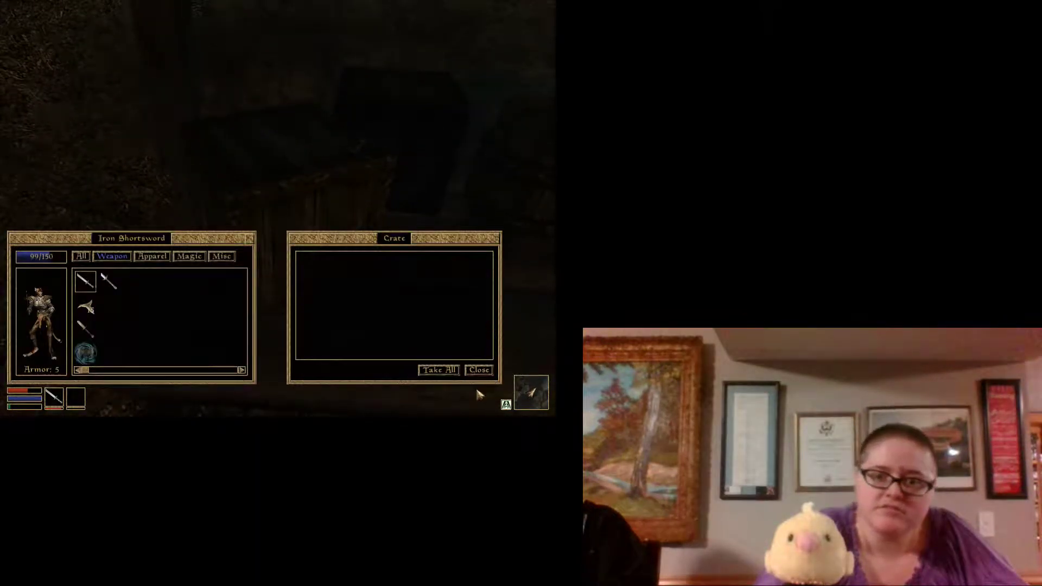
# Step: Search the first crates and barrel, taking everything and closing the empty ones
pyautogui.click(479, 370)
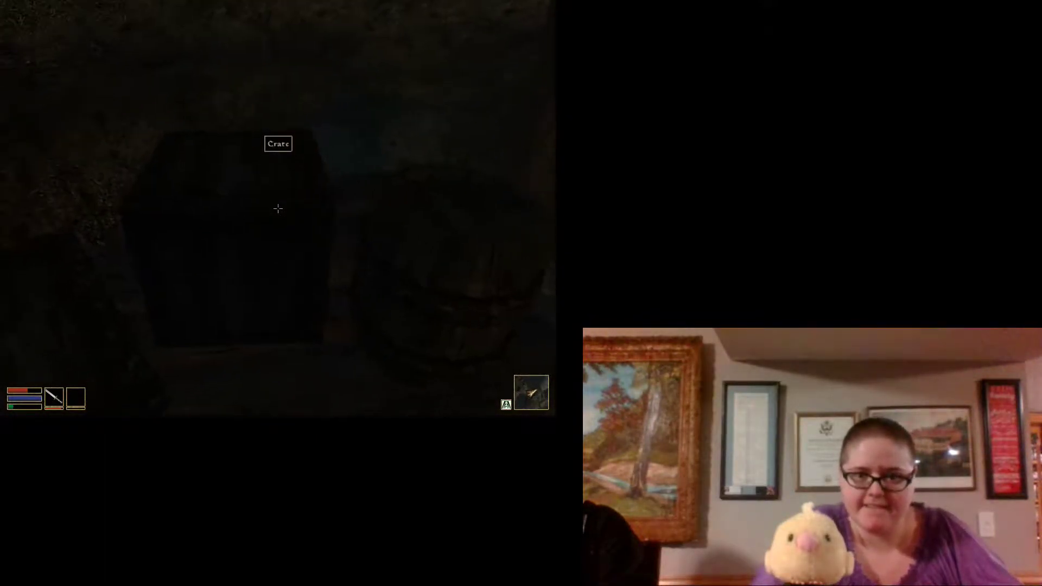
pyautogui.click(277, 208)
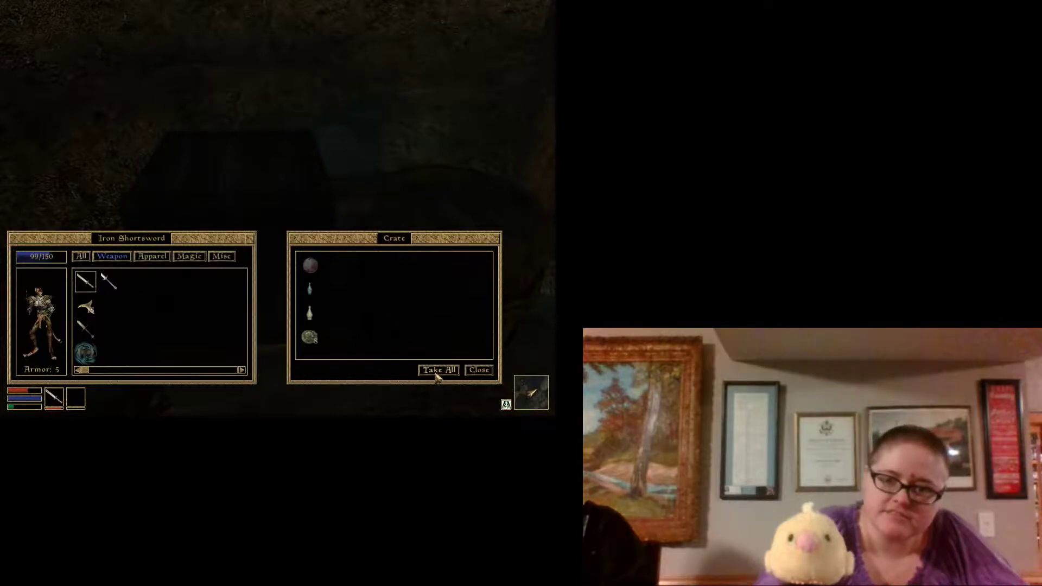
pyautogui.click(478, 369)
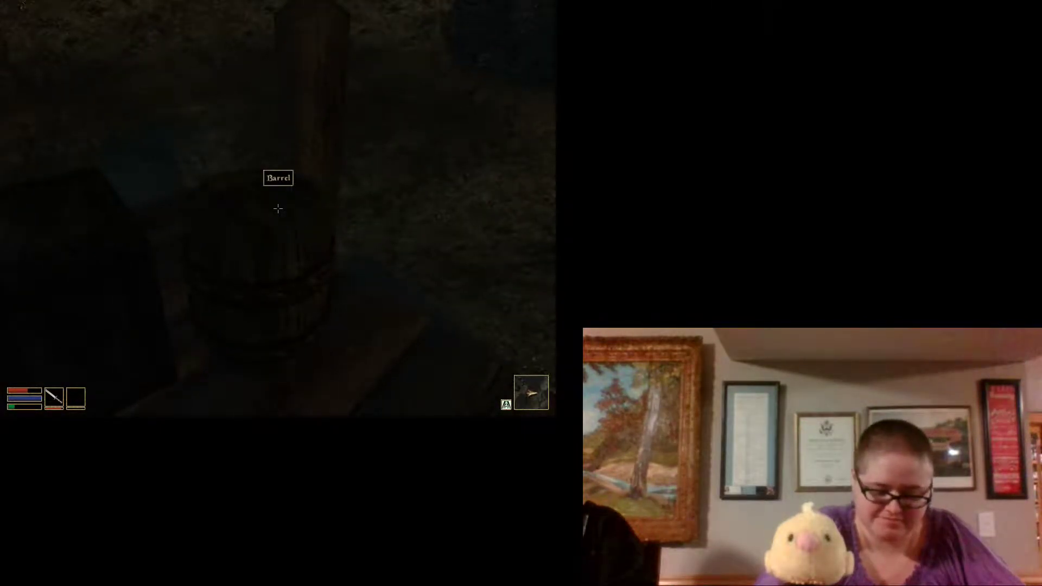
pyautogui.click(278, 209)
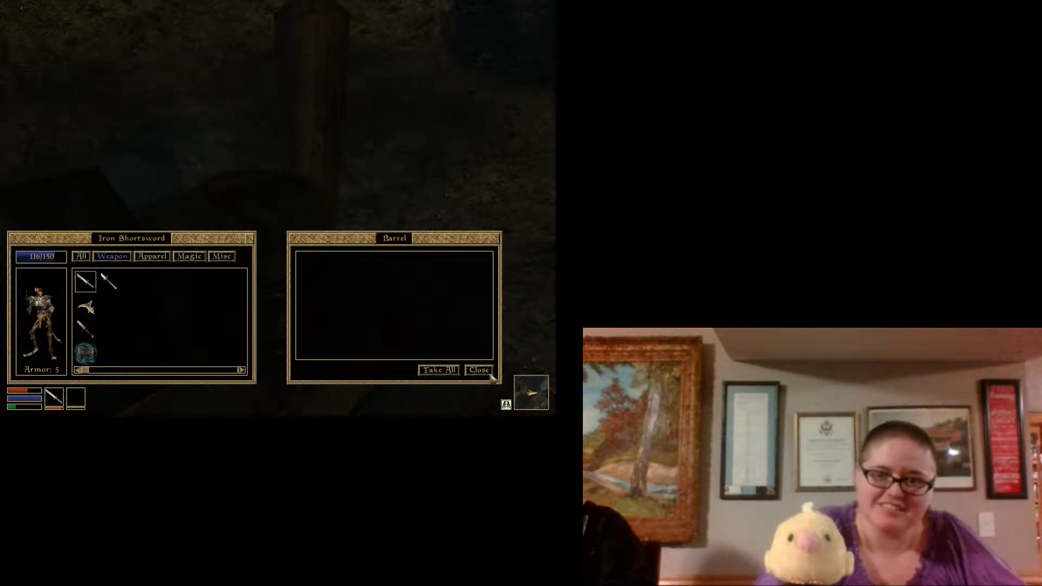
pyautogui.click(479, 370)
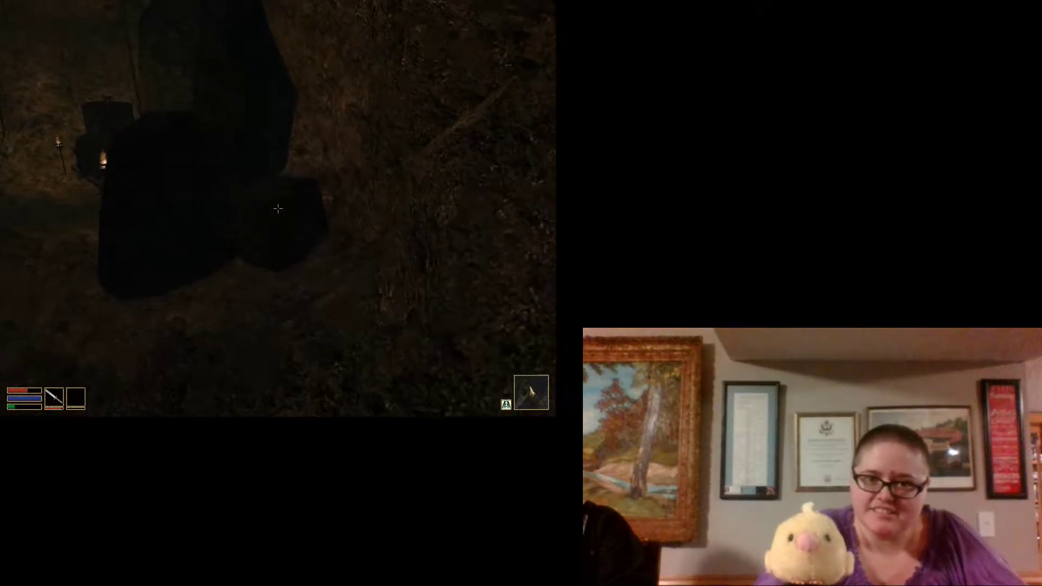
pyautogui.click(277, 208)
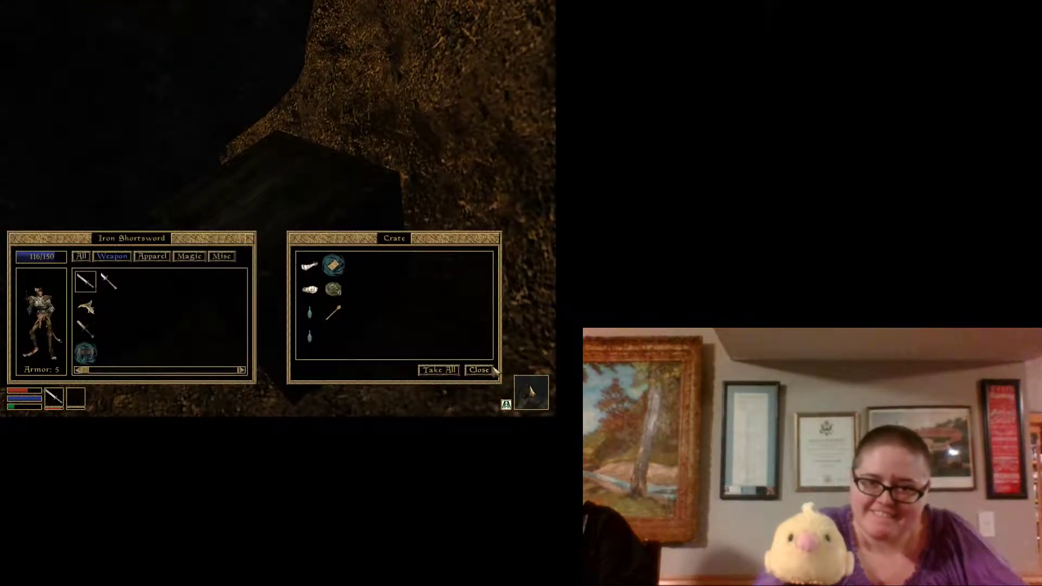
pyautogui.click(478, 370)
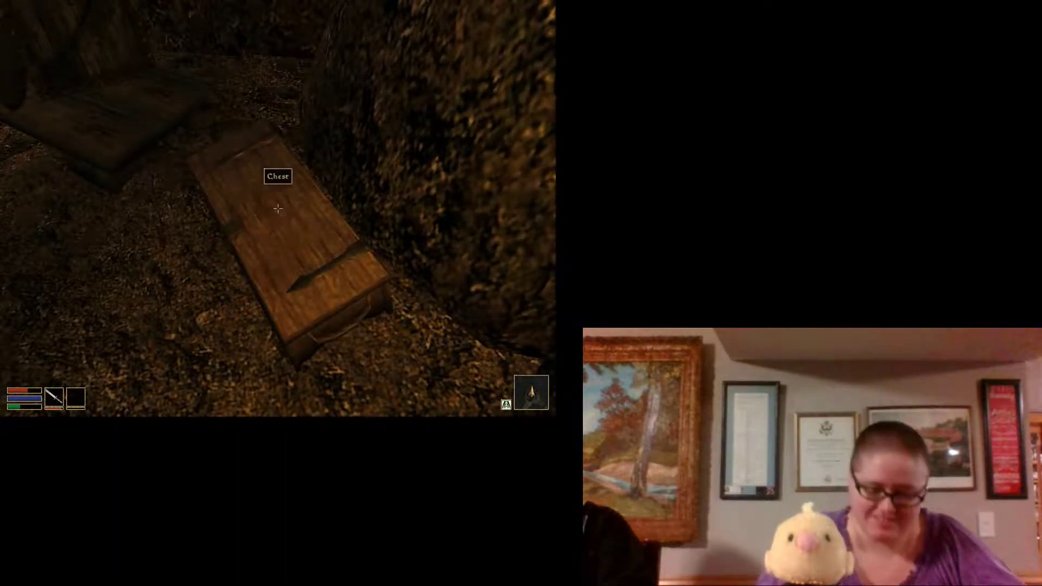
# Step: Loot the chest, barrel and remaining crates, taking all their contents
pyautogui.click(277, 210)
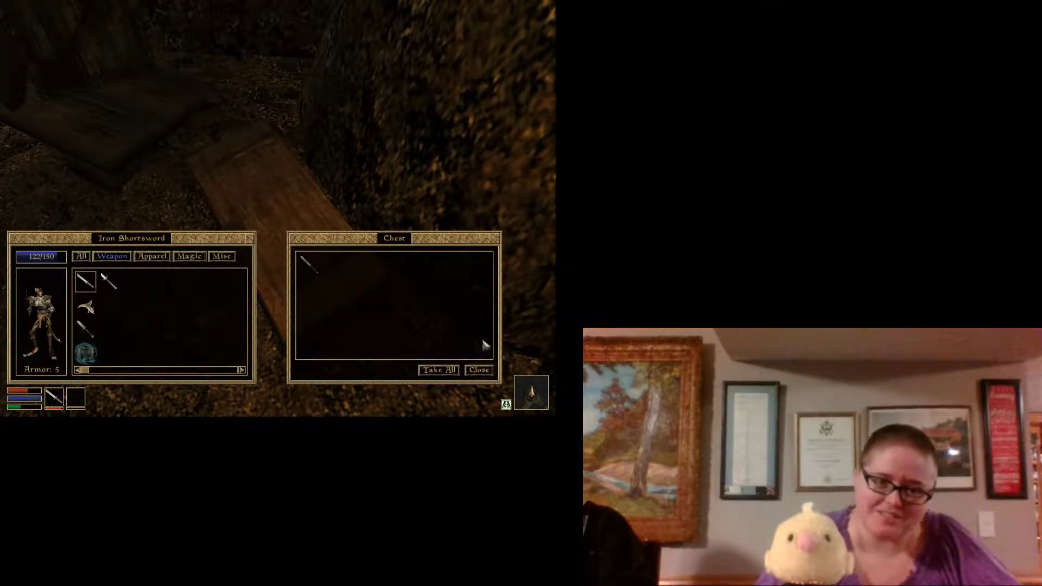
pyautogui.click(477, 370)
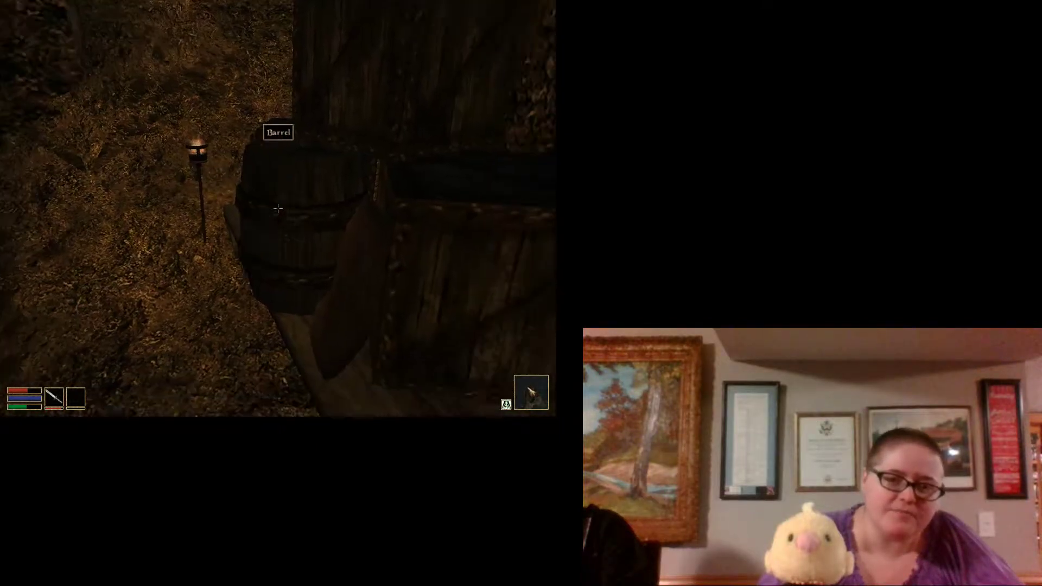
pyautogui.click(277, 208)
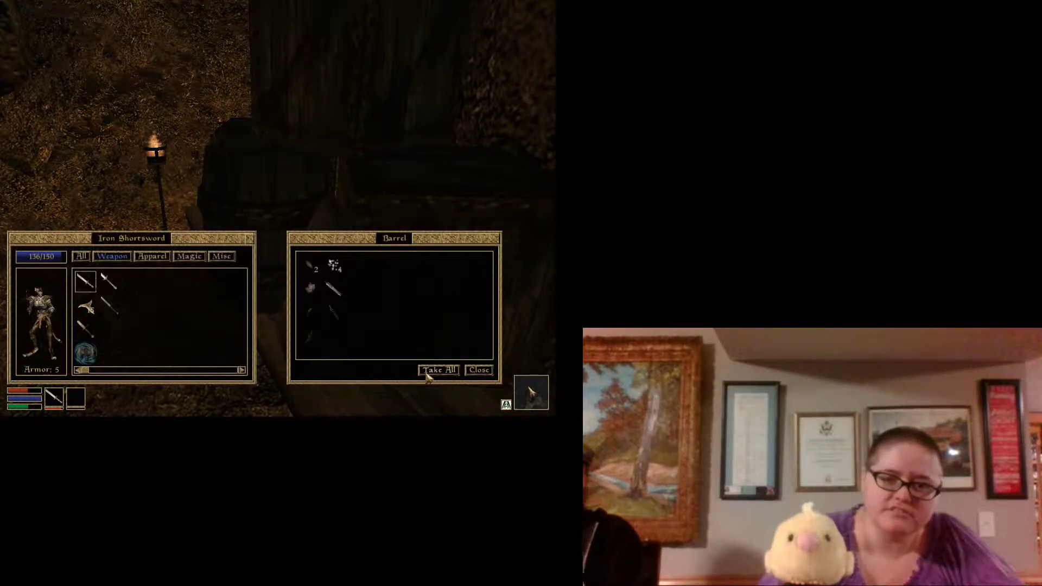
pyautogui.click(477, 371)
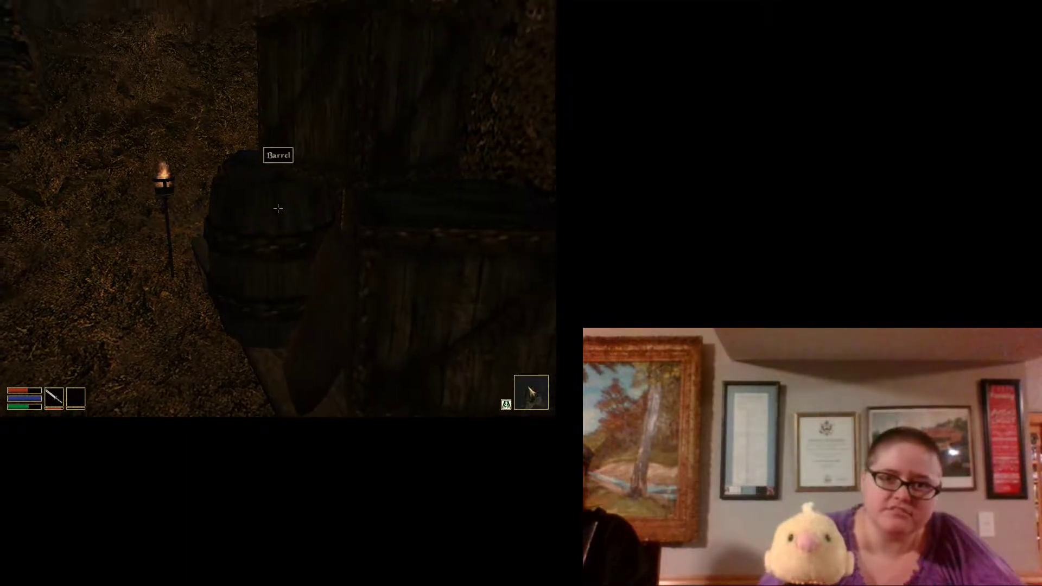
pyautogui.click(277, 208)
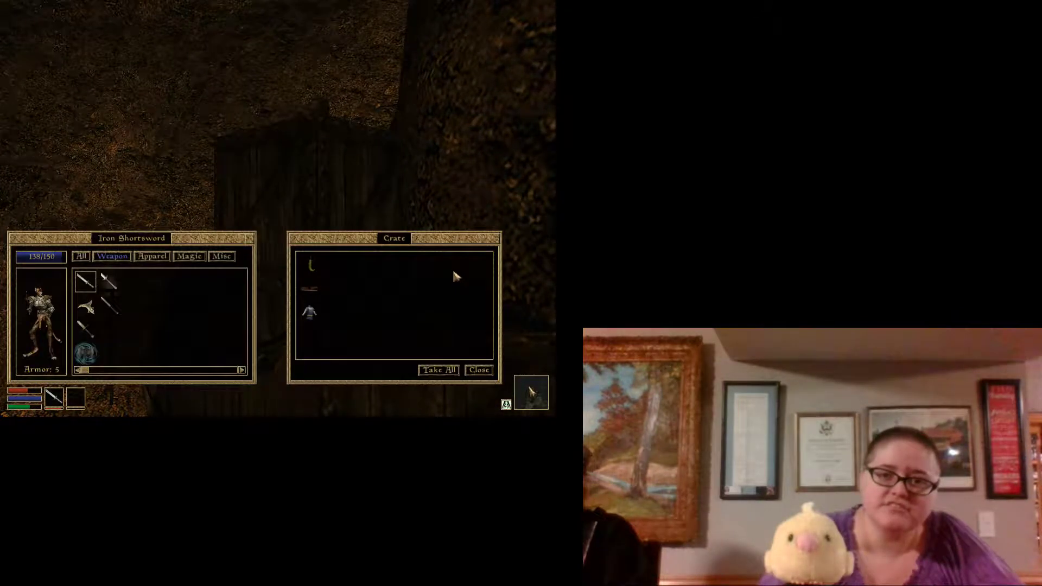
pyautogui.click(478, 369)
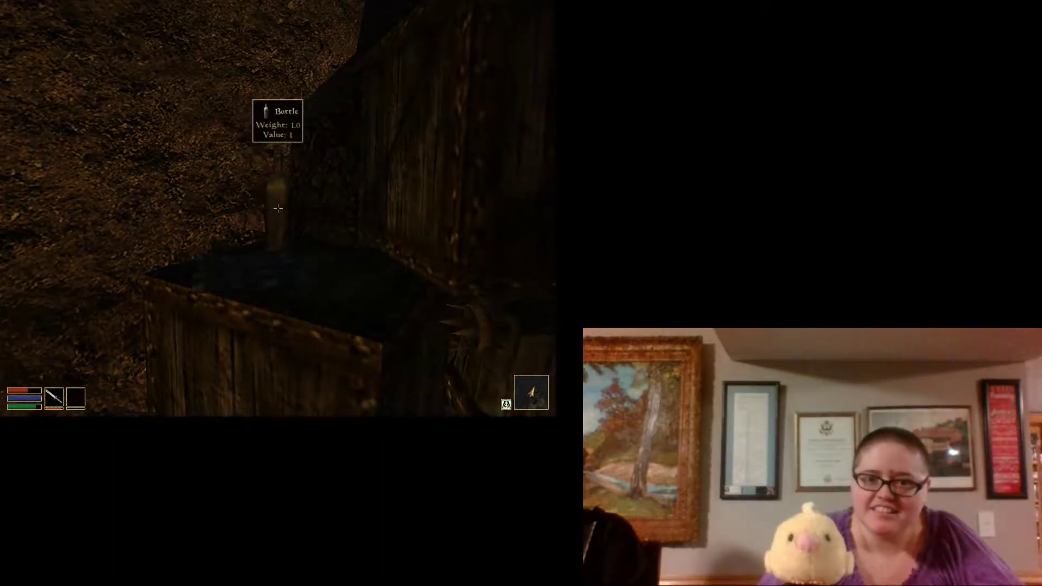
pyautogui.click(278, 208)
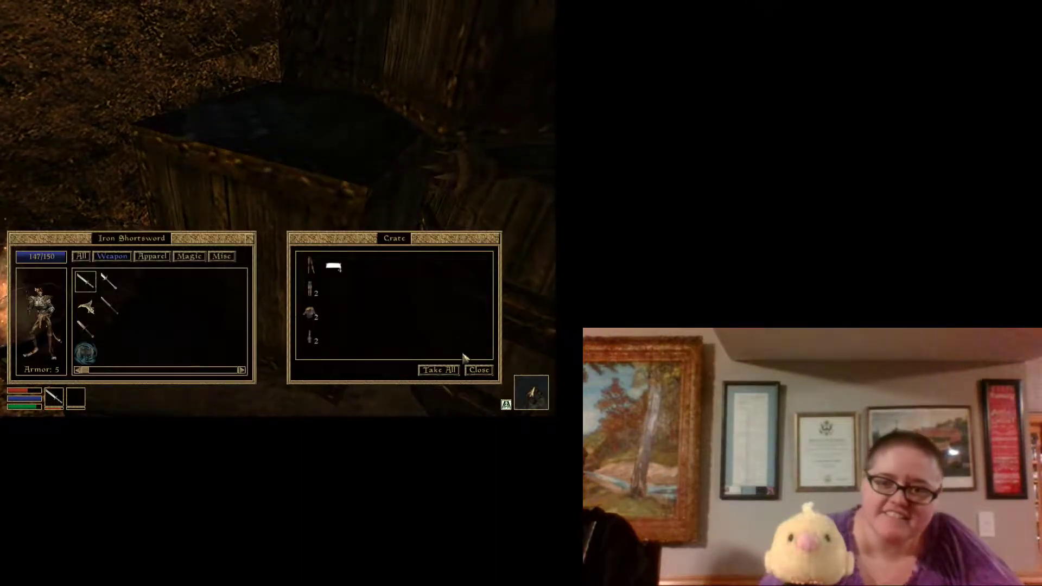
pyautogui.click(477, 369)
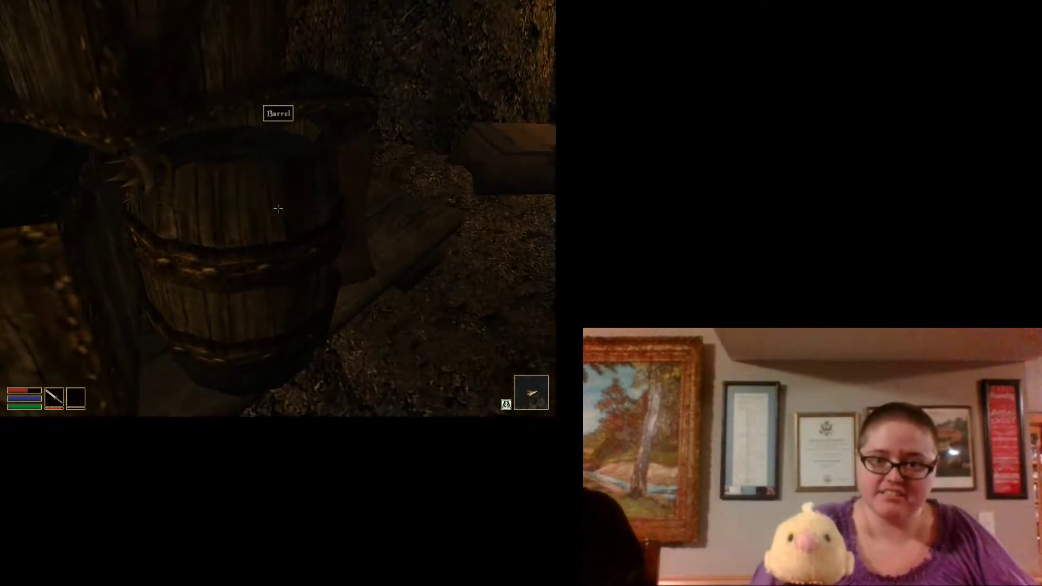
# Step: Show miscellaneous items in the inventory and pick up all four pillows to drop
pyautogui.press('Tab')
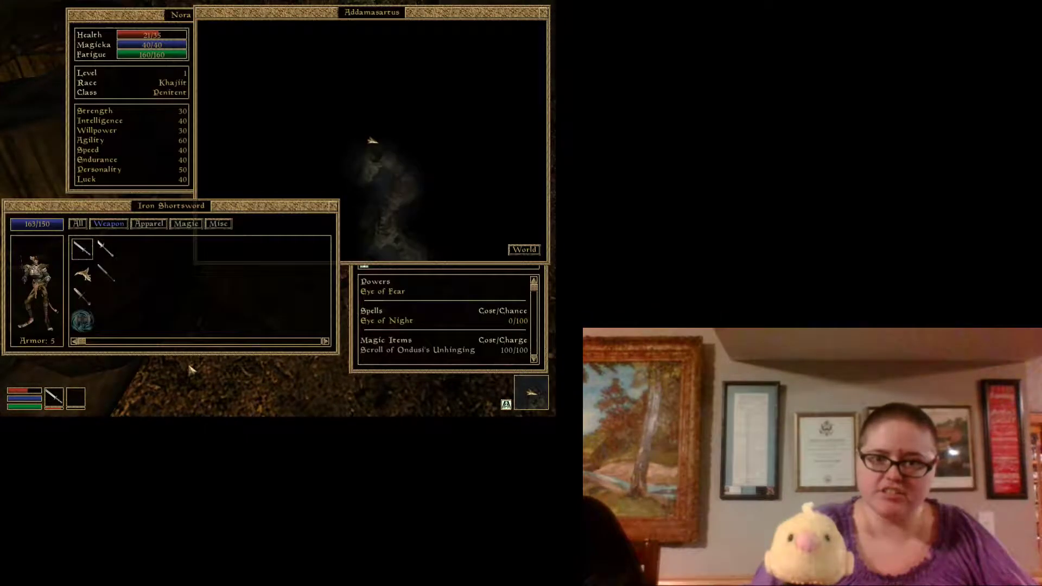
pyautogui.moveTo(221, 231)
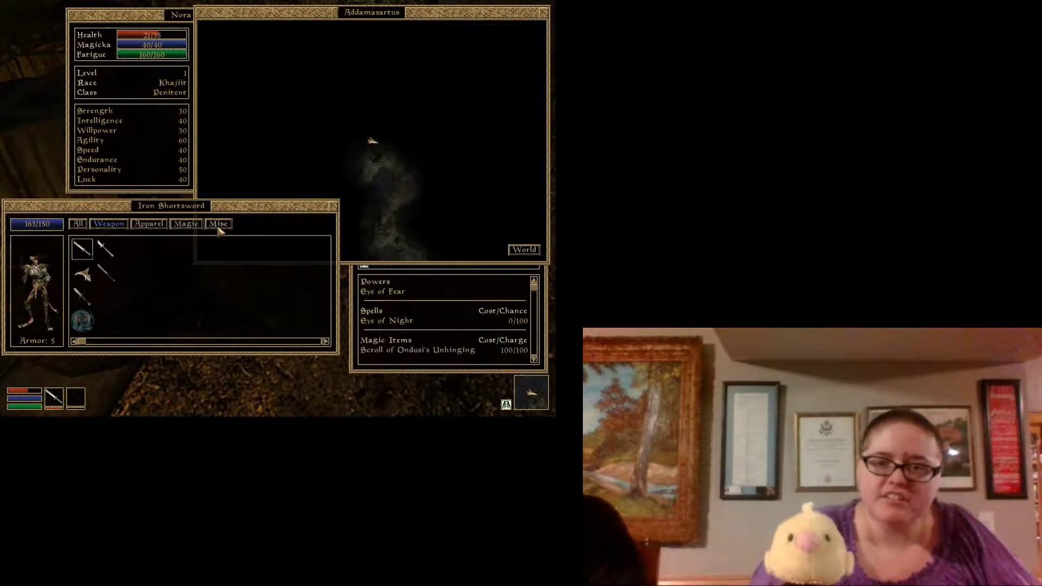
pyautogui.click(78, 224)
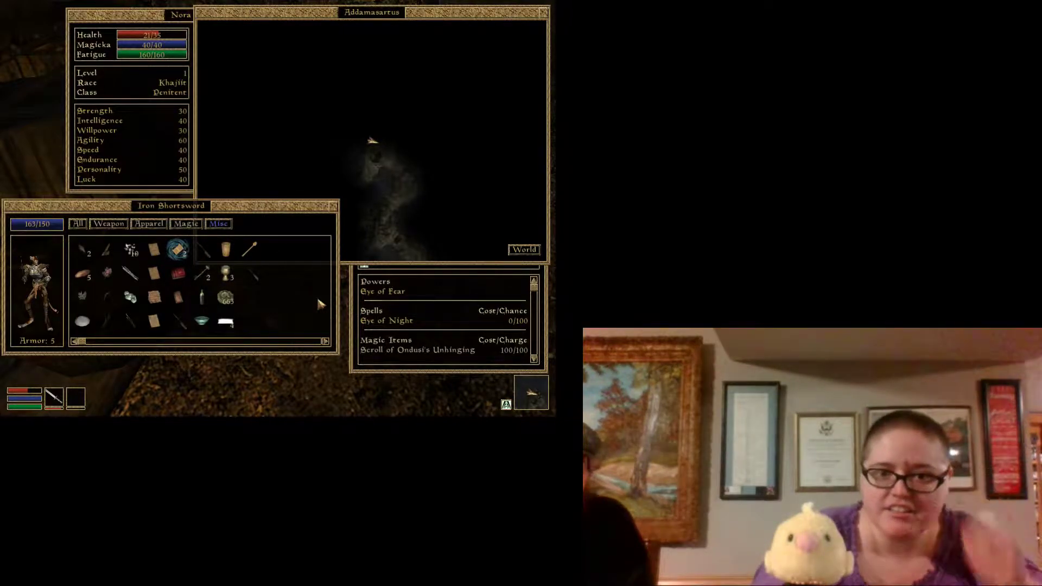
pyautogui.moveTo(187, 300)
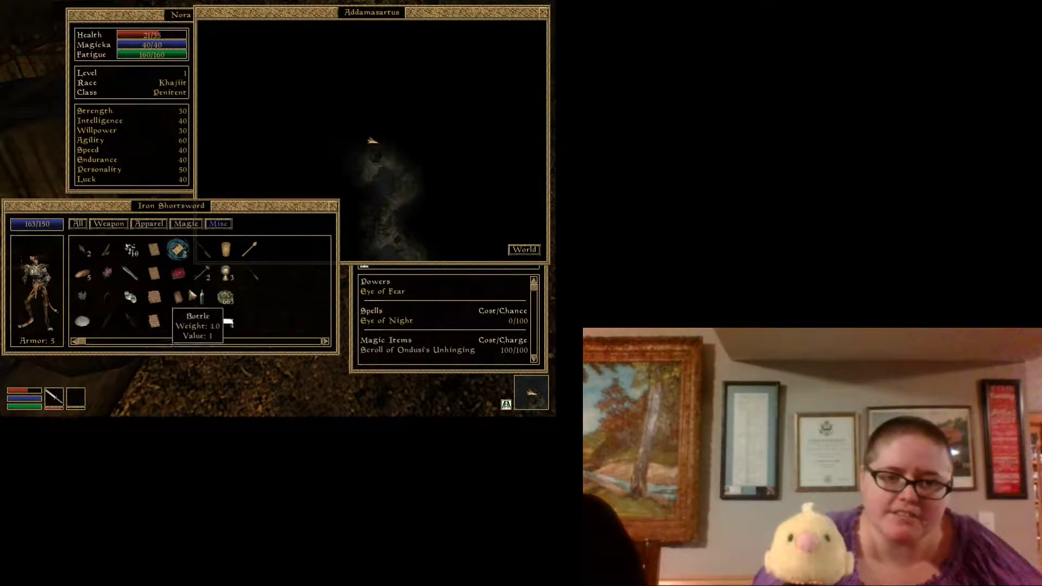
pyautogui.moveTo(220, 294)
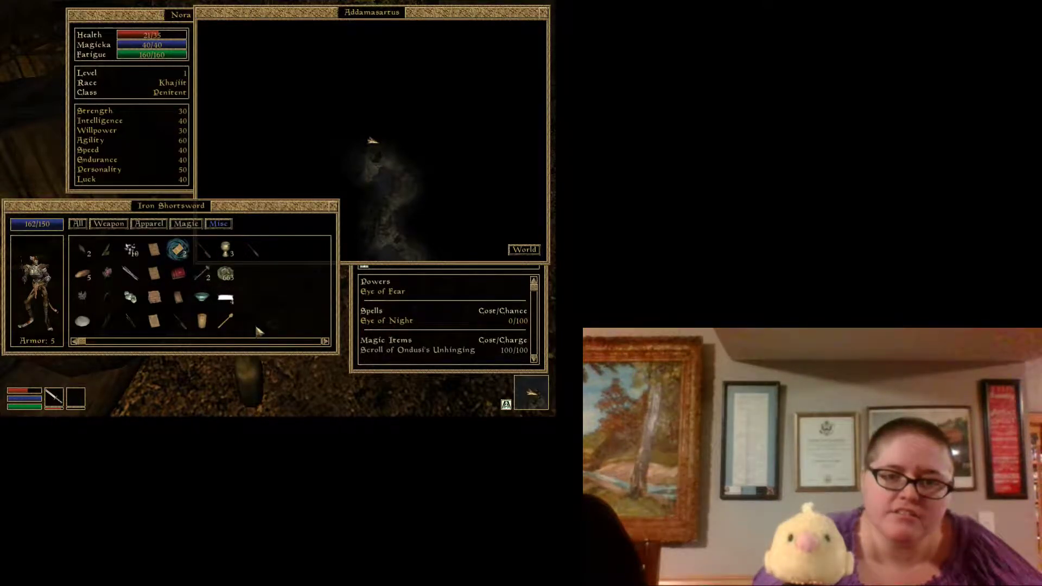
pyautogui.moveTo(222, 300)
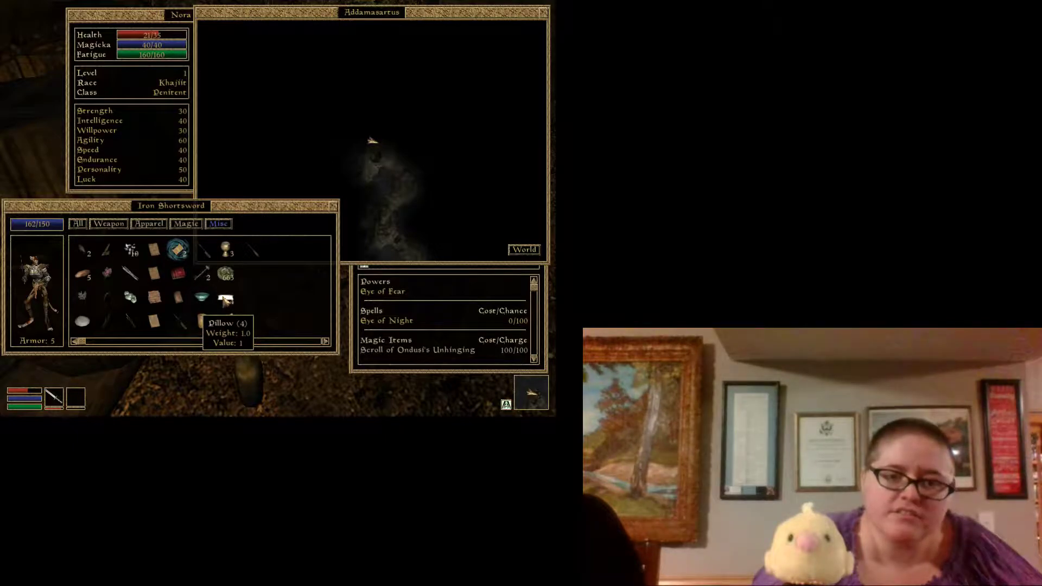
pyautogui.click(226, 299)
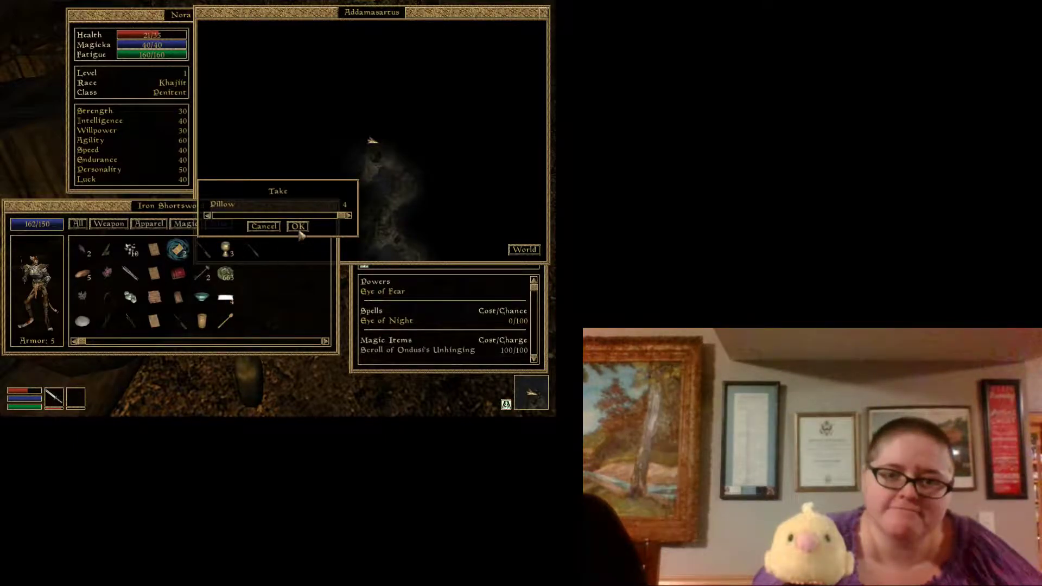
pyautogui.click(297, 226)
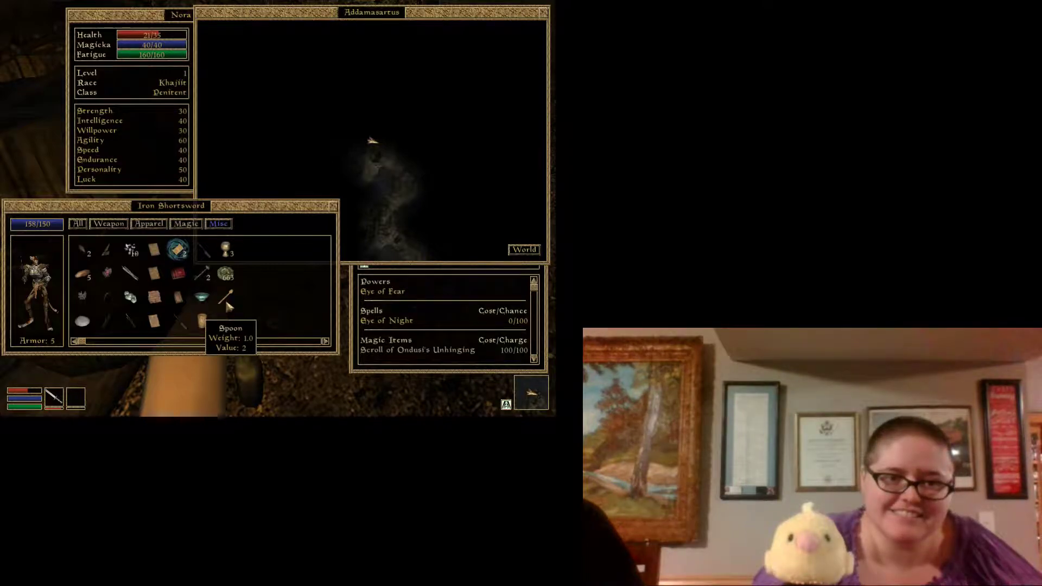
pyautogui.moveTo(223, 251)
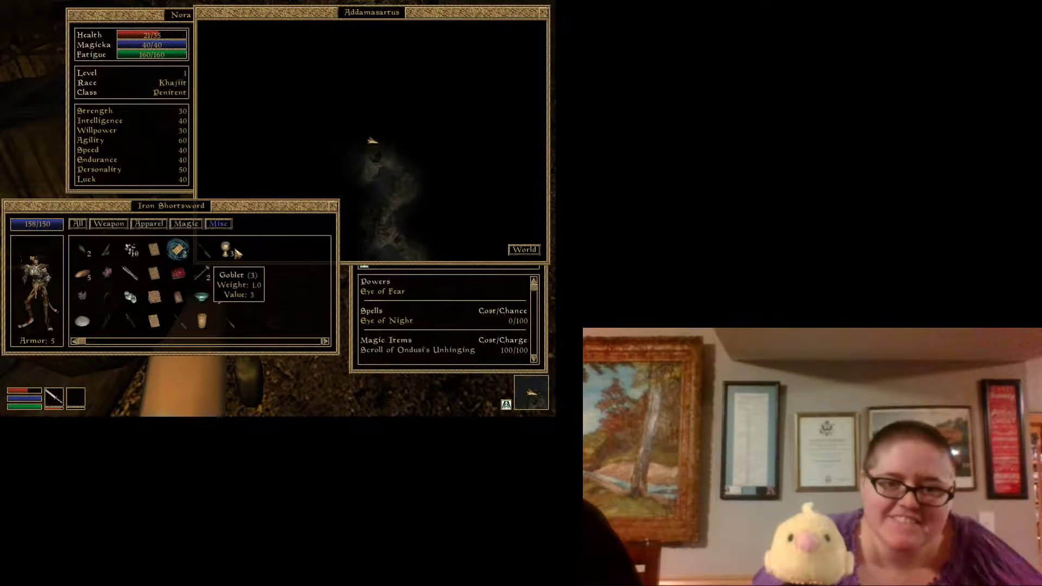
# Step: Pick up all three goblets from the inventory to drop them as well
pyautogui.click(223, 251)
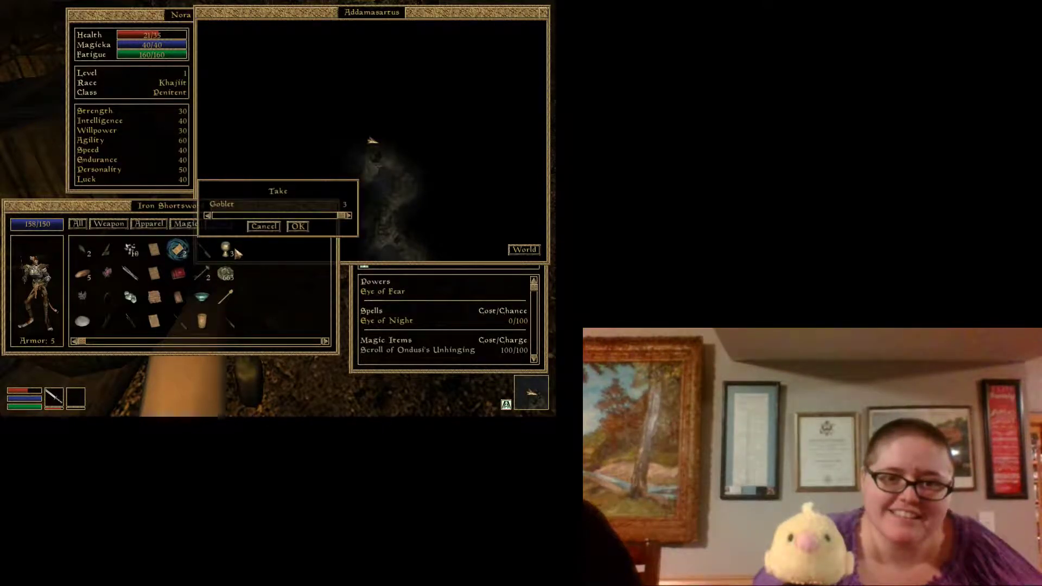
pyautogui.click(298, 226)
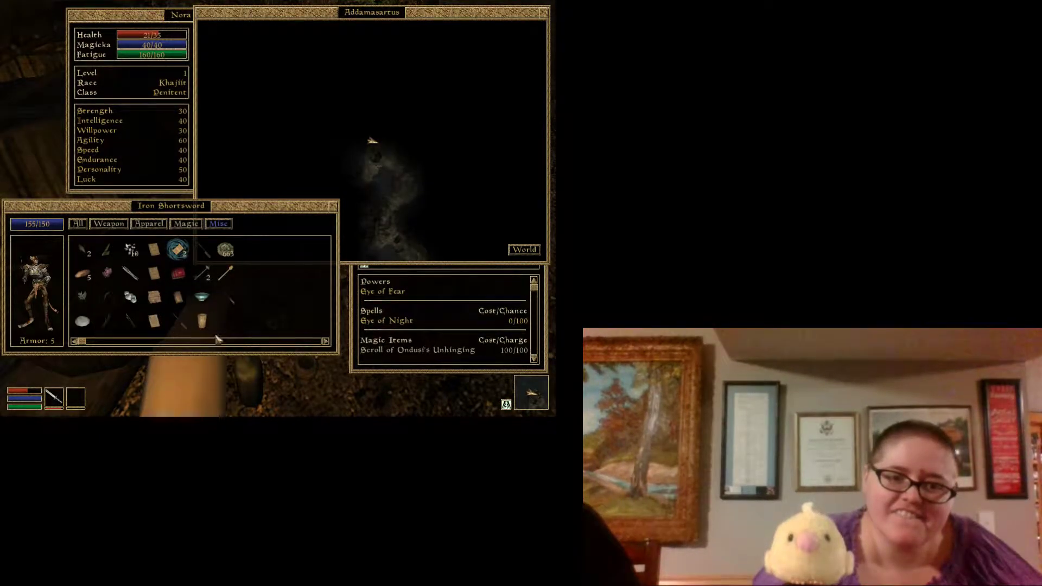
pyautogui.moveTo(200, 297)
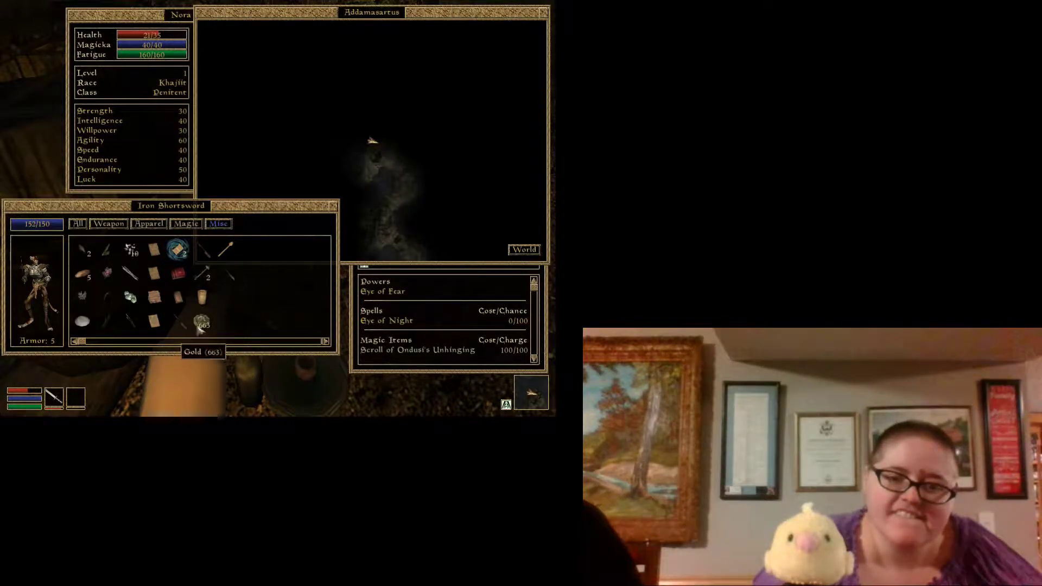
pyautogui.moveTo(202, 297)
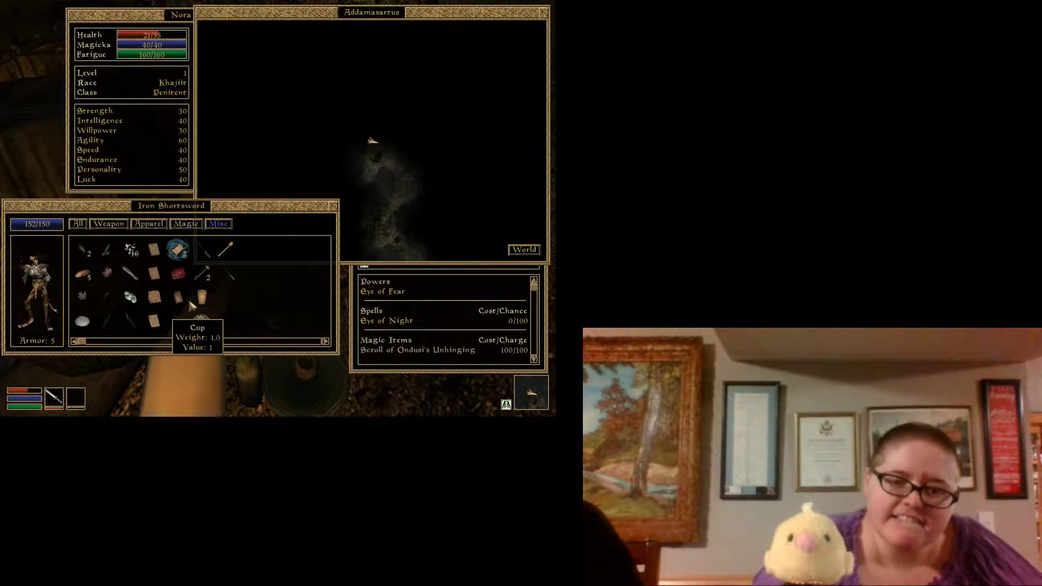
pyautogui.moveTo(211, 281)
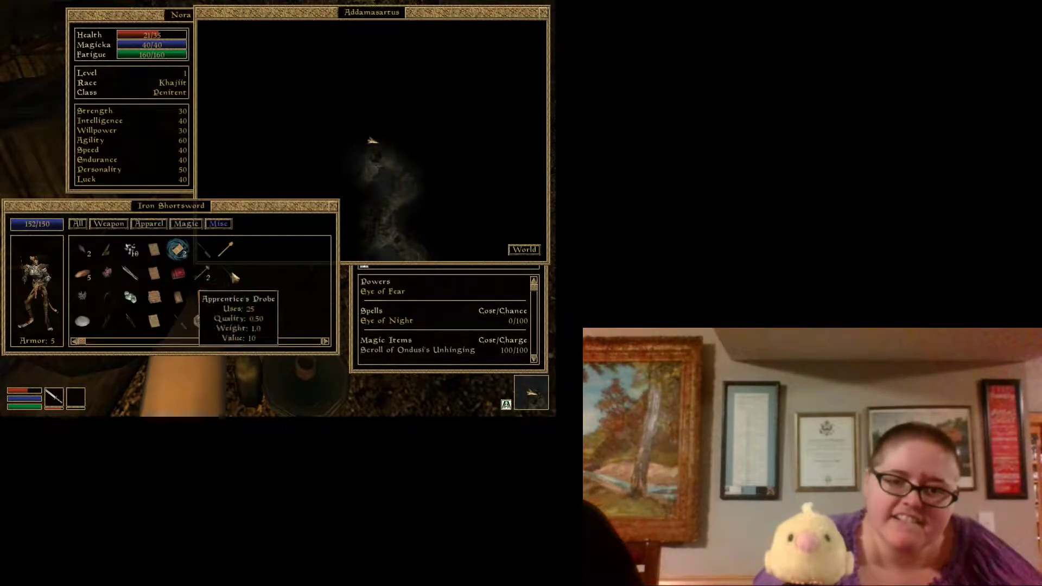
pyautogui.moveTo(221, 262)
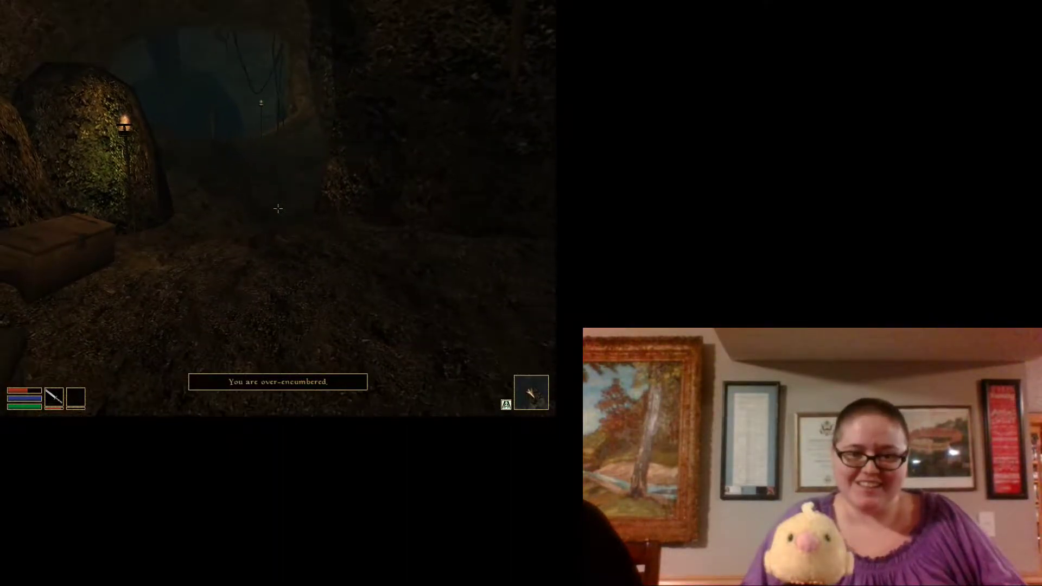
# Step: Open the inventory and pick up the single Bread to drop it
pyautogui.press('Tab')
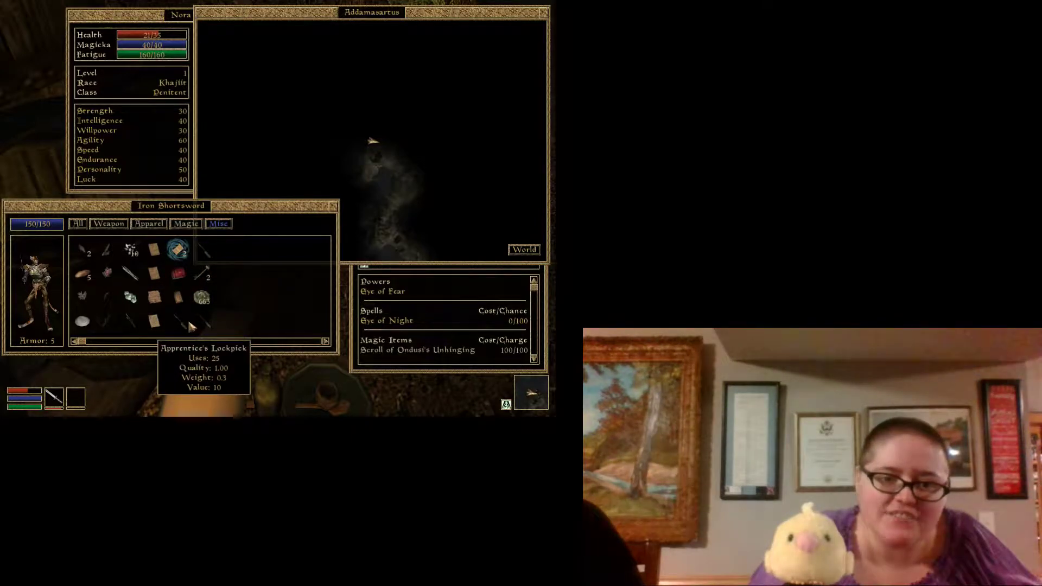
pyautogui.moveTo(130, 320)
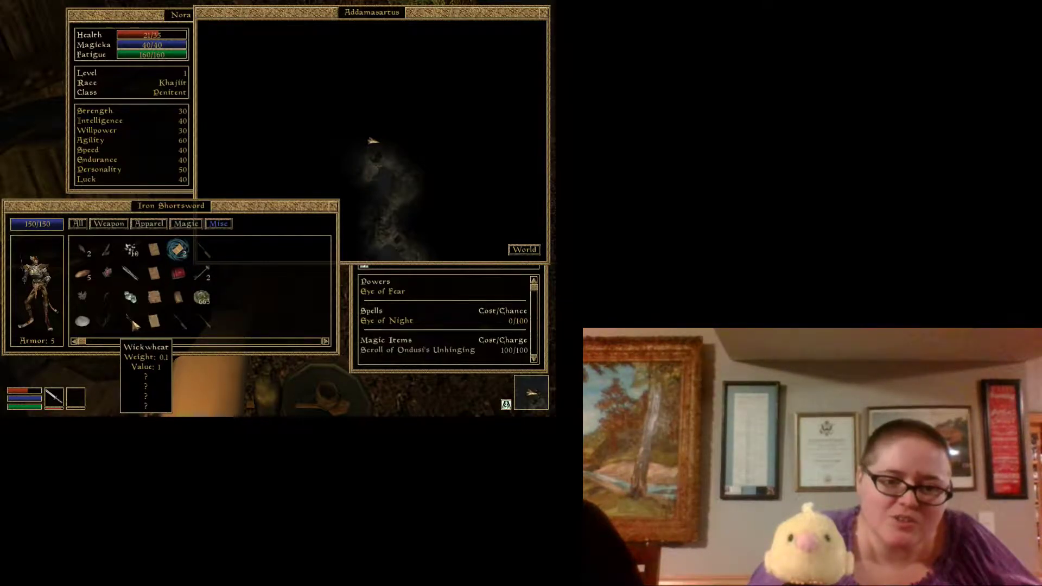
pyautogui.moveTo(87, 276)
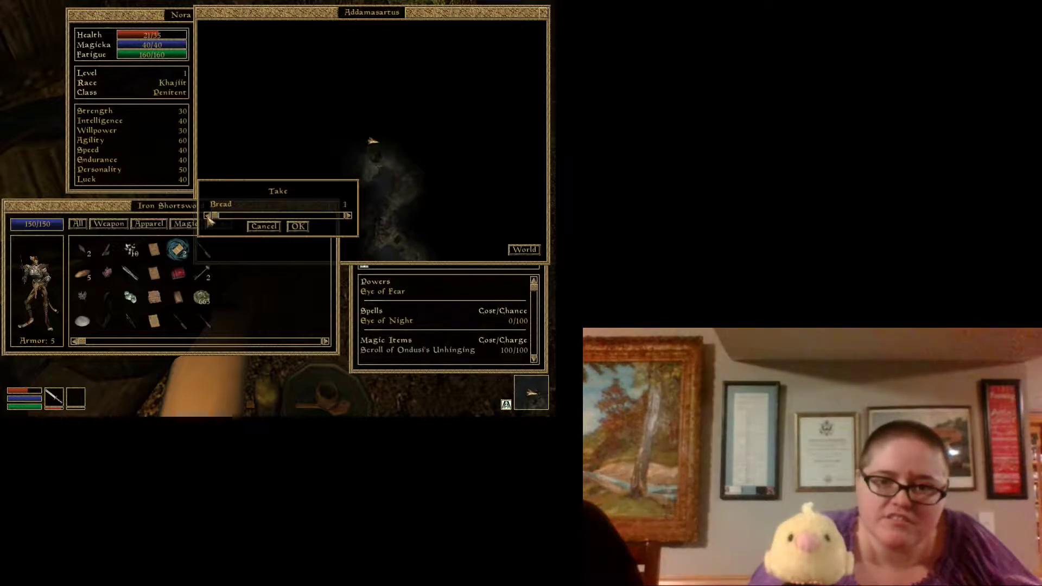
pyautogui.click(297, 226)
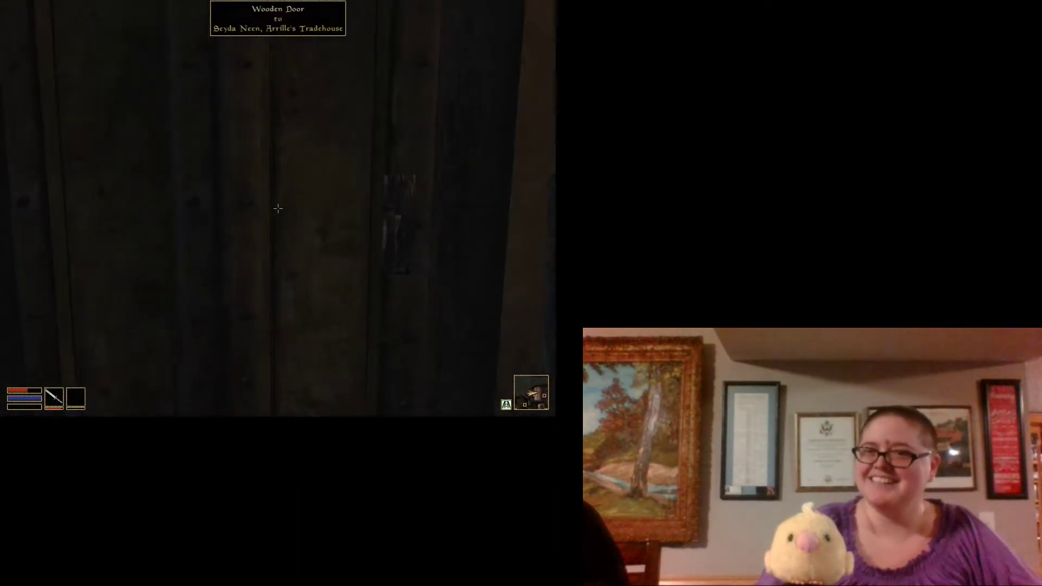
# Step: Enter Arrille's Tradehouse, talk to Arrille and ask him to barter
pyautogui.click(277, 208)
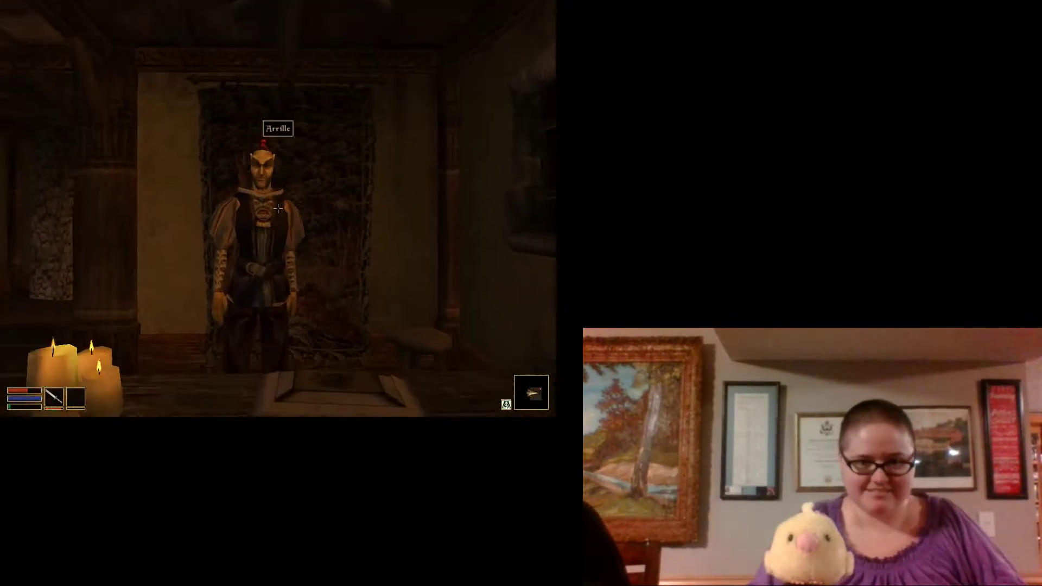
pyautogui.click(275, 211)
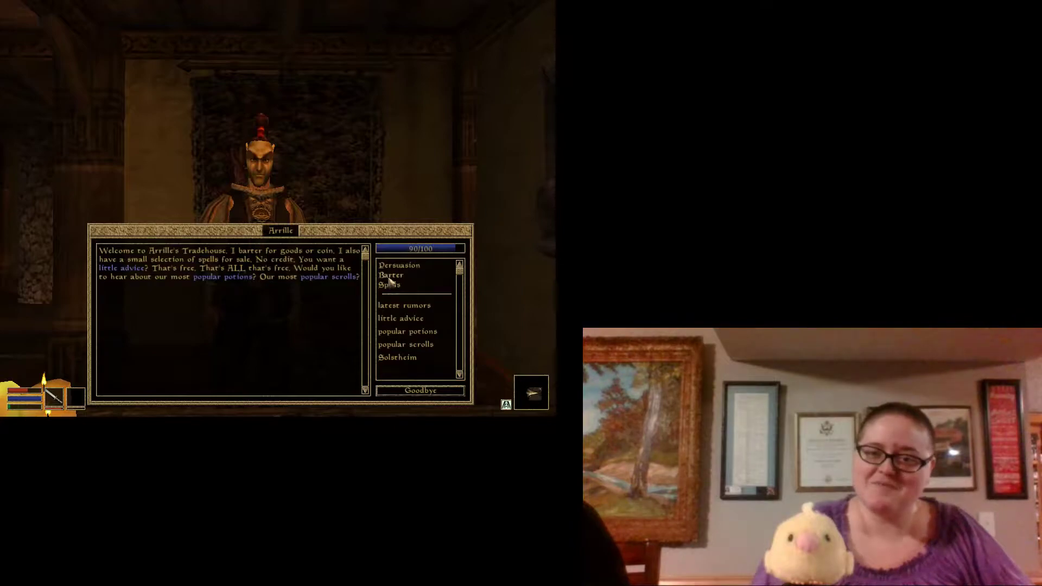
pyautogui.click(390, 276)
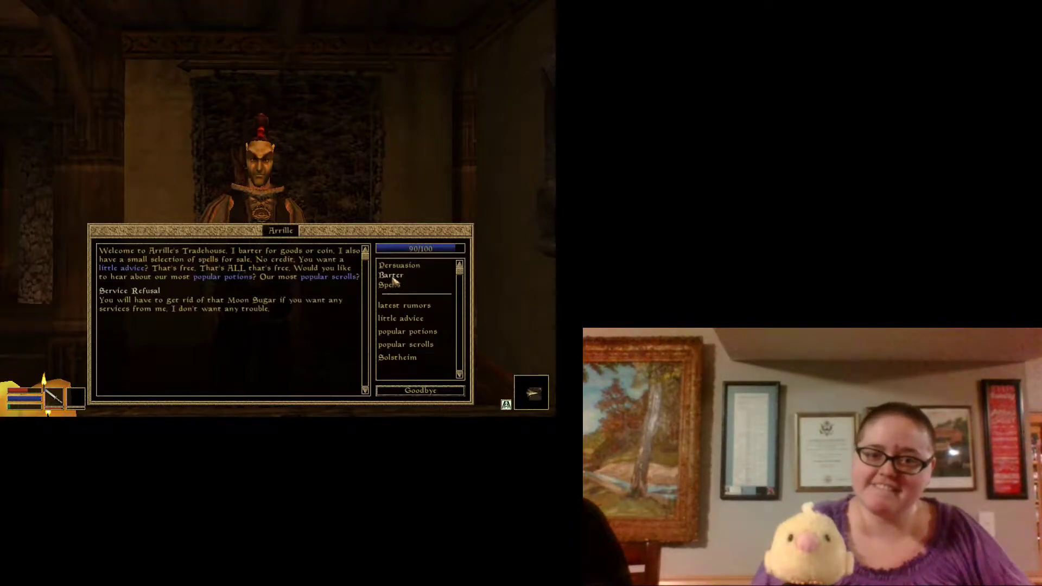
pyautogui.moveTo(238, 339)
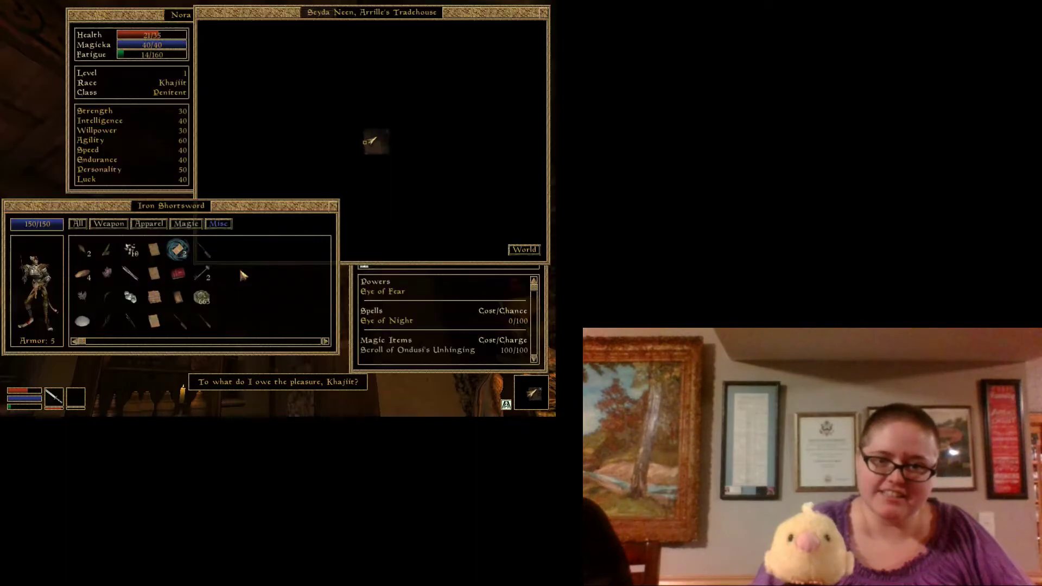
pyautogui.moveTo(189, 327)
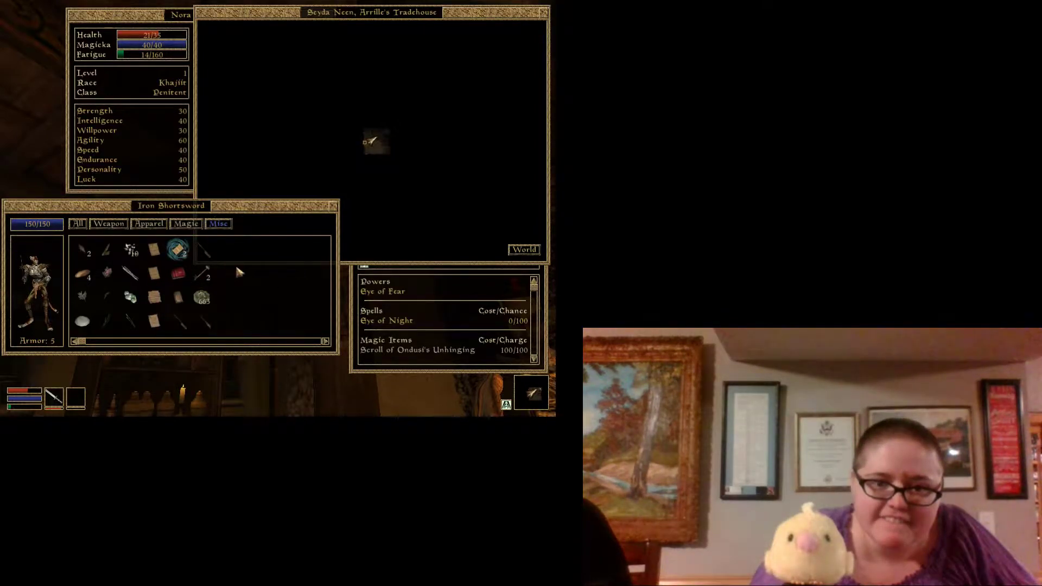
pyautogui.moveTo(106, 274)
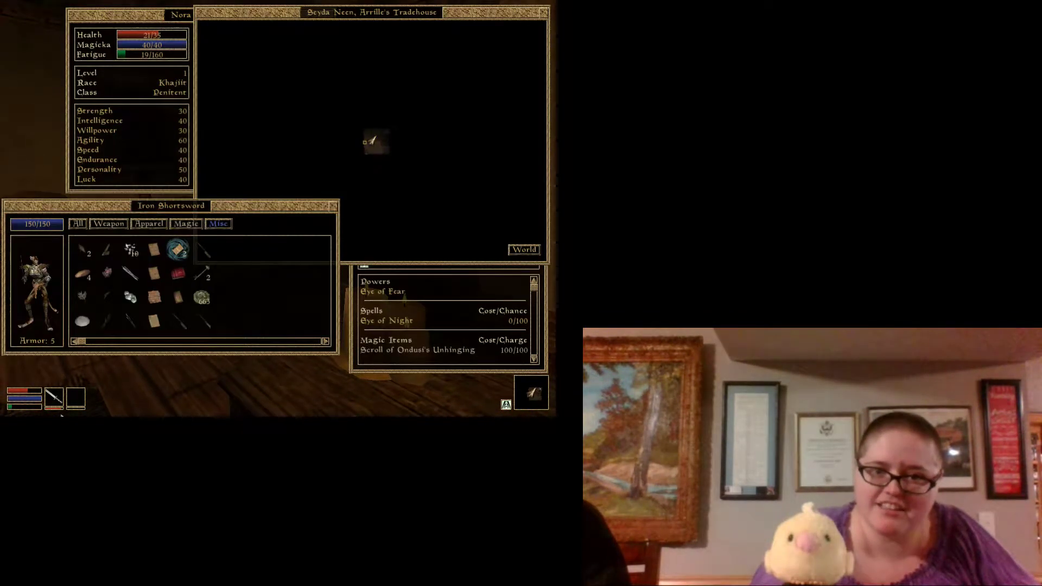
pyautogui.moveTo(131, 250)
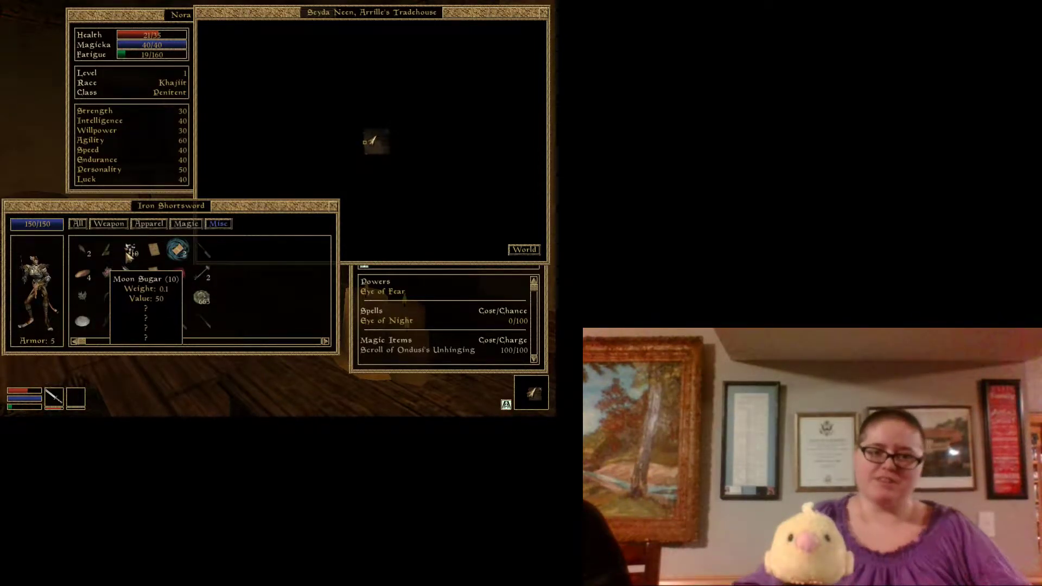
# Step: Pick up the Moon Sugar stack, taking all ten to drop them
pyautogui.click(130, 252)
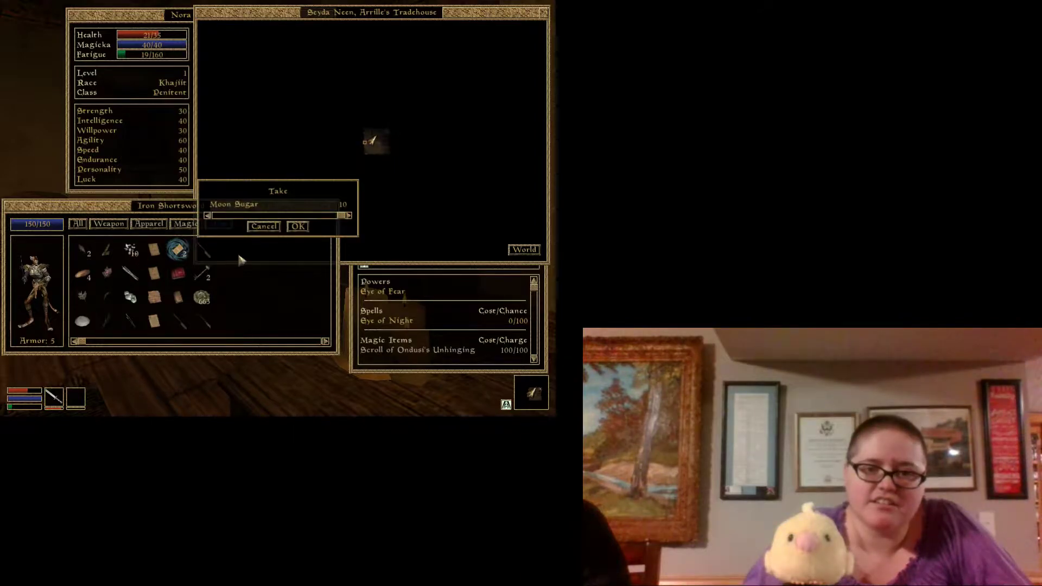
pyautogui.click(297, 226)
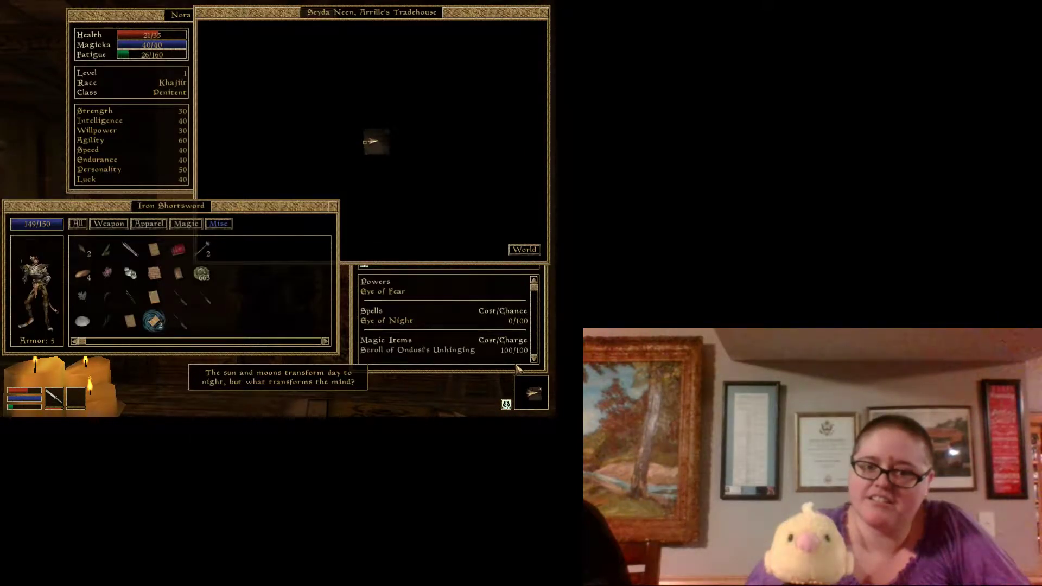
pyautogui.moveTo(351, 400)
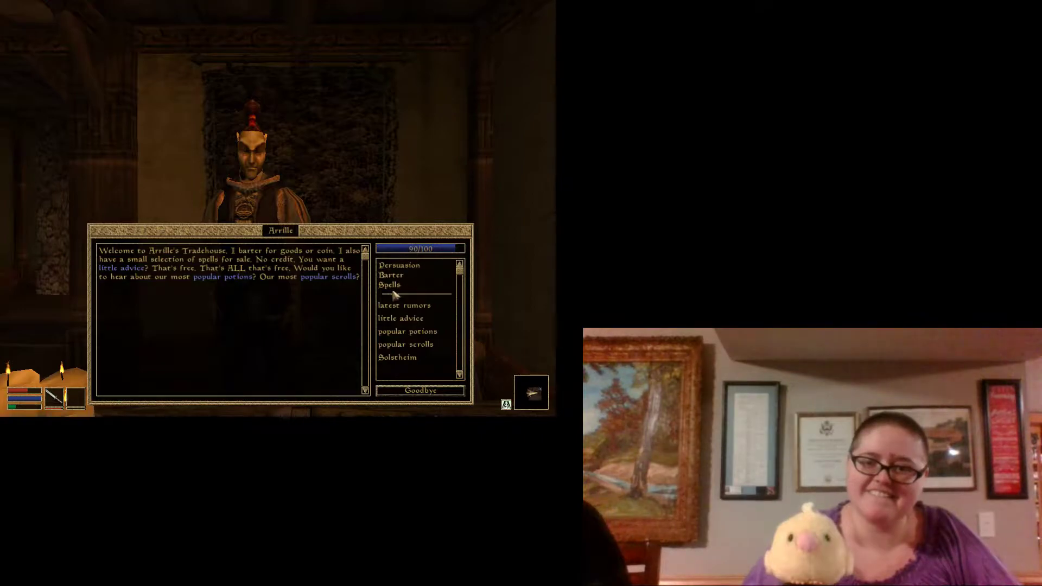
# Step: Ask Arrille to barter again, then say Goodbye after the refusal
pyautogui.click(391, 276)
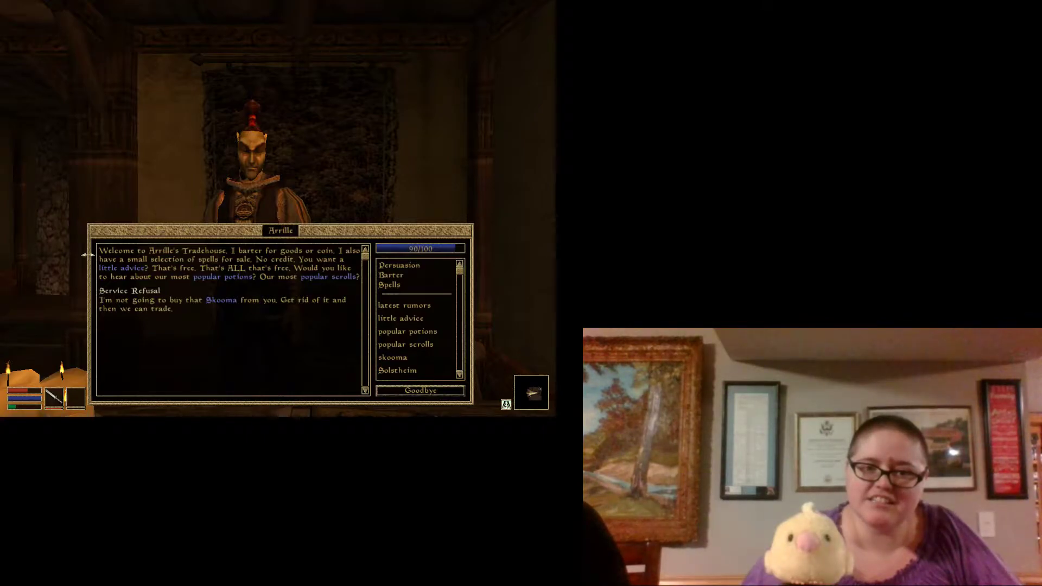
pyautogui.click(420, 389)
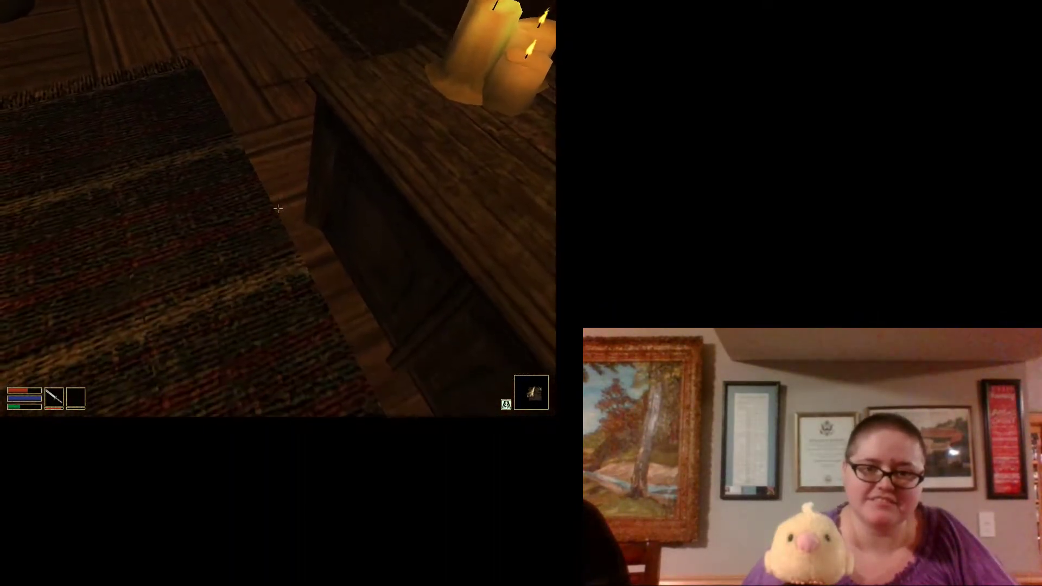
# Step: Drop both bottles of Skooma from the Magic inventory and speak with Arrille again
pyautogui.press('tab')
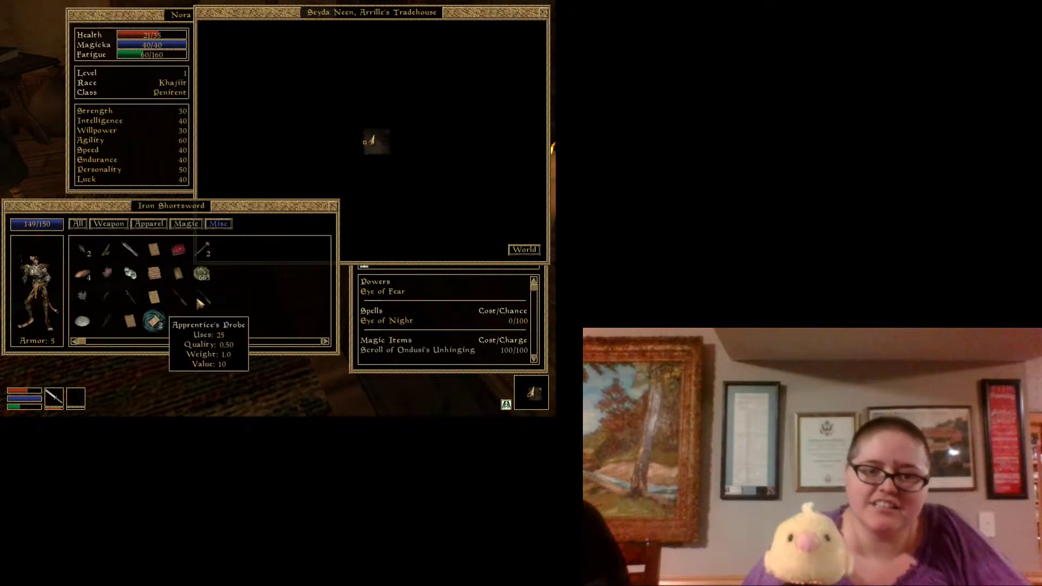
pyautogui.moveTo(106, 273)
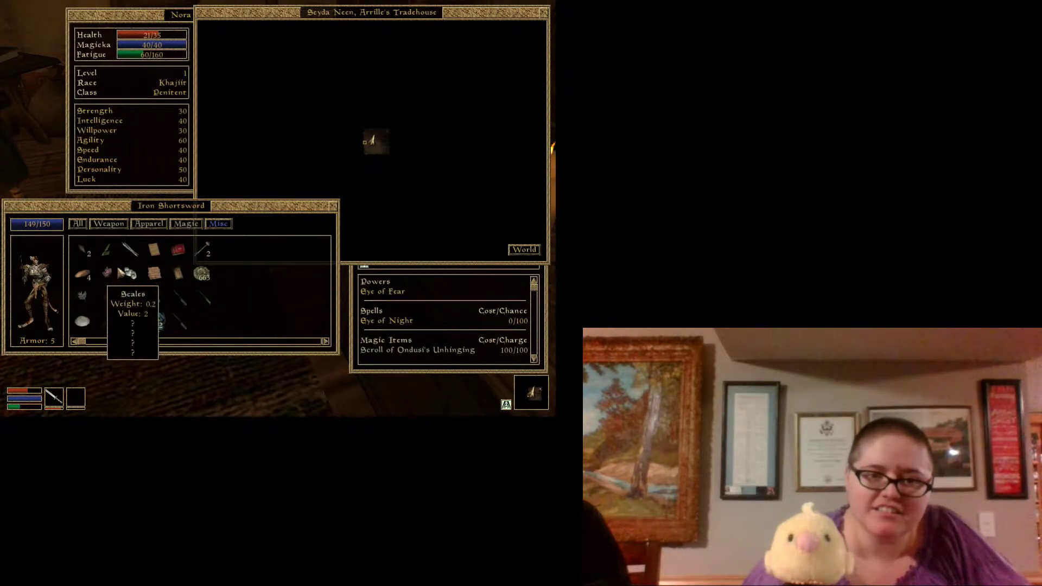
pyautogui.click(185, 224)
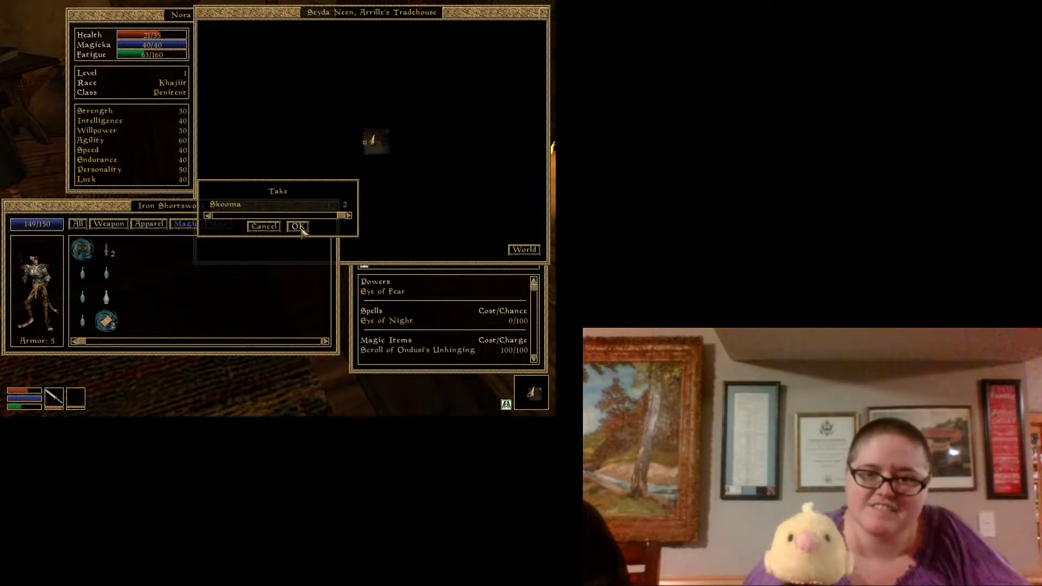
pyautogui.click(297, 226)
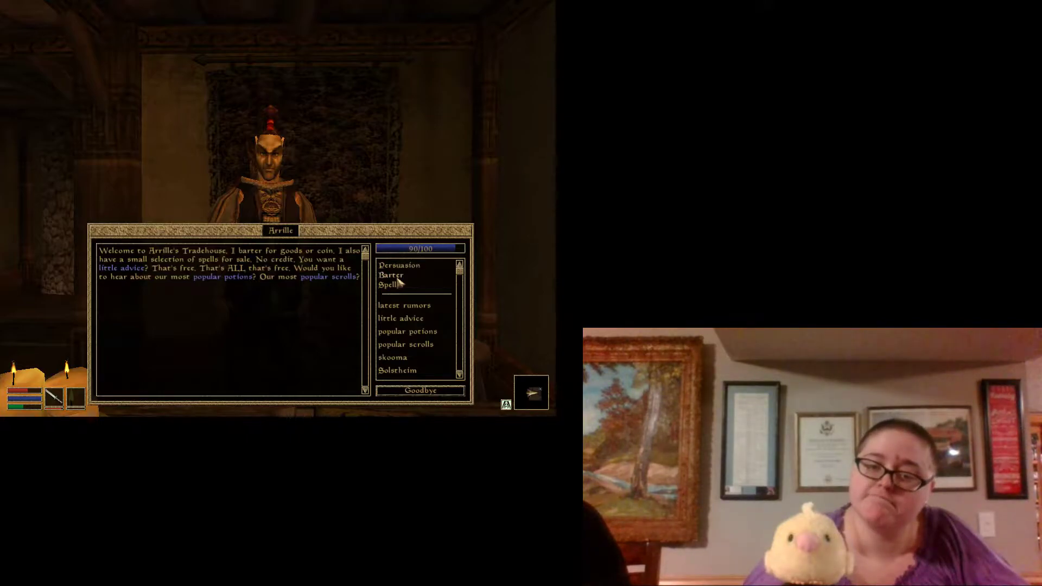
# Step: Start bartering with Arrille and list the miscellaneous items for sale
pyautogui.click(391, 276)
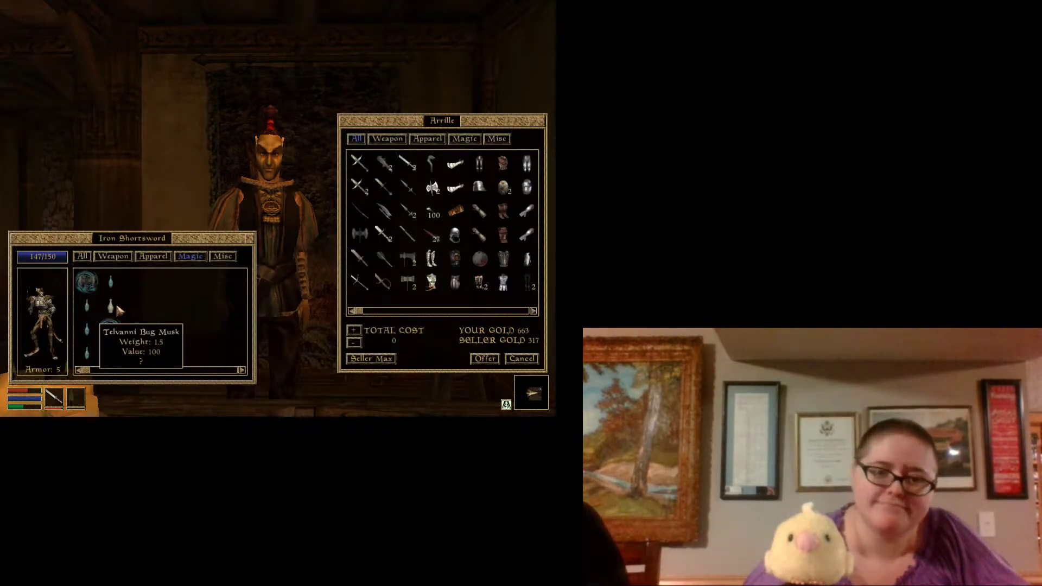
pyautogui.moveTo(109, 324)
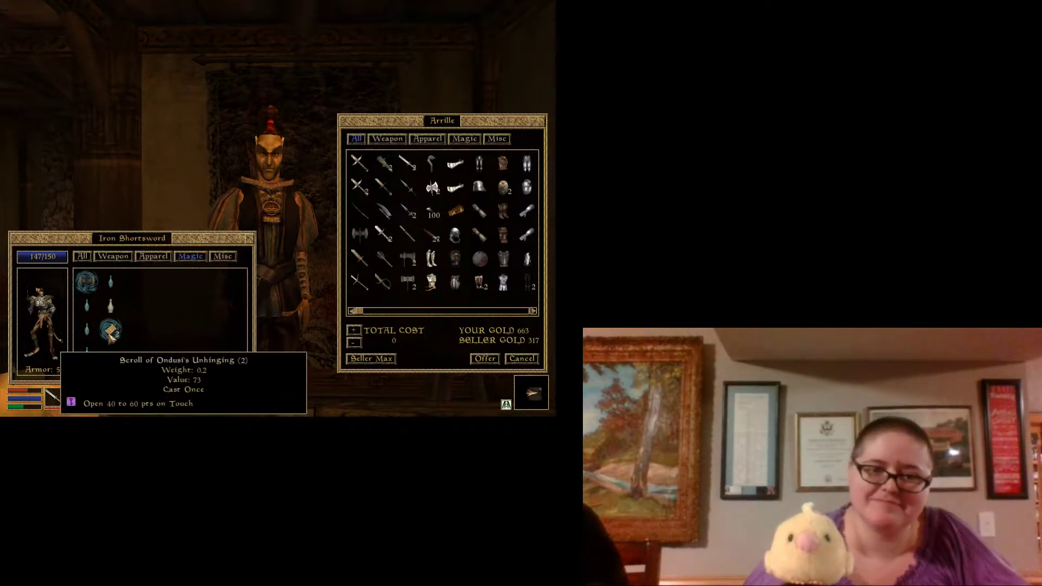
pyautogui.moveTo(118, 304)
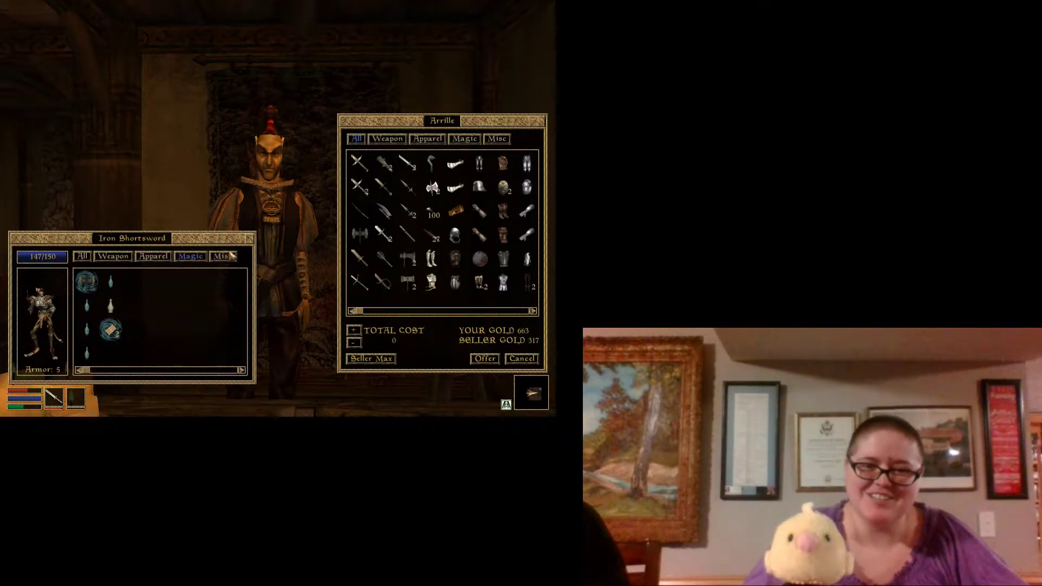
pyautogui.click(221, 256)
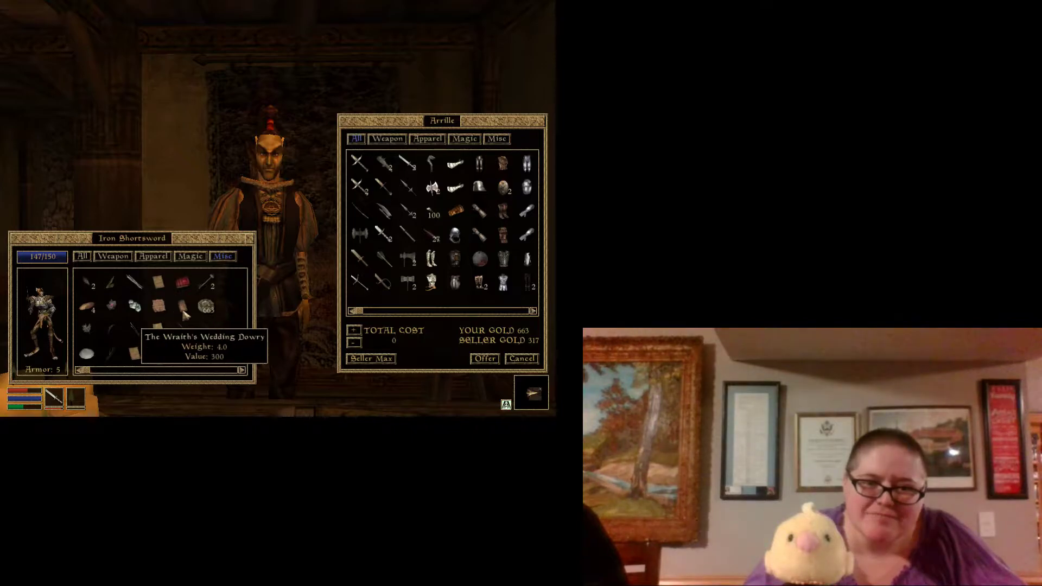
pyautogui.moveTo(206, 335)
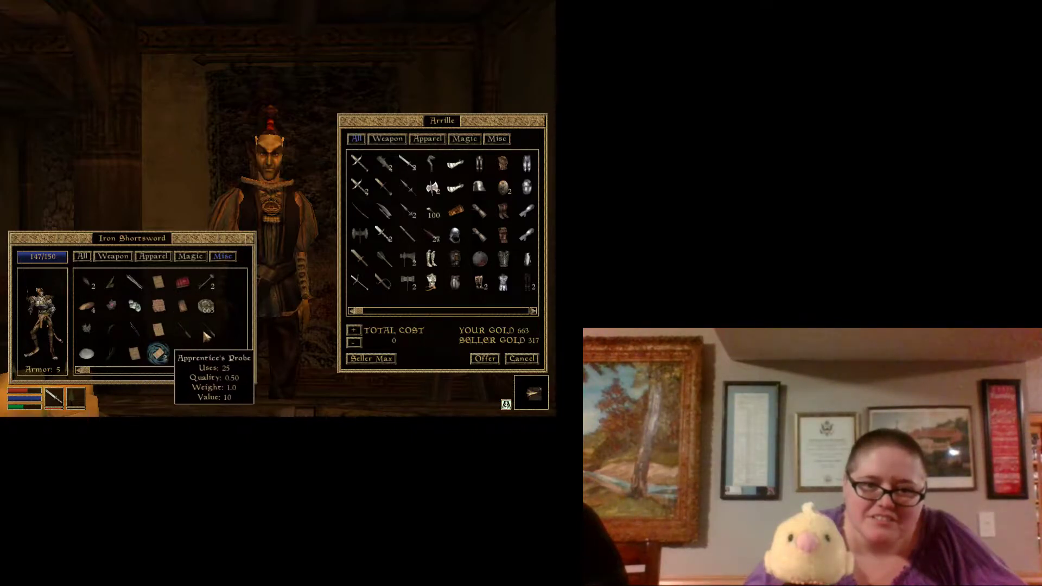
pyautogui.moveTo(158, 352)
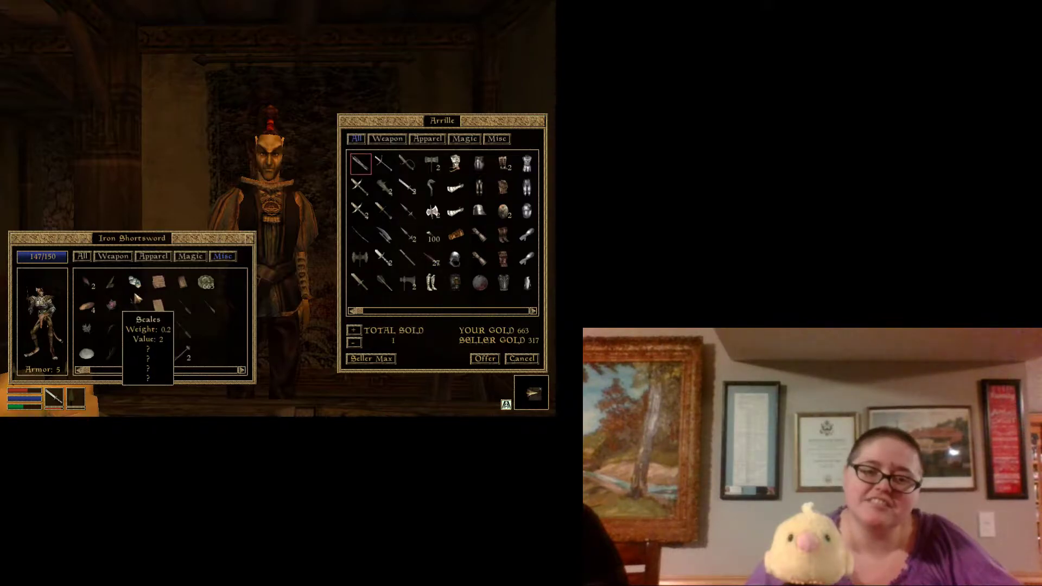
pyautogui.moveTo(108, 300)
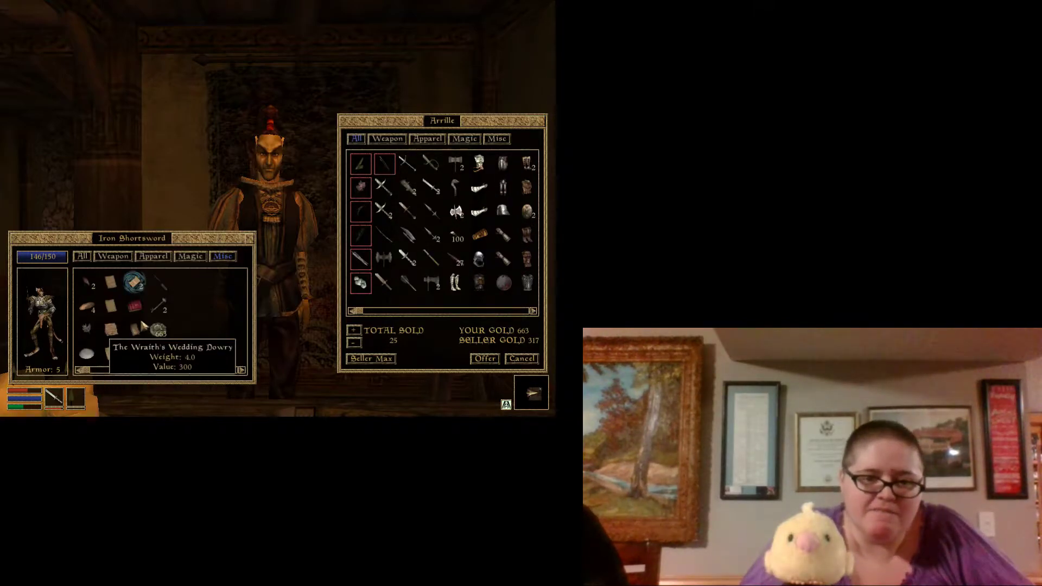
pyautogui.moveTo(158, 301)
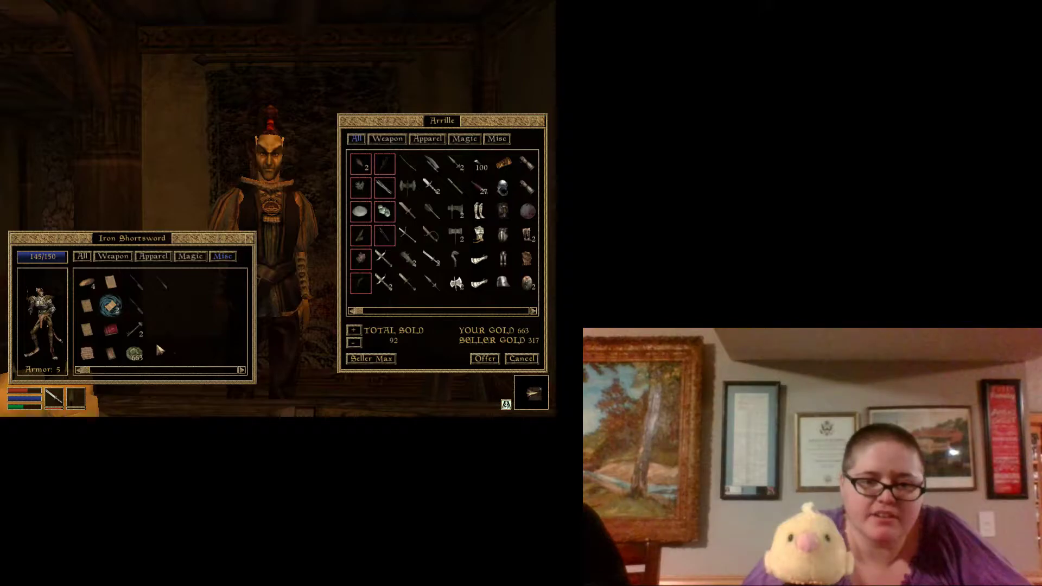
pyautogui.moveTo(167, 277)
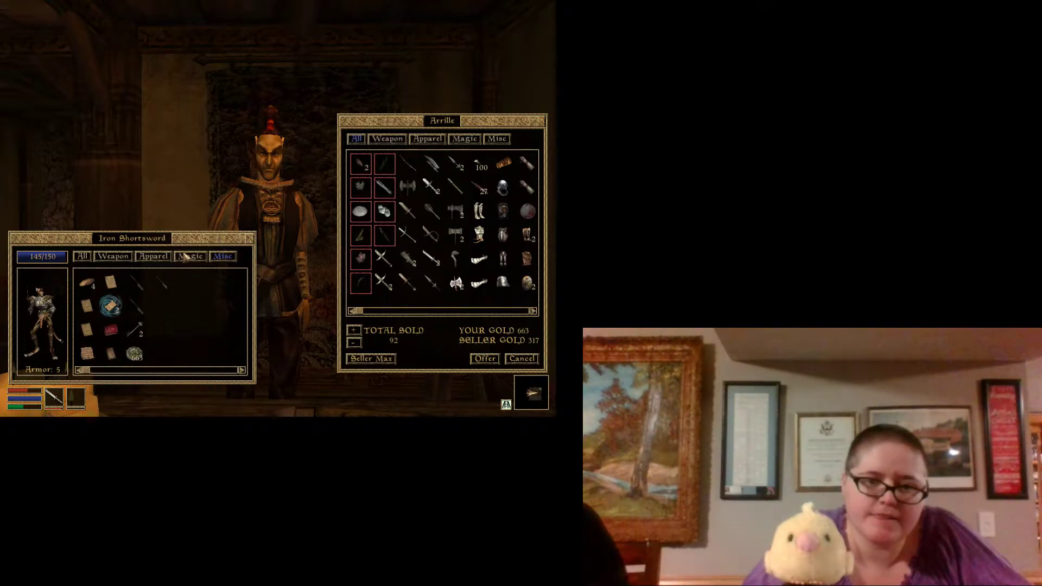
# Step: Add another item to the sale, then list the potions and scrolls
pyautogui.click(190, 256)
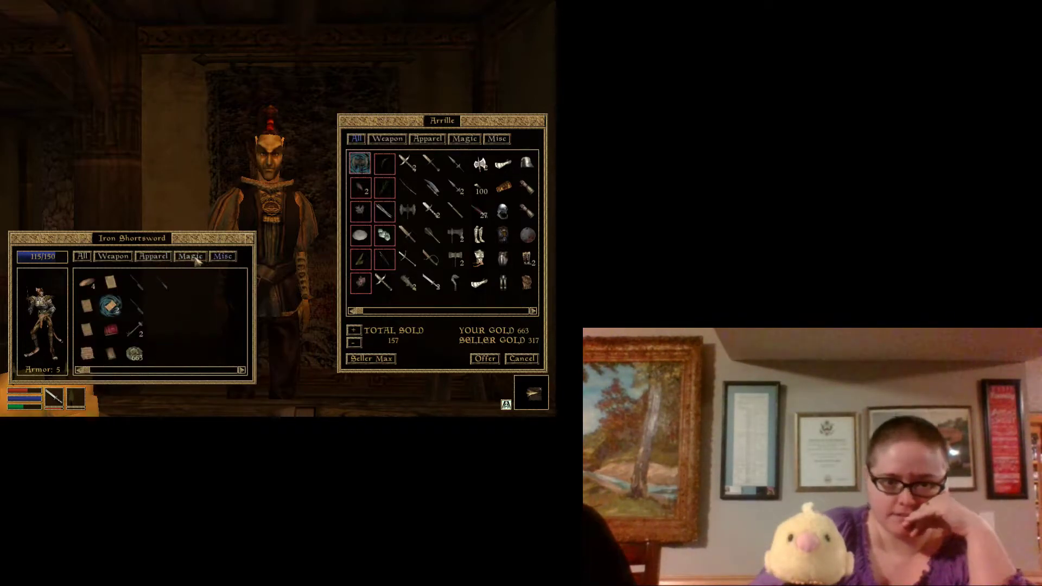
pyautogui.click(191, 257)
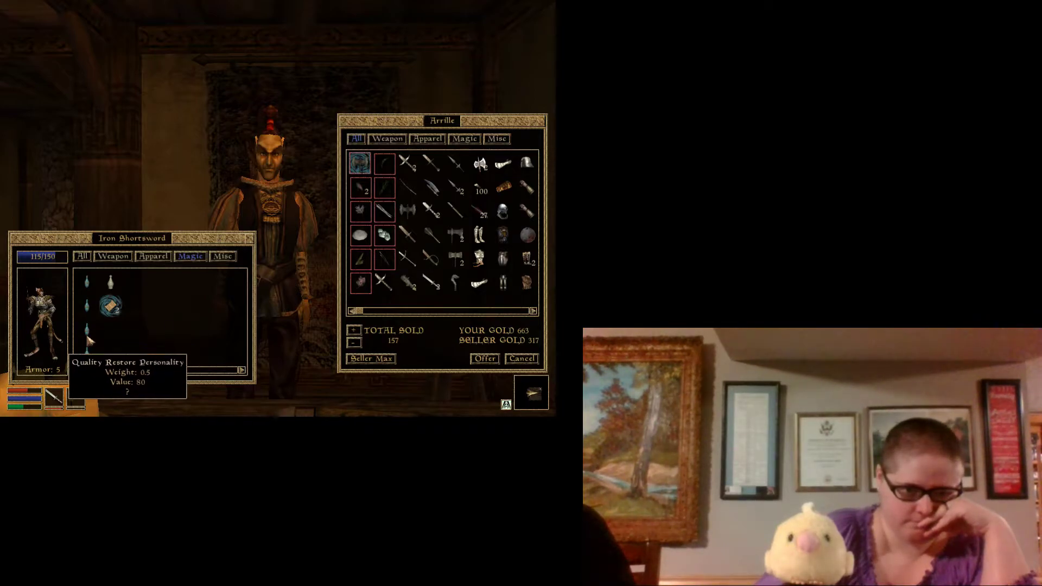
pyautogui.moveTo(87, 284)
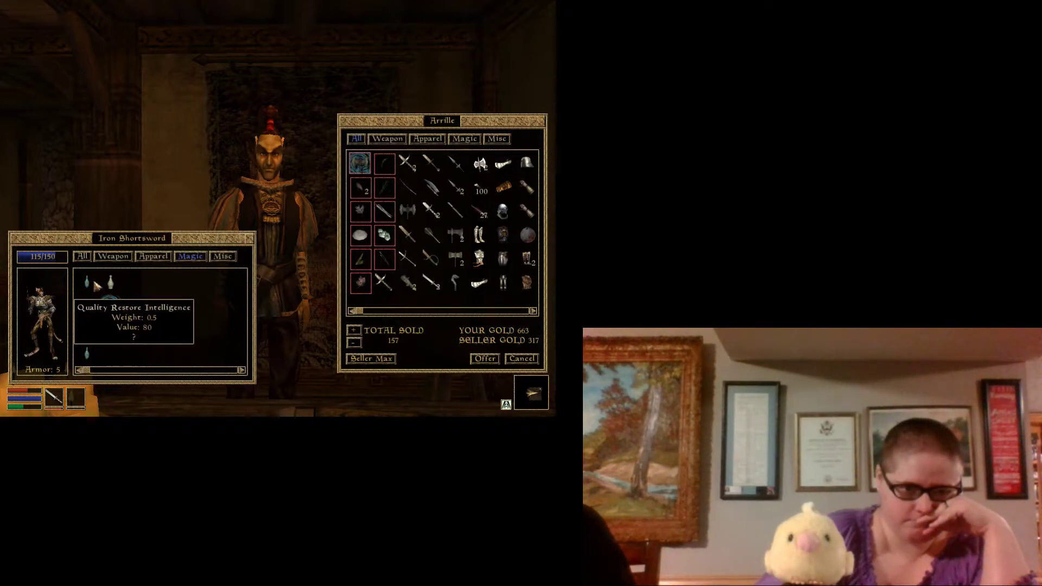
pyautogui.moveTo(122, 289)
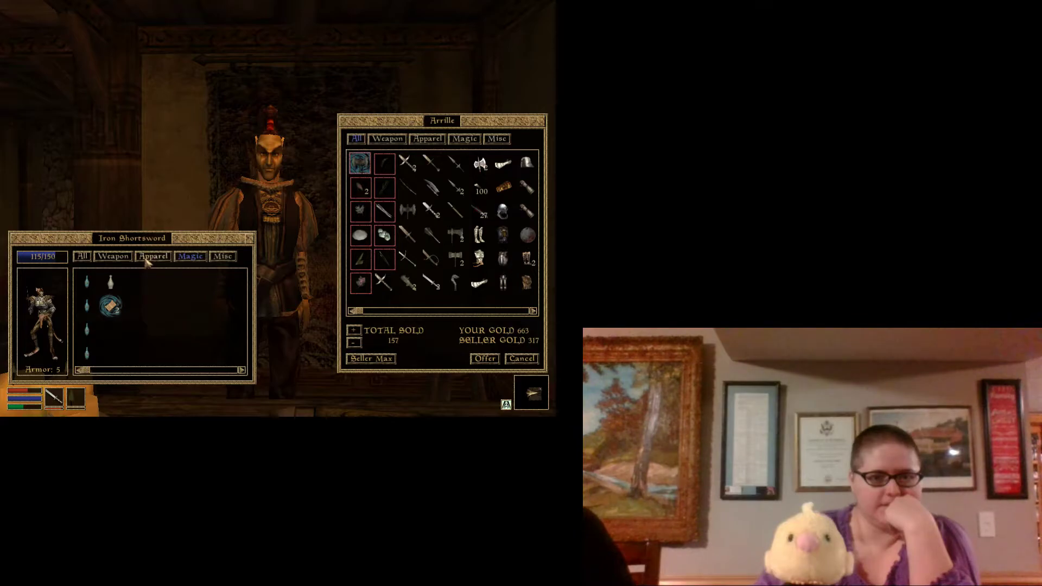
# Step: Sell both Common Shirts and the Common Pants from the Apparel list to Arrille
pyautogui.click(152, 256)
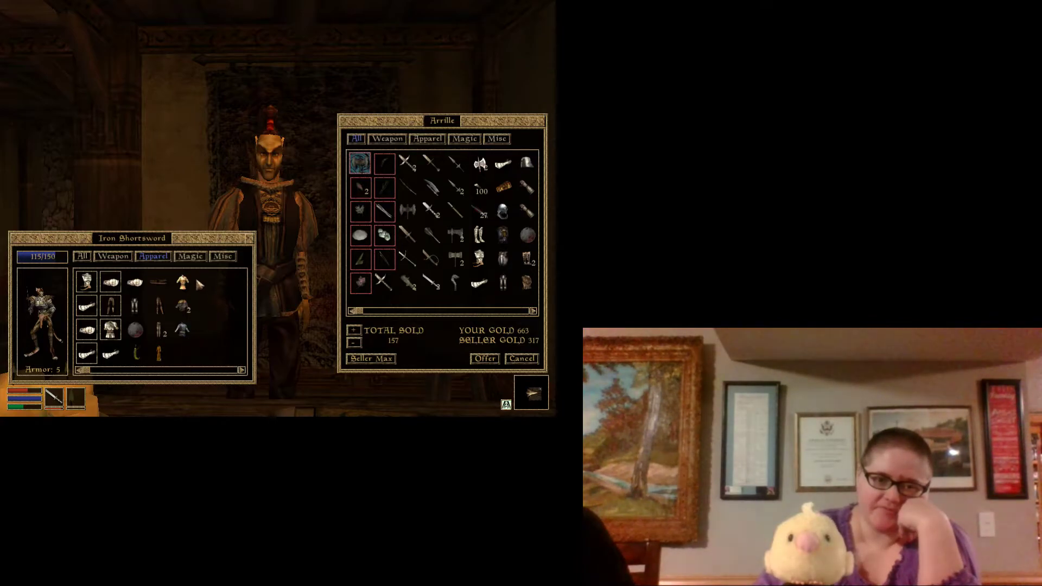
pyautogui.moveTo(186, 280)
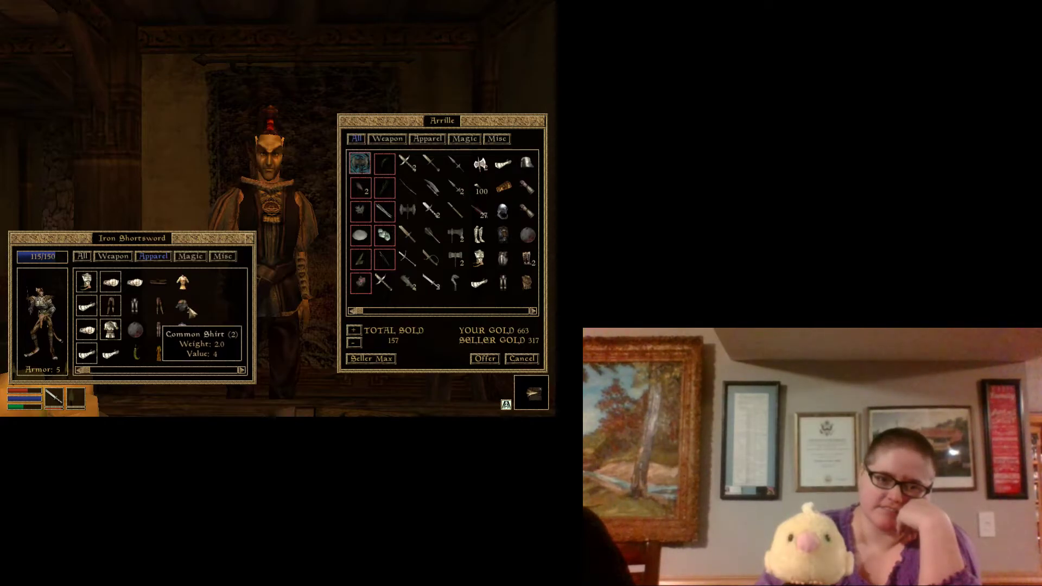
pyautogui.click(180, 282)
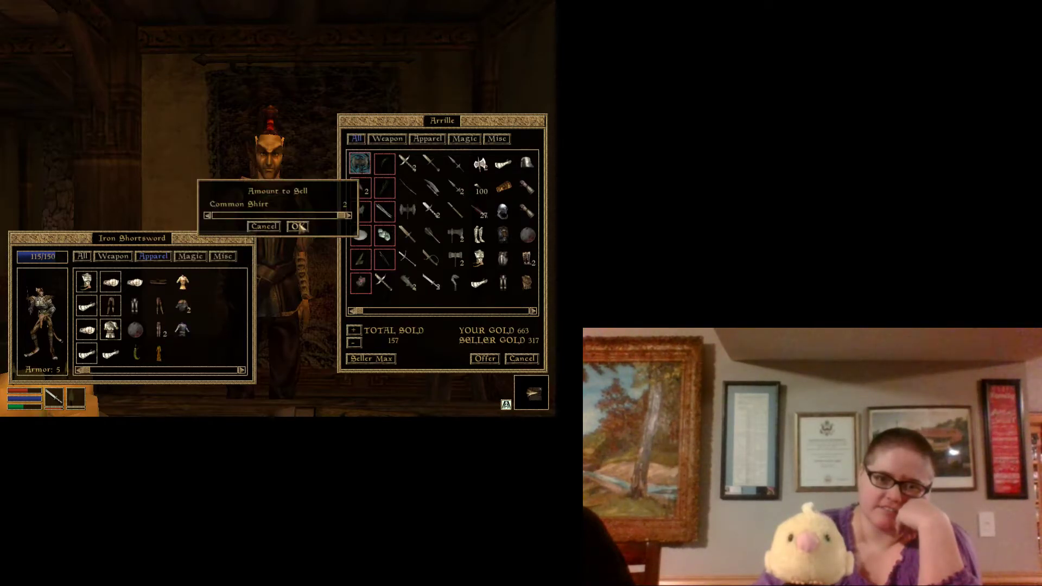
pyautogui.click(297, 226)
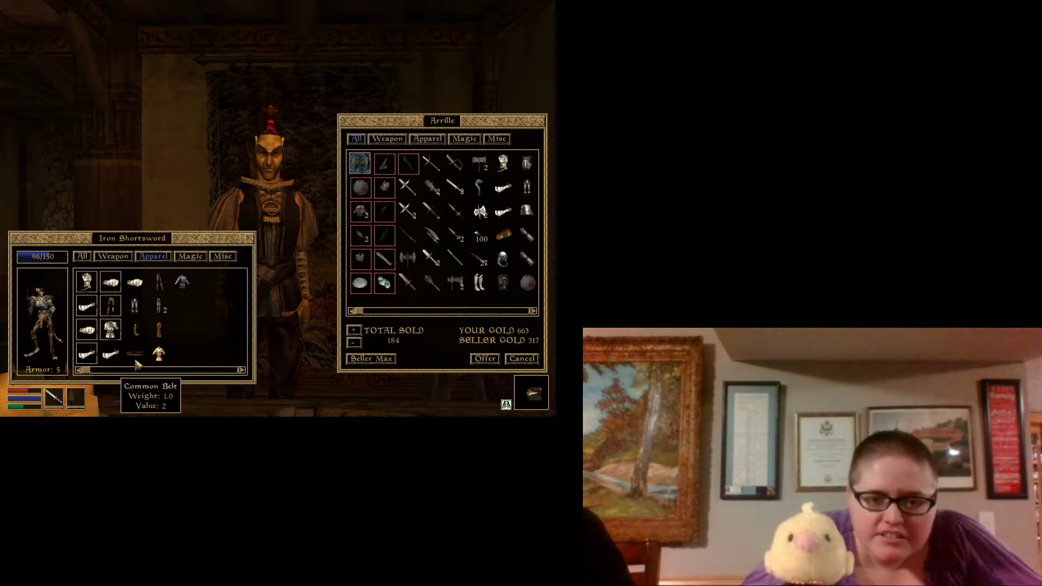
pyautogui.moveTo(159, 353)
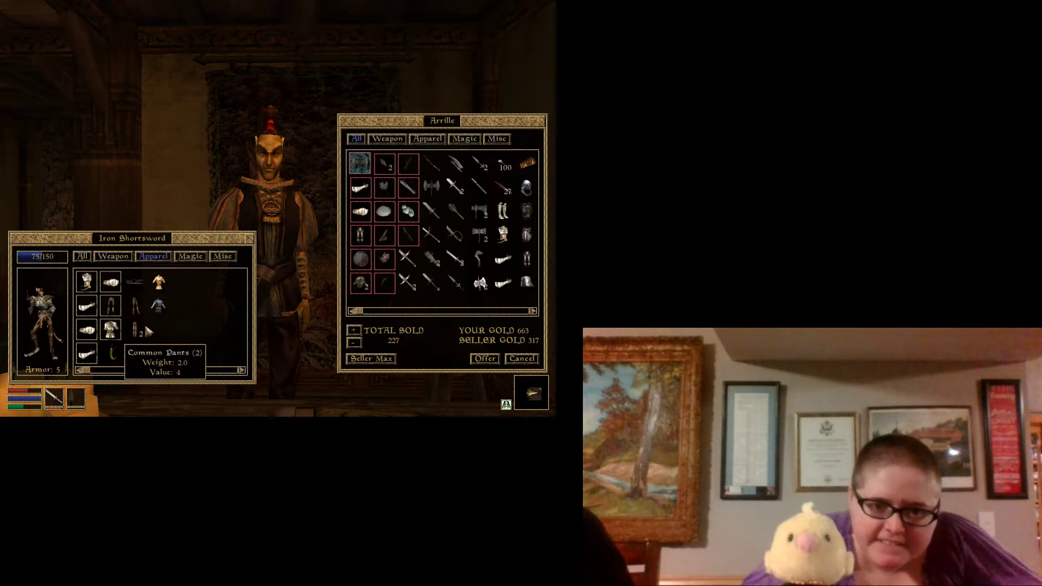
pyautogui.click(135, 330)
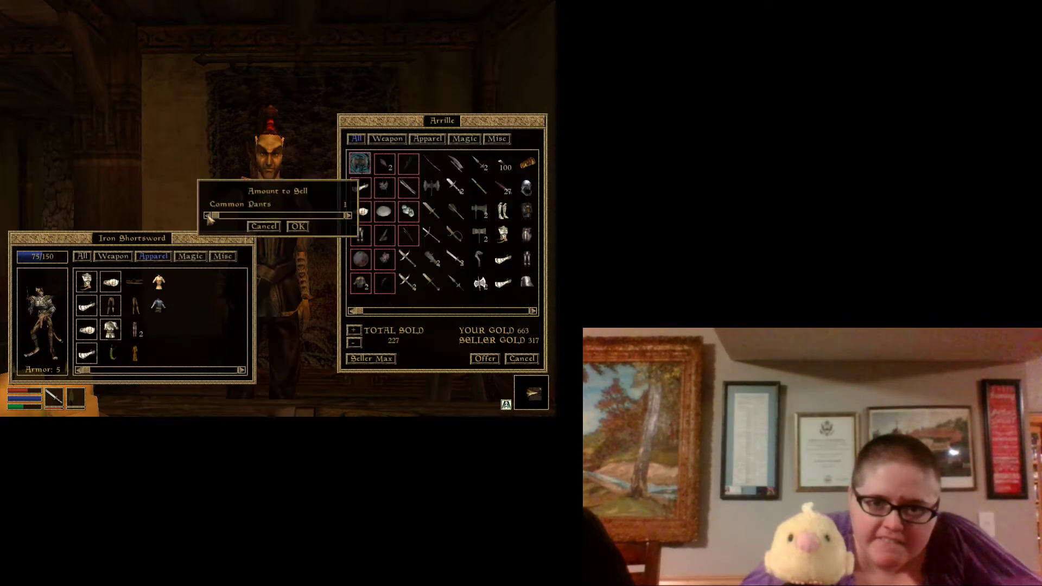
pyautogui.click(297, 226)
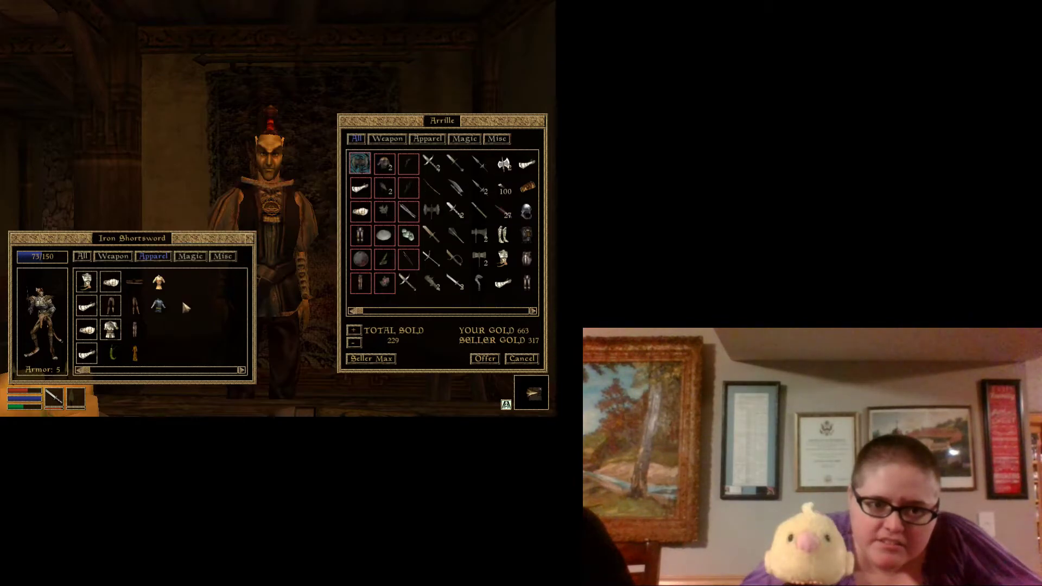
pyautogui.moveTo(135, 304)
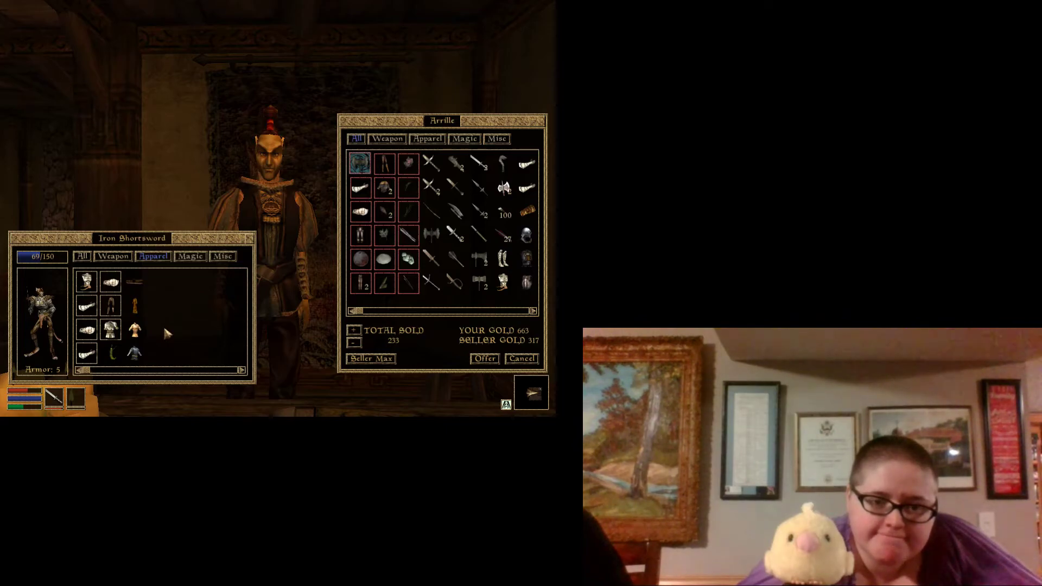
pyautogui.moveTo(135, 332)
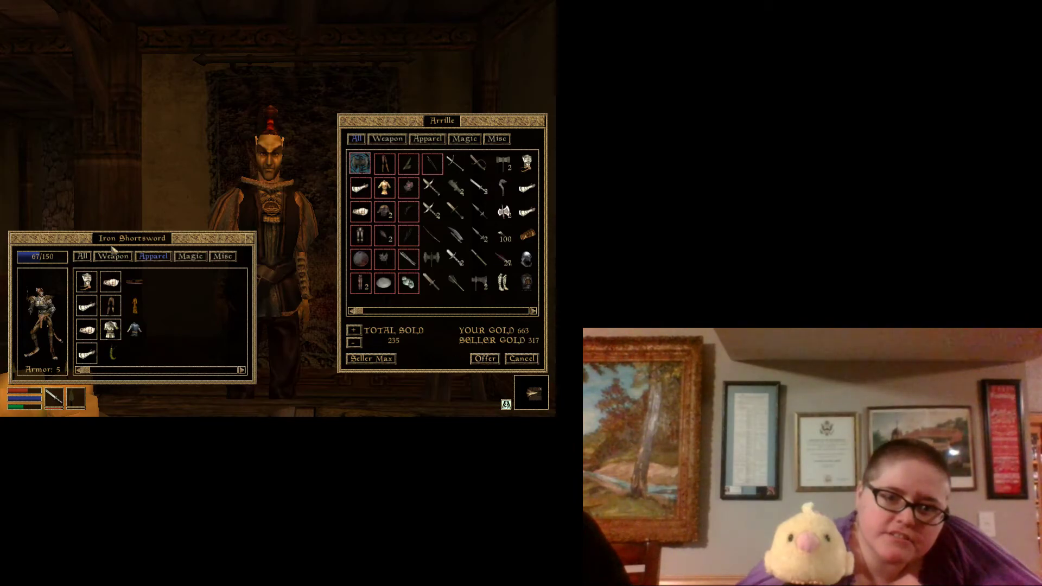
# Step: List the weapons, such as the Steel Wakizashi and Iron Shortsword, for valuation
pyautogui.click(112, 256)
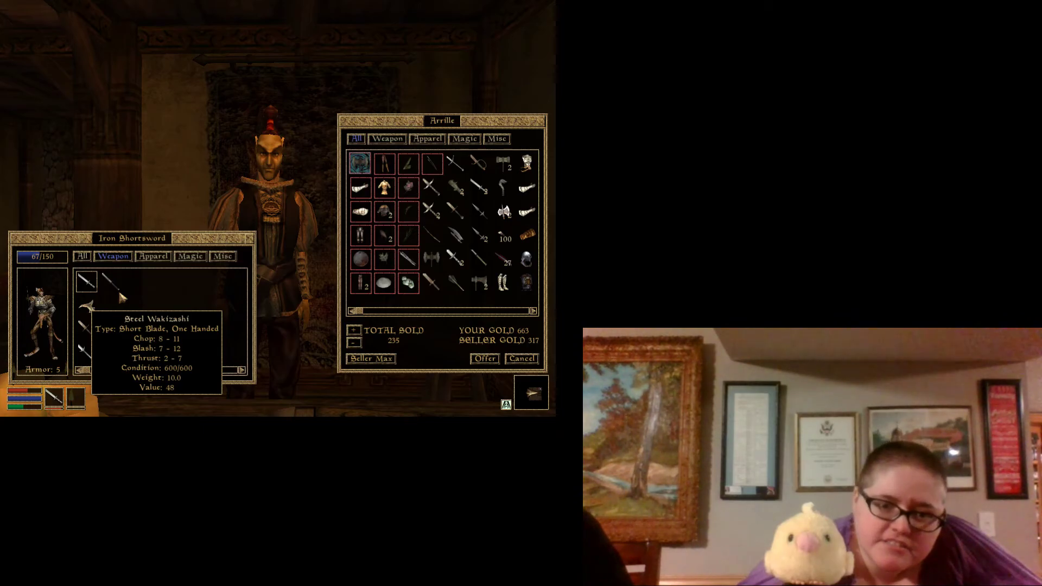
pyautogui.moveTo(156, 304)
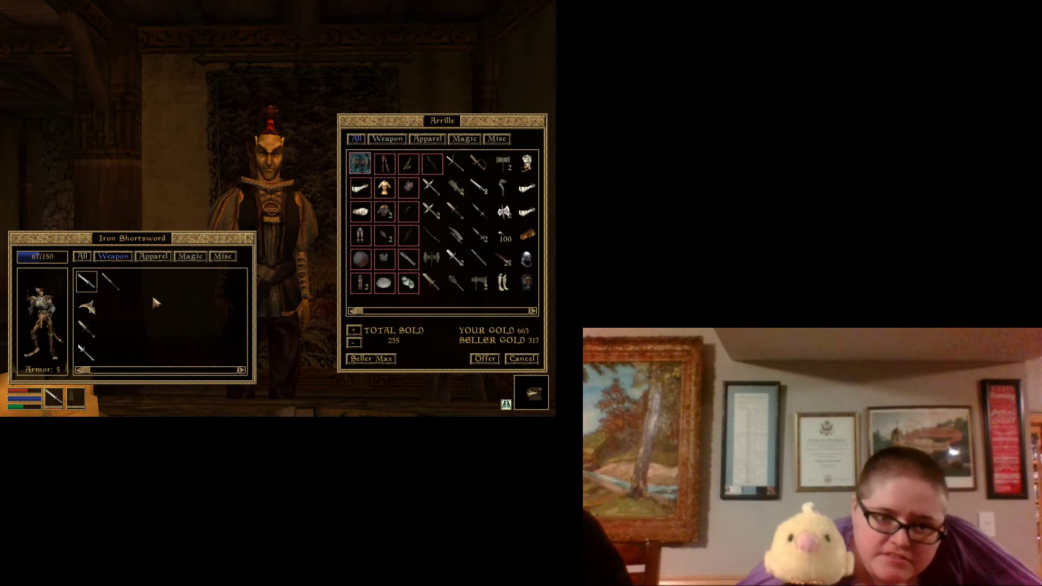
pyautogui.moveTo(86, 283)
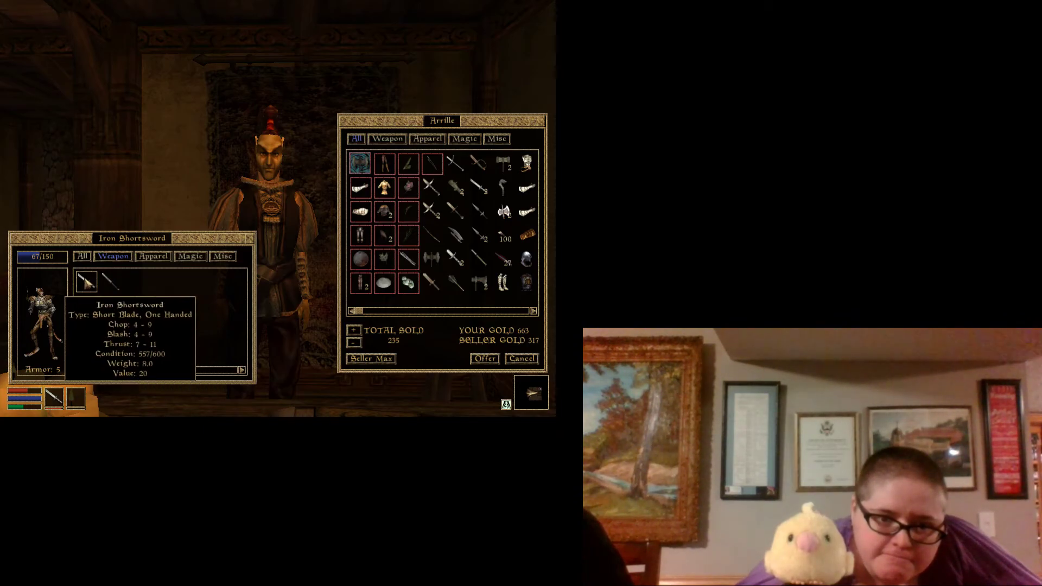